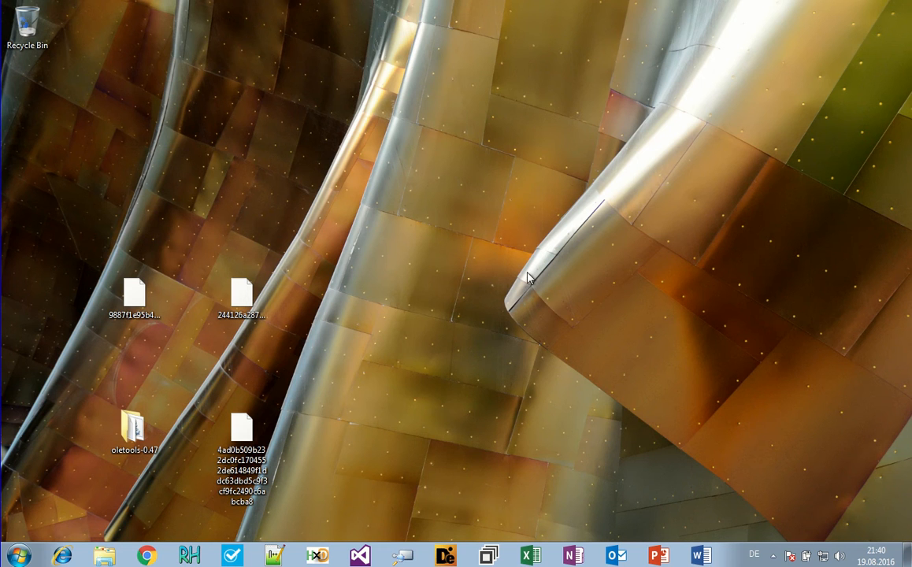
{"action": "mouse_move", "coordinate": [502, 280]}
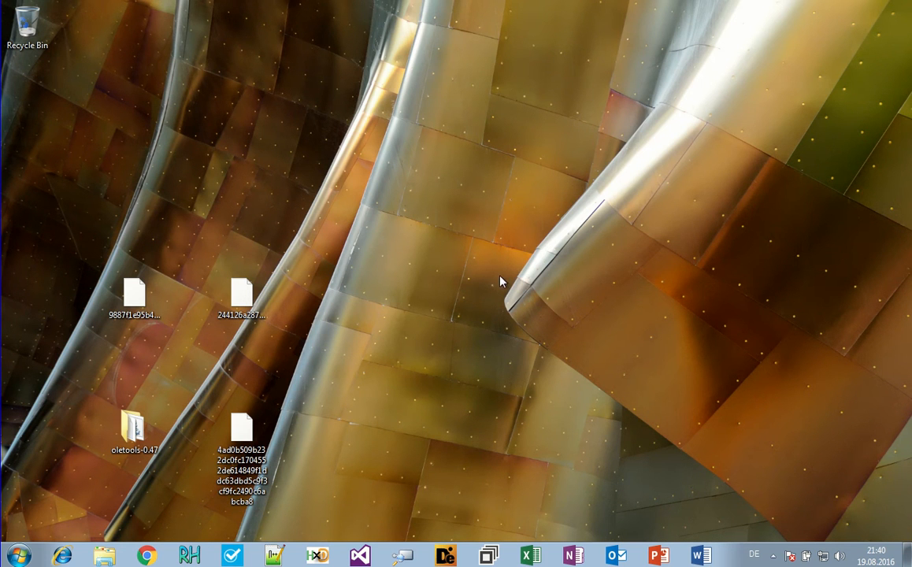
{"action": "mouse_move", "coordinate": [498, 283]}
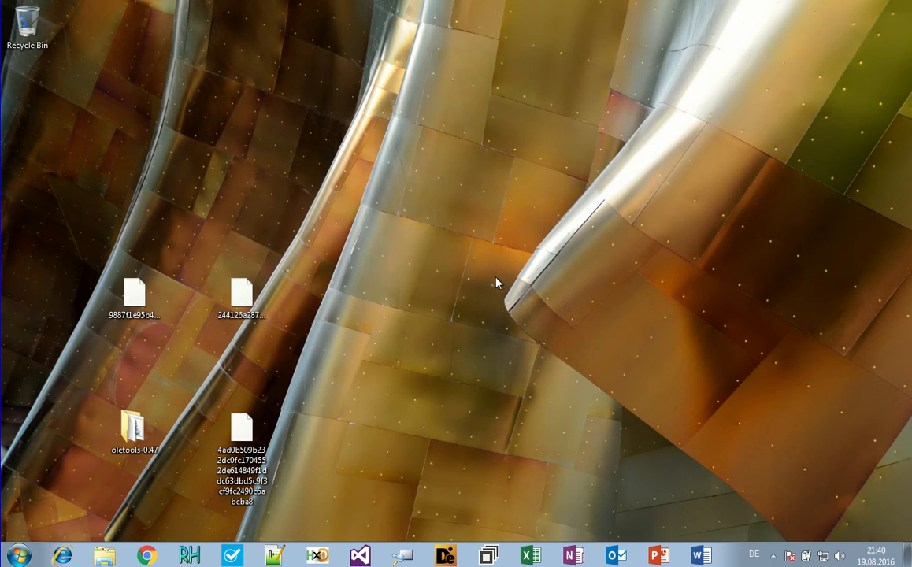
{"action": "mouse_move", "coordinate": [488, 285]}
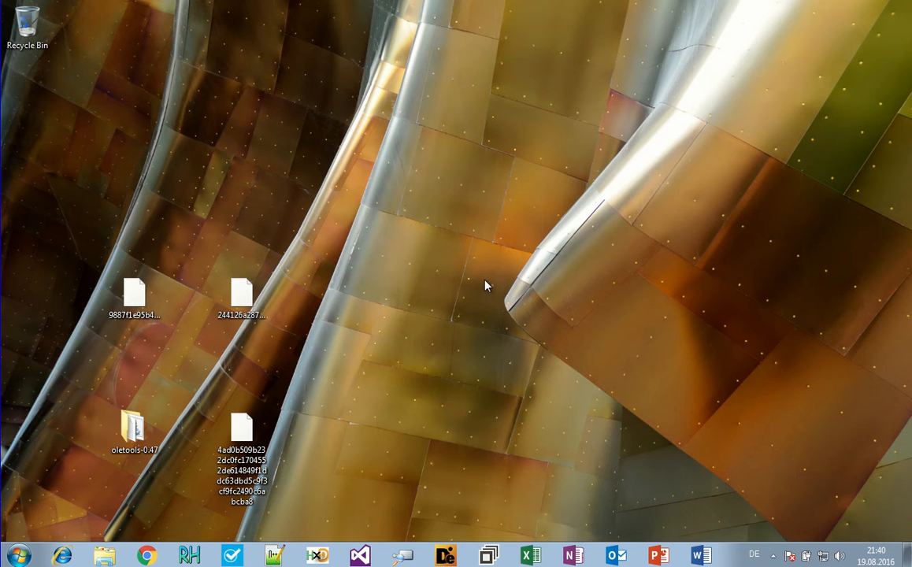
{"action": "mouse_move", "coordinate": [455, 301]}
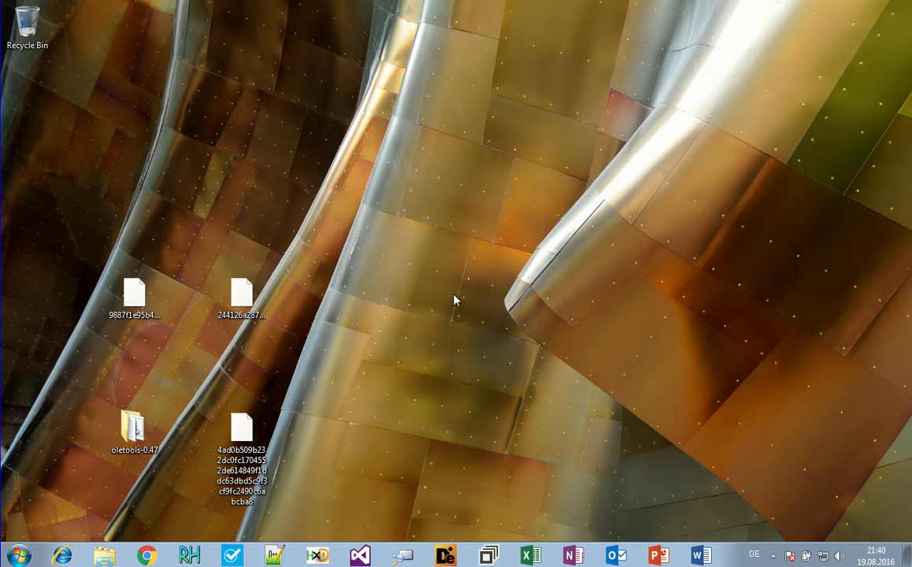
{"action": "mouse_move", "coordinate": [443, 304]}
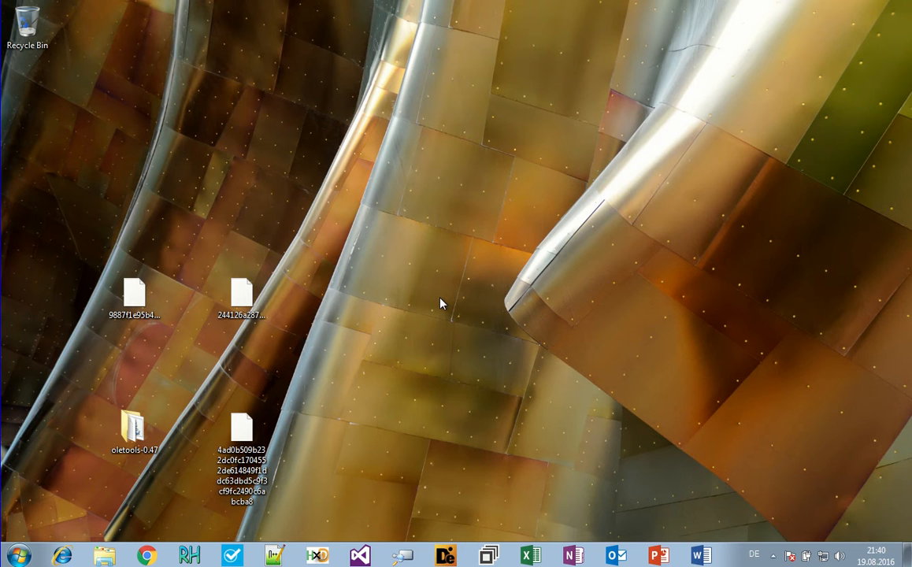
{"action": "mouse_move", "coordinate": [433, 306]}
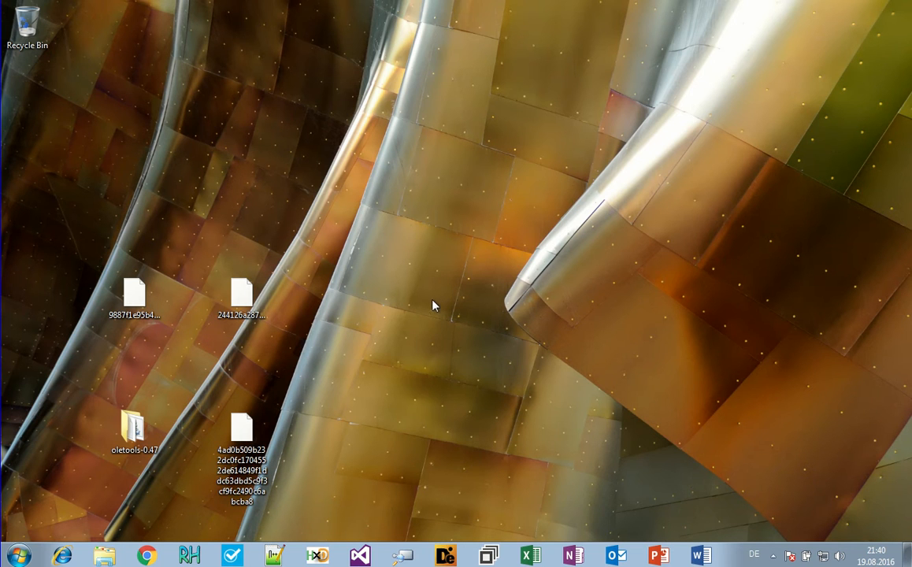
{"action": "mouse_move", "coordinate": [271, 315]}
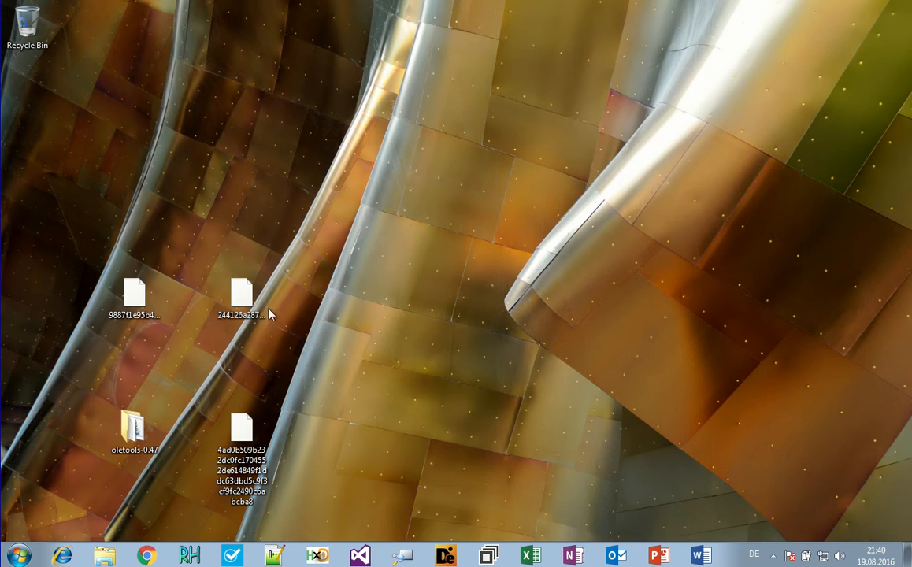
Check the 9887 sample's name on the desktop, then open oletools-0.47 and its oletools subfolder
{"action": "left_click", "coordinate": [134, 299]}
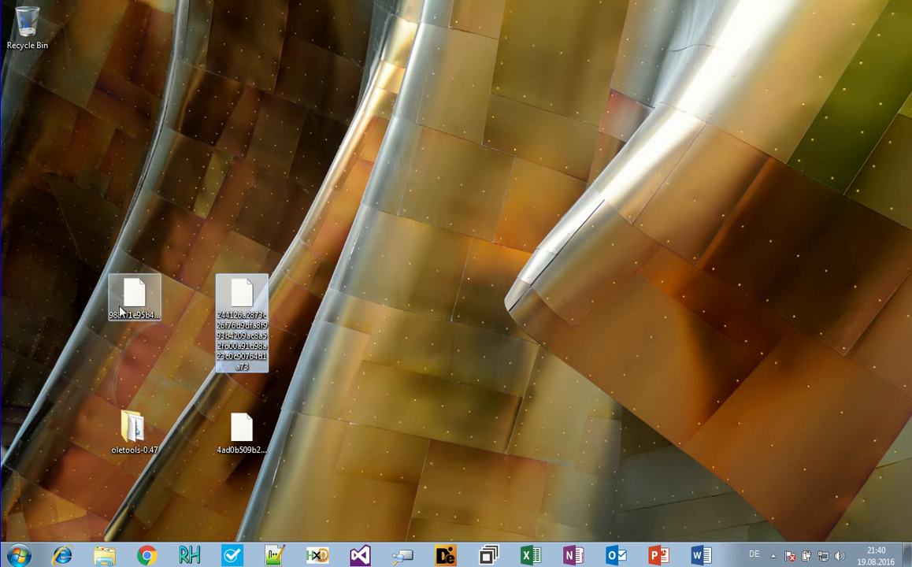
{"action": "left_click", "coordinate": [134, 296]}
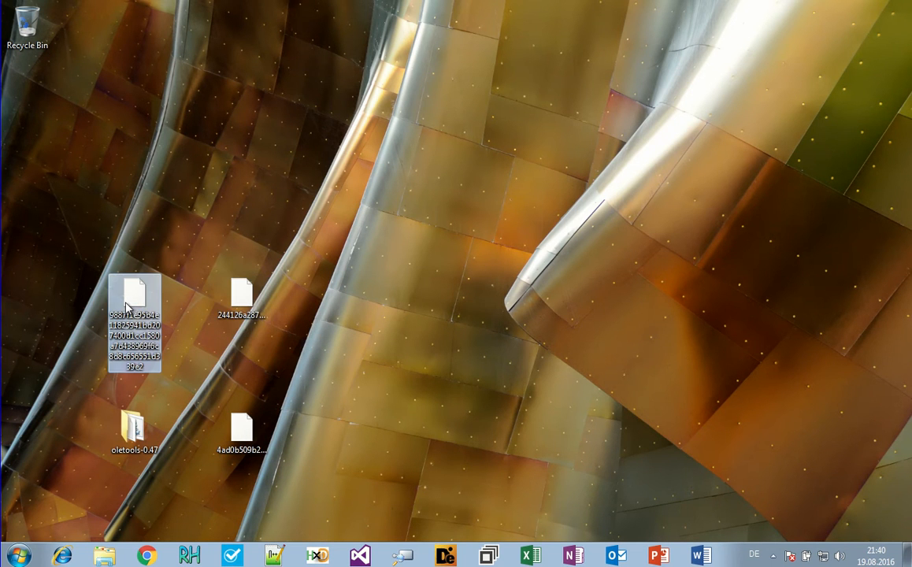
{"action": "left_click", "coordinate": [154, 387]}
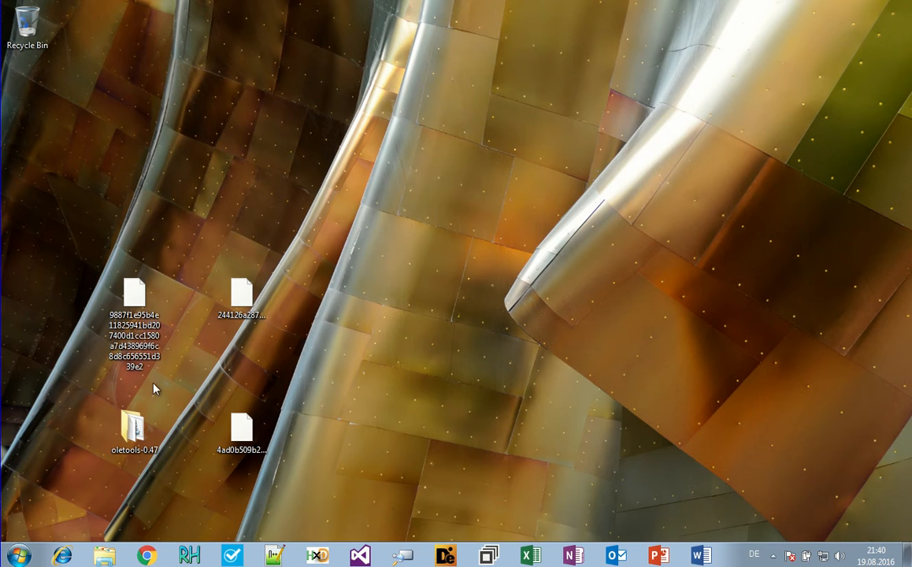
{"action": "left_click", "coordinate": [134, 431]}
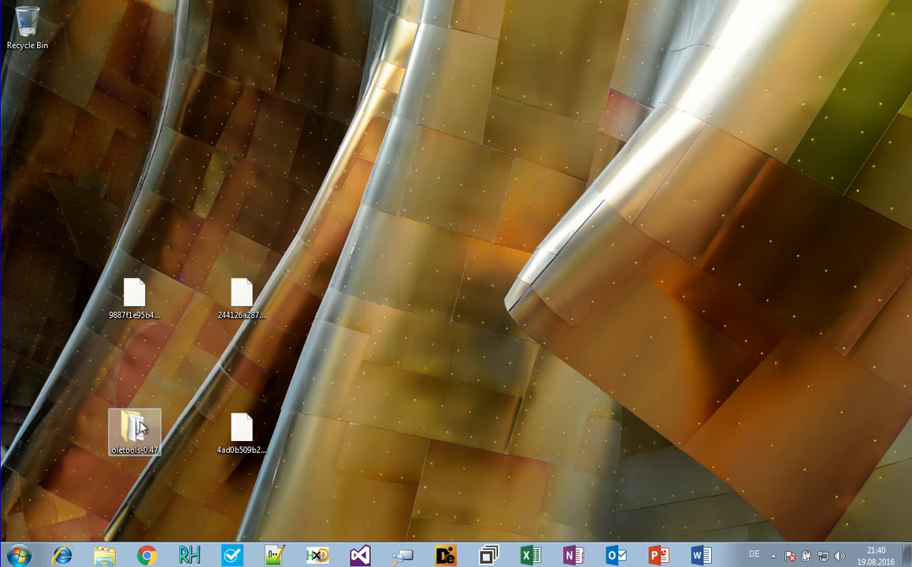
{"action": "double_click", "coordinate": [134, 432]}
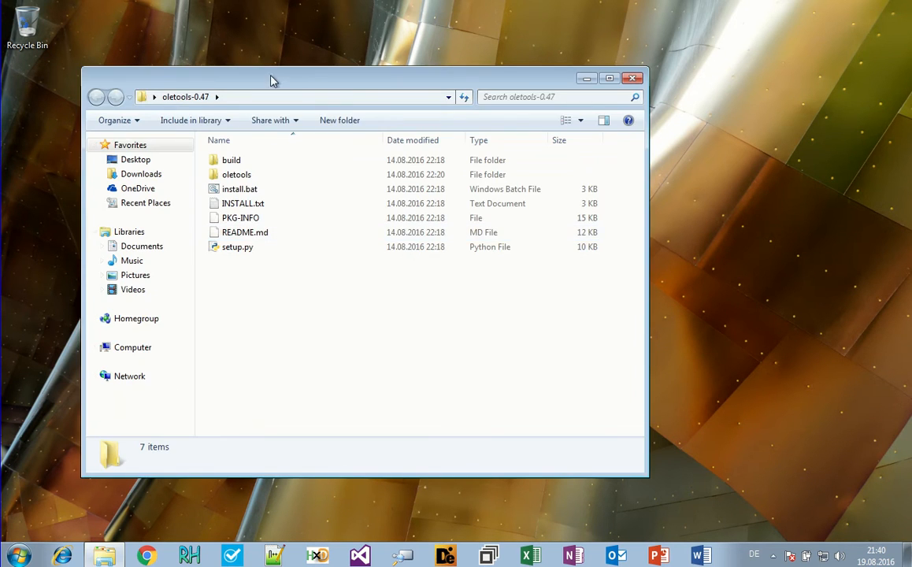
{"action": "left_click_drag", "start_coordinate": [271, 79], "coordinate": [440, 78]}
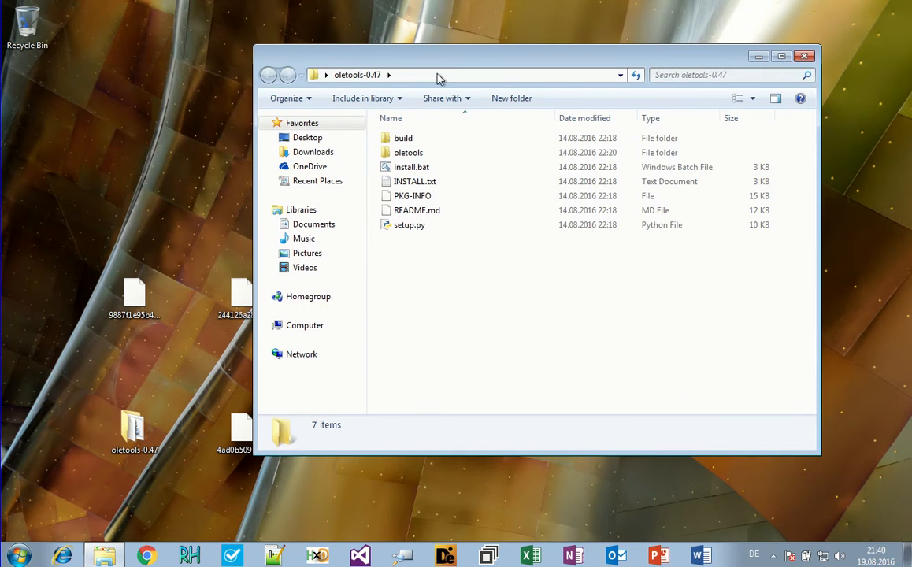
{"action": "mouse_move", "coordinate": [434, 79]}
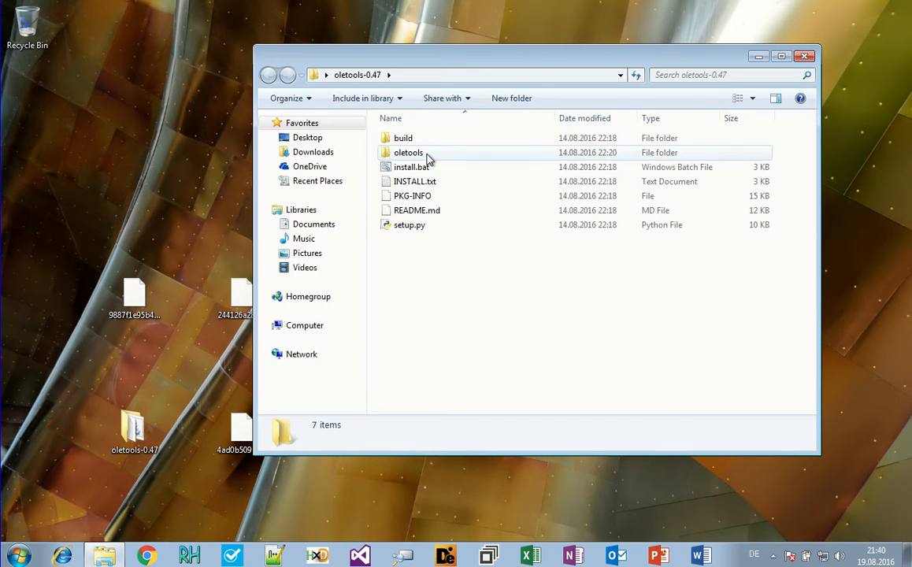
{"action": "mouse_move", "coordinate": [408, 152]}
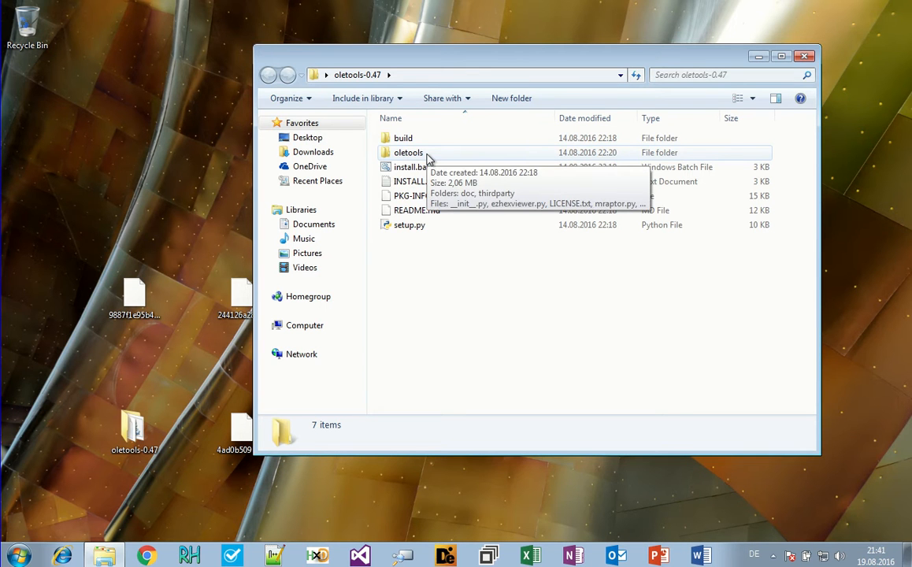
{"action": "double_click", "coordinate": [408, 151]}
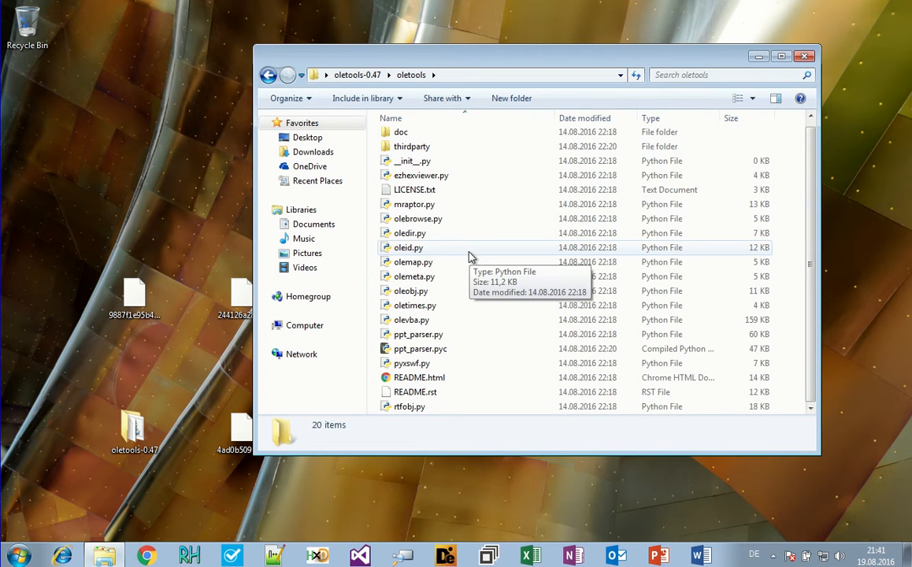
{"action": "mouse_move", "coordinate": [413, 290]}
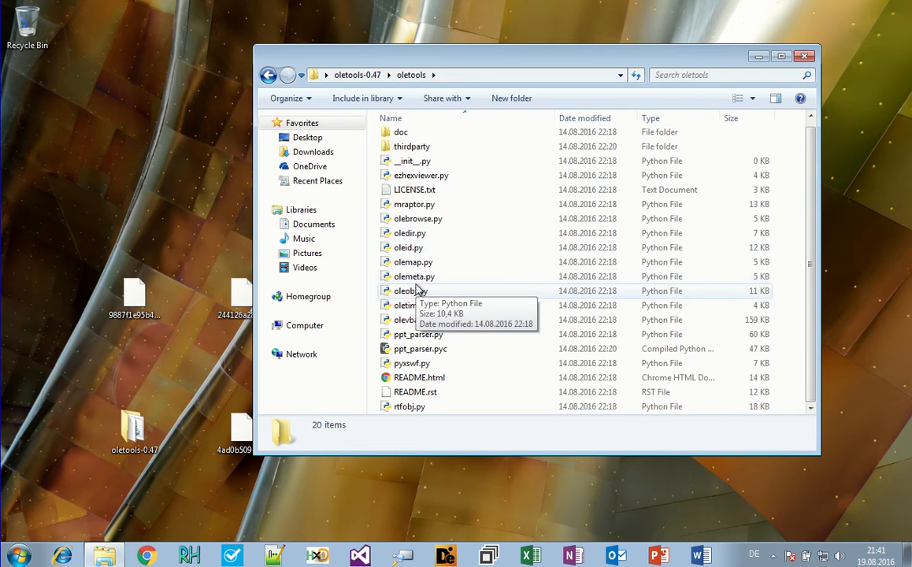
{"action": "mouse_move", "coordinate": [393, 463]}
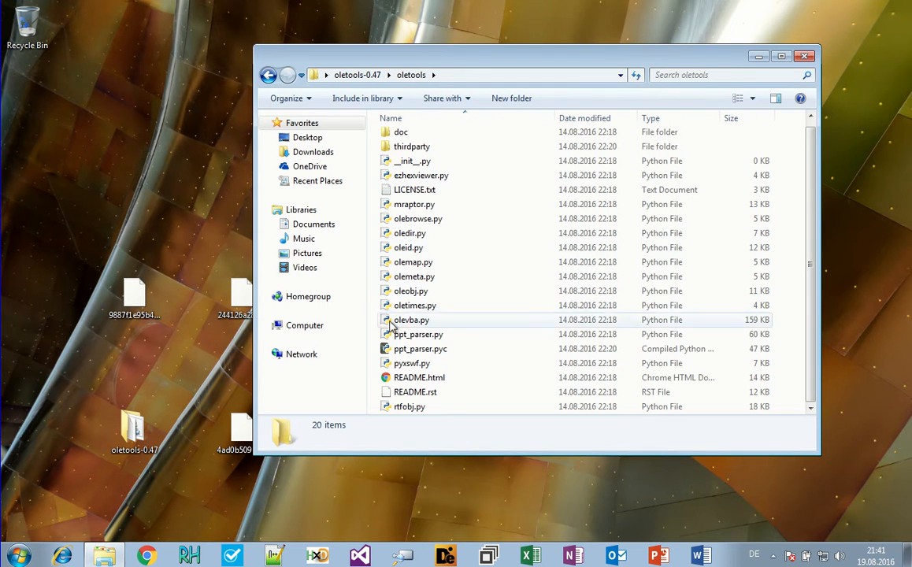
{"action": "mouse_move", "coordinate": [520, 334]}
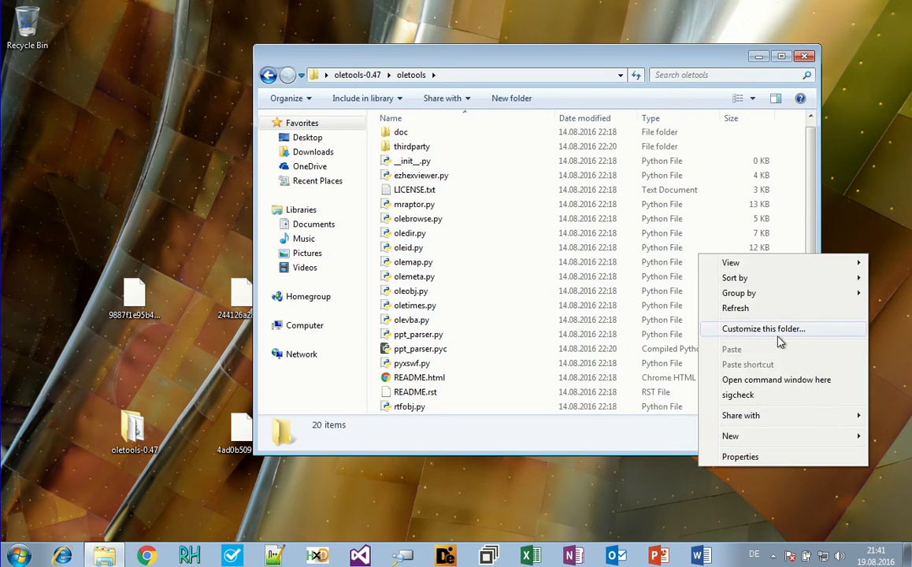
From a command window in oletools, run python olevba.py on the 9887 sample and redirect it to 988.log.txt
{"action": "left_click", "coordinate": [775, 380]}
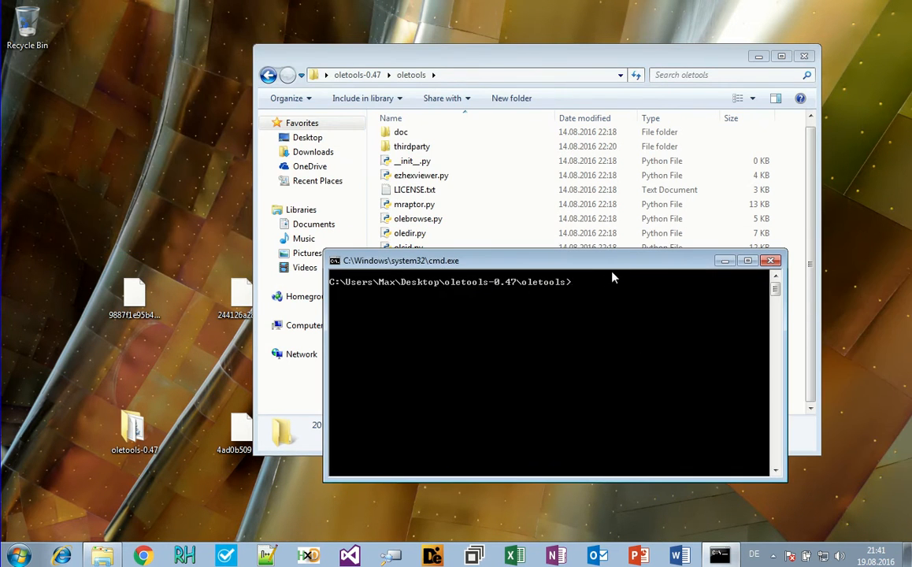
{"action": "type", "text": "python"}
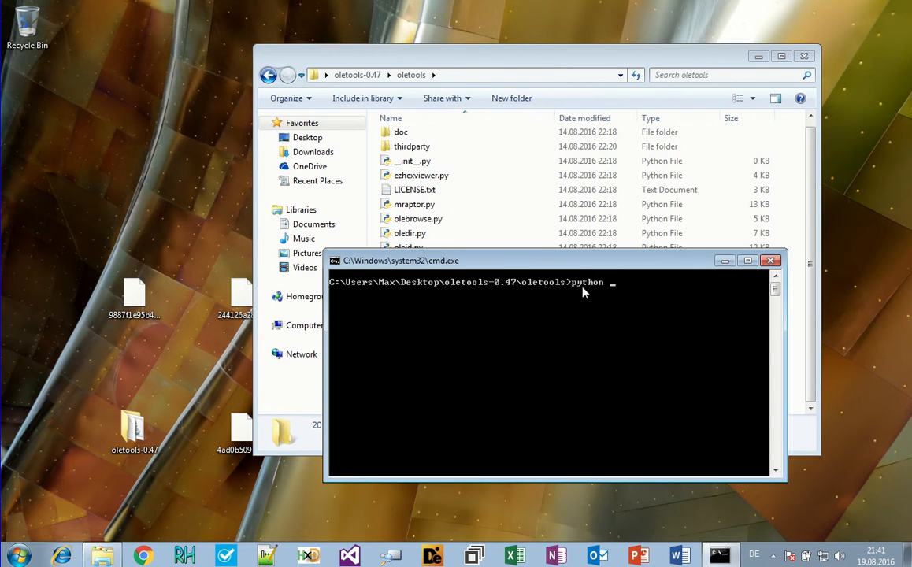
{"action": "type", "text": "olevba.py"}
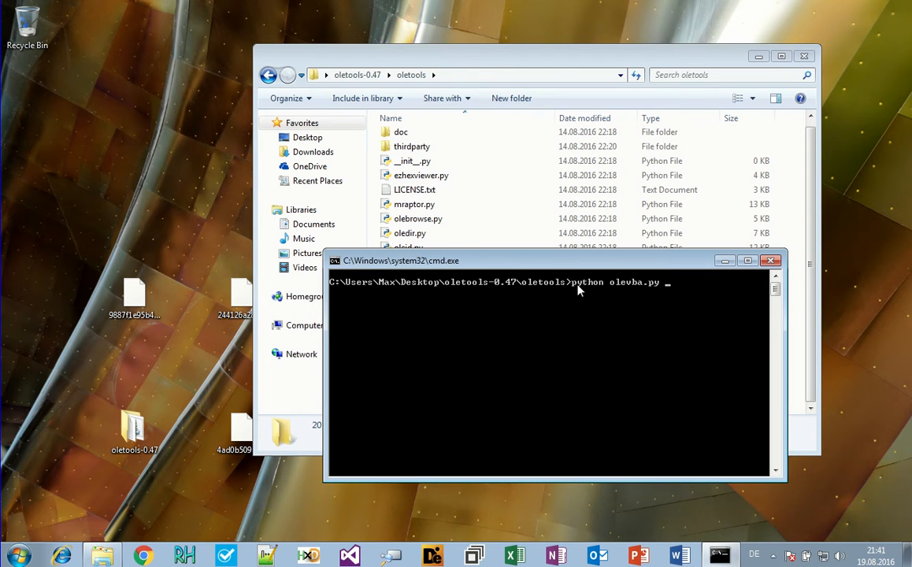
{"action": "mouse_move", "coordinate": [573, 297]}
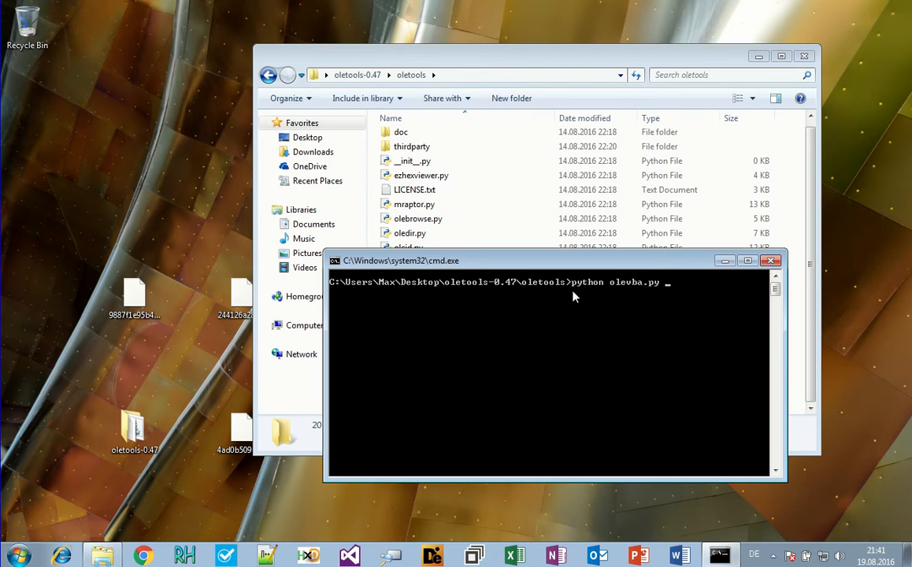
{"action": "mouse_move", "coordinate": [548, 296]}
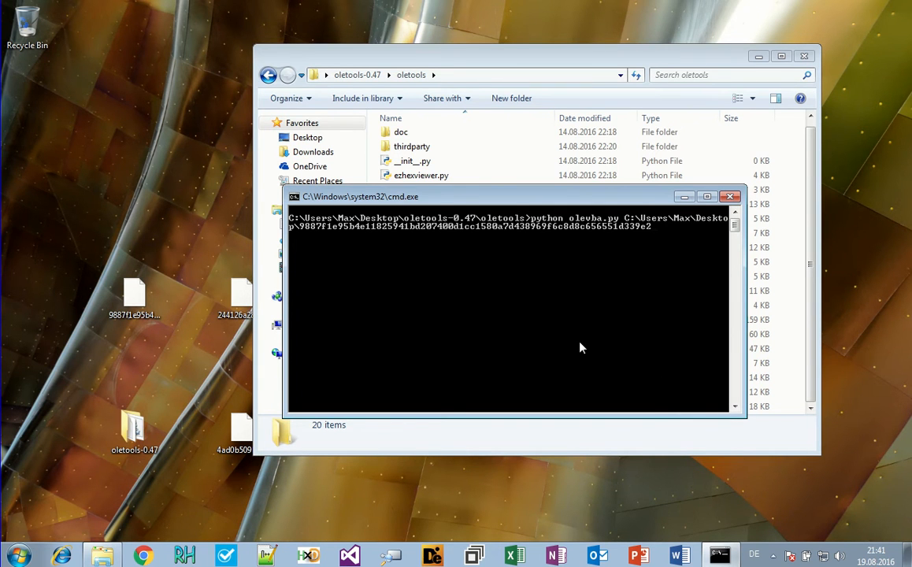
{"action": "key", "text": "enter"}
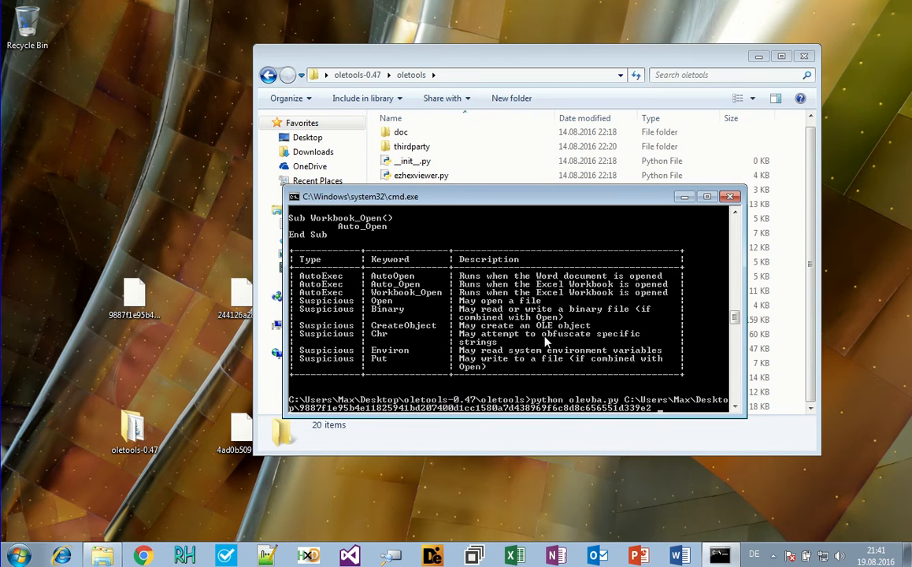
{"action": "type", "text": "> log"}
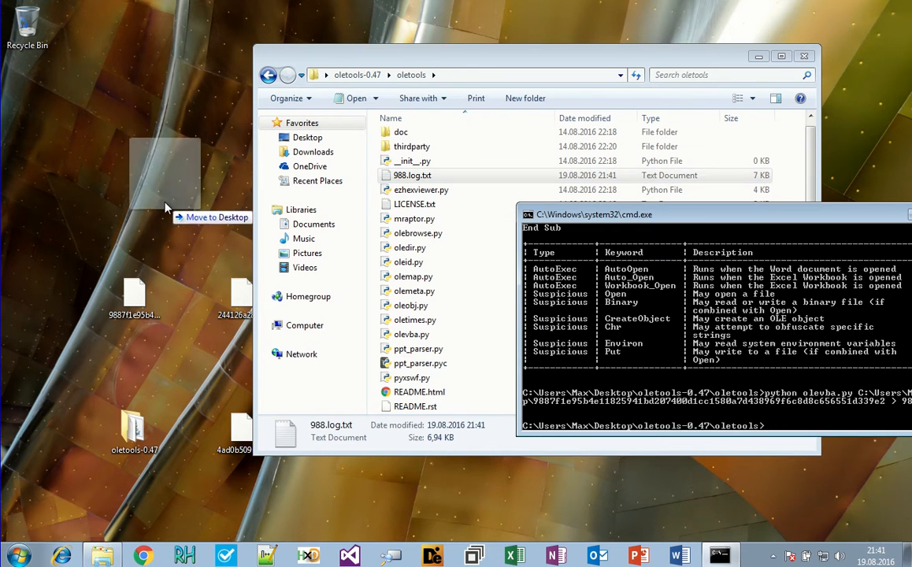
Open 988.log.txt in Notepad++ and colour it as Visual Basic code
{"action": "right_click", "coordinate": [134, 161]}
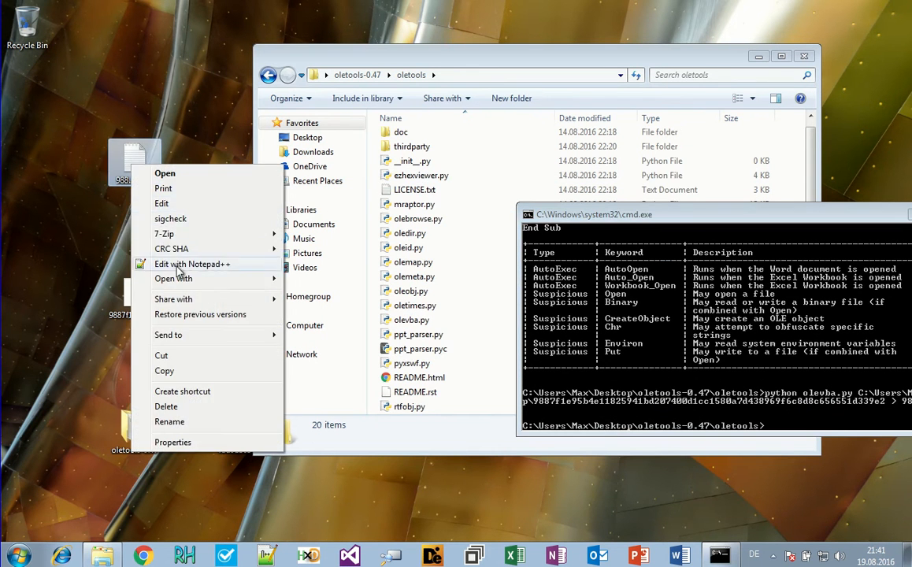
{"action": "left_click", "coordinate": [193, 265]}
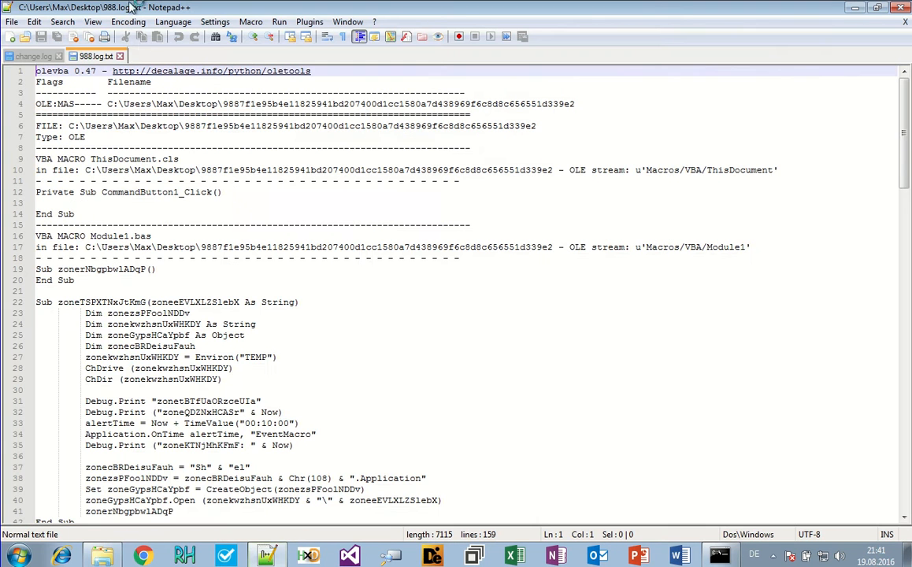
{"action": "left_click", "coordinate": [173, 22]}
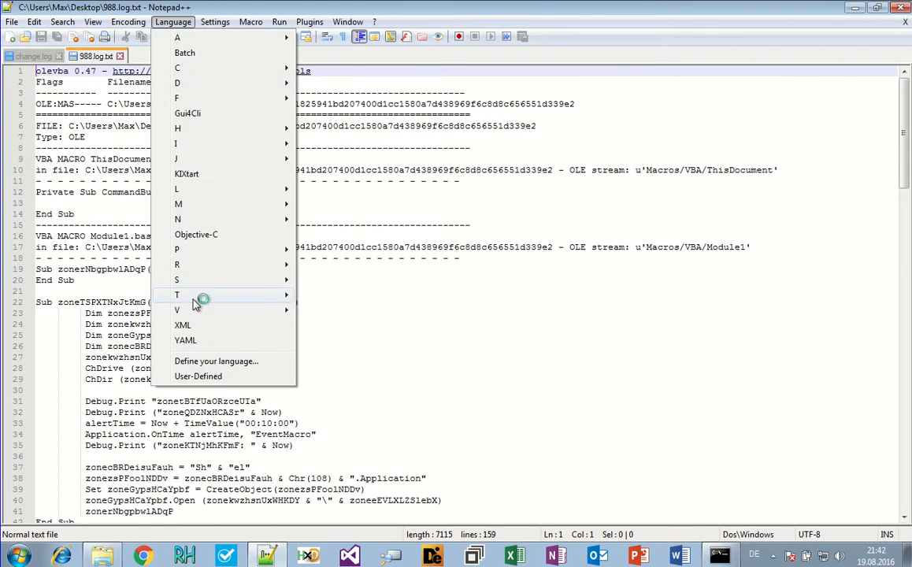
{"action": "mouse_move", "coordinate": [177, 309]}
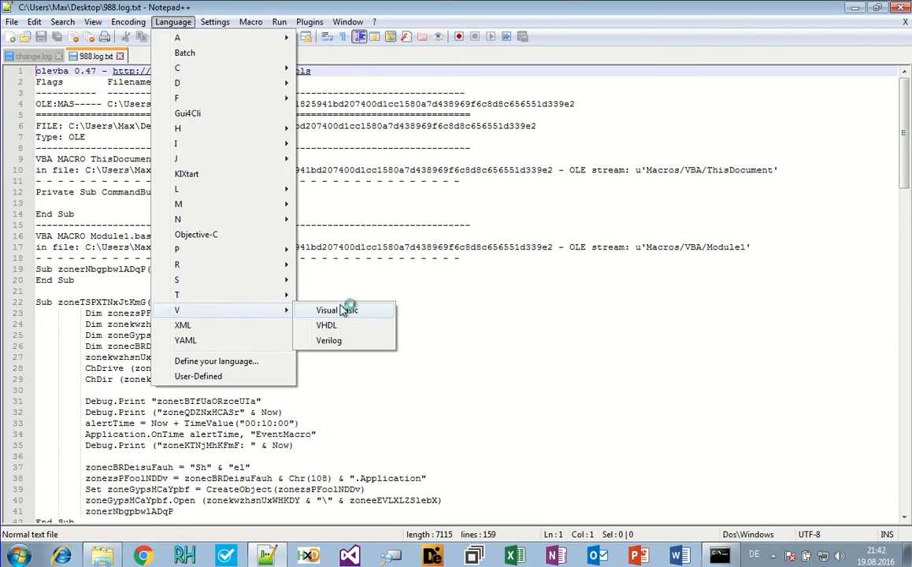
{"action": "left_click", "coordinate": [327, 309]}
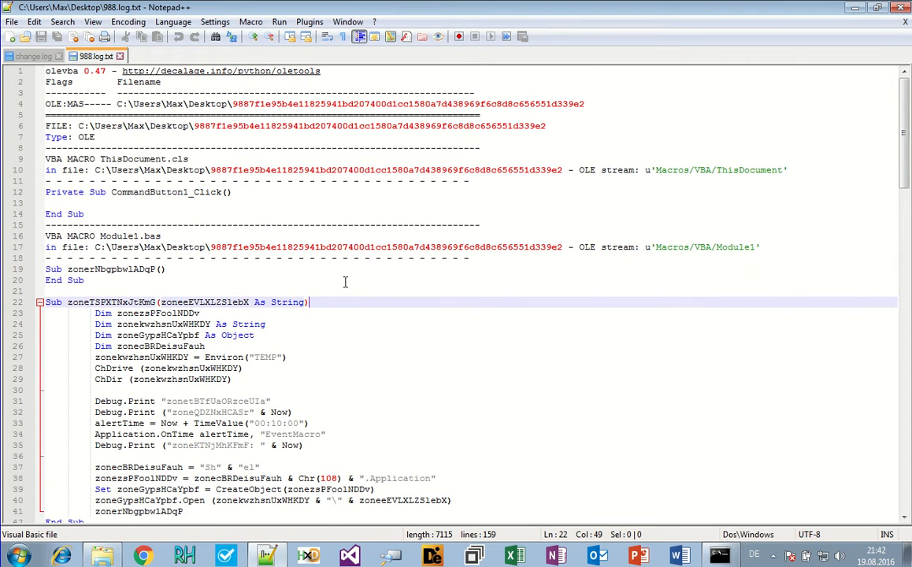
Read down through the macro code that builds the avepic.su image URL
{"action": "scroll", "scroll_direction": "down", "scroll_amount": 3}
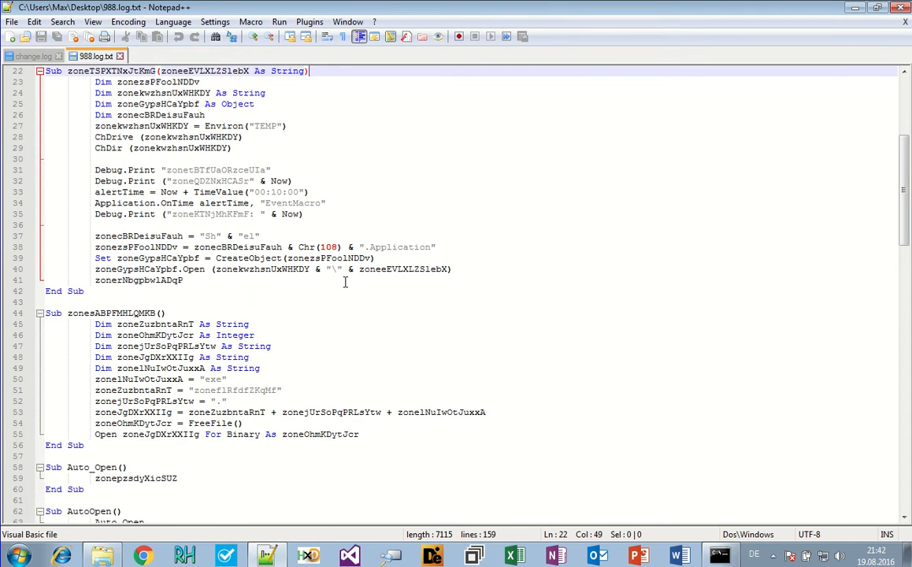
{"action": "scroll", "scroll_direction": "down", "scroll_amount": 3}
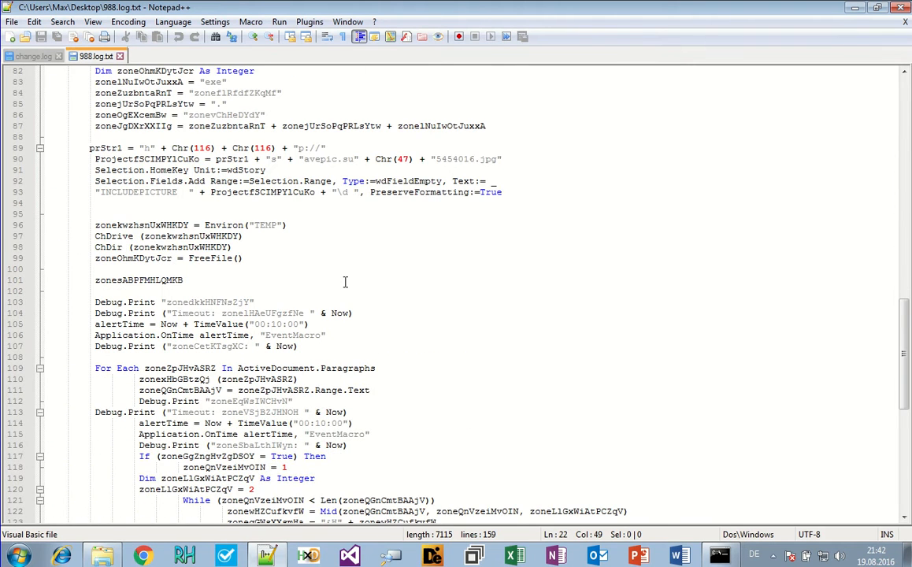
{"action": "scroll", "scroll_direction": "down", "scroll_amount": 3}
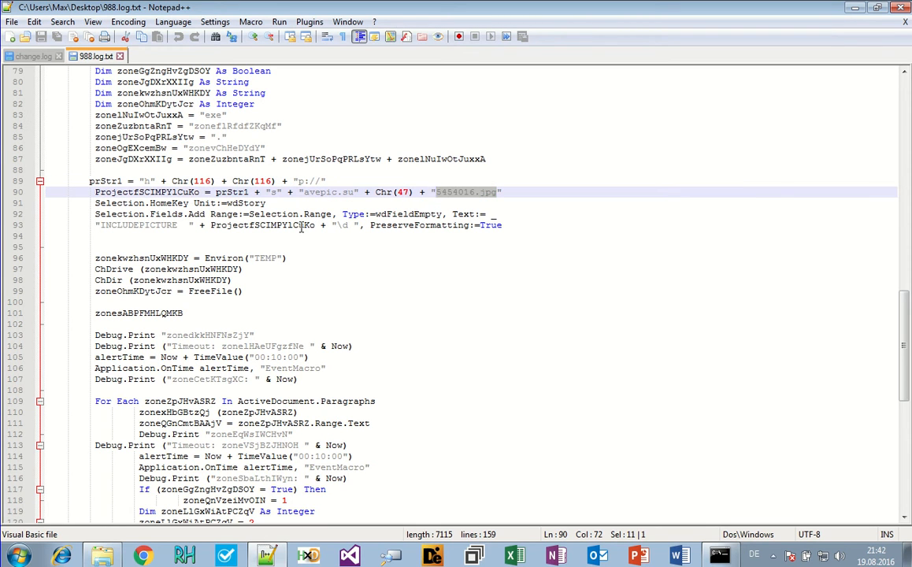
{"action": "scroll", "scroll_direction": "down", "scroll_amount": 3}
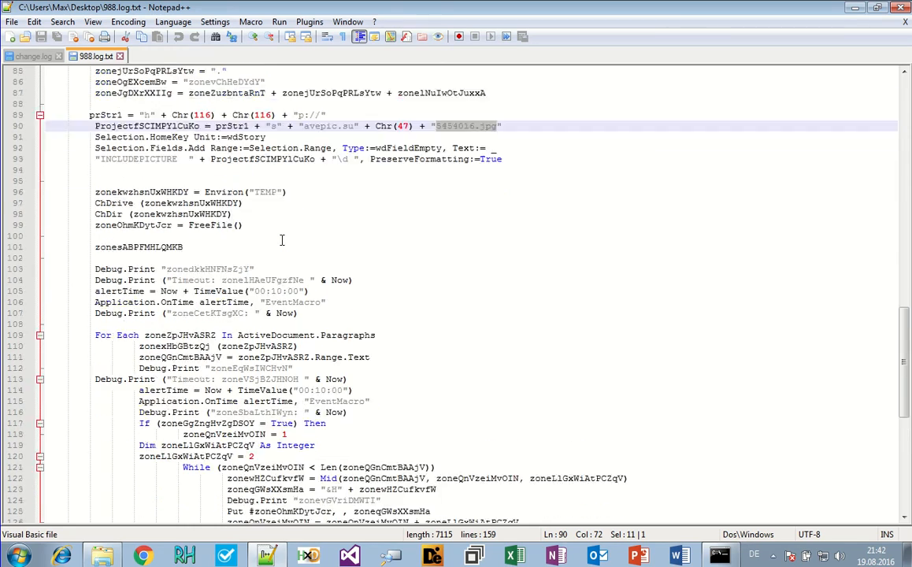
{"action": "scroll", "scroll_direction": "down", "scroll_amount": 3}
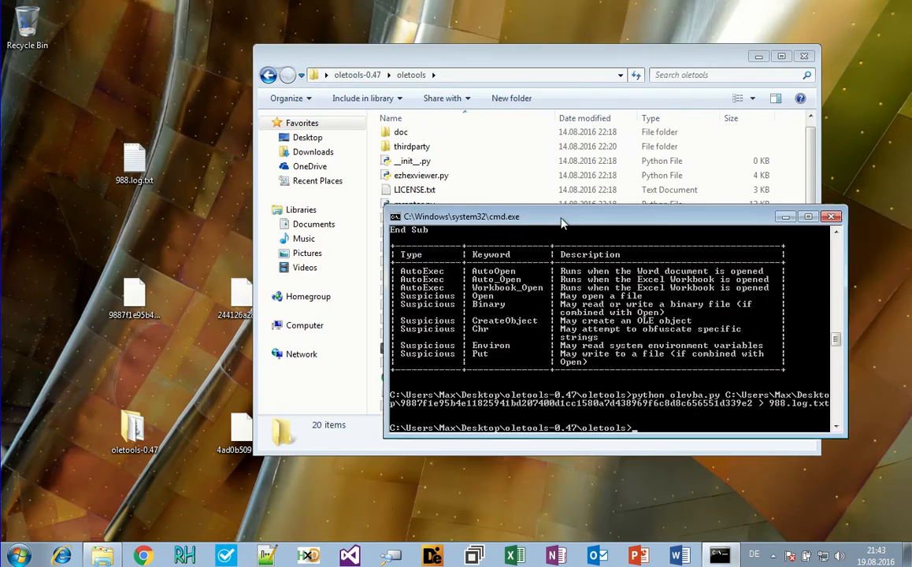
Run olevba on the 244126 sample into 244.log.txt and view it in Notepad++
{"action": "type", "text": "python olevba.py"}
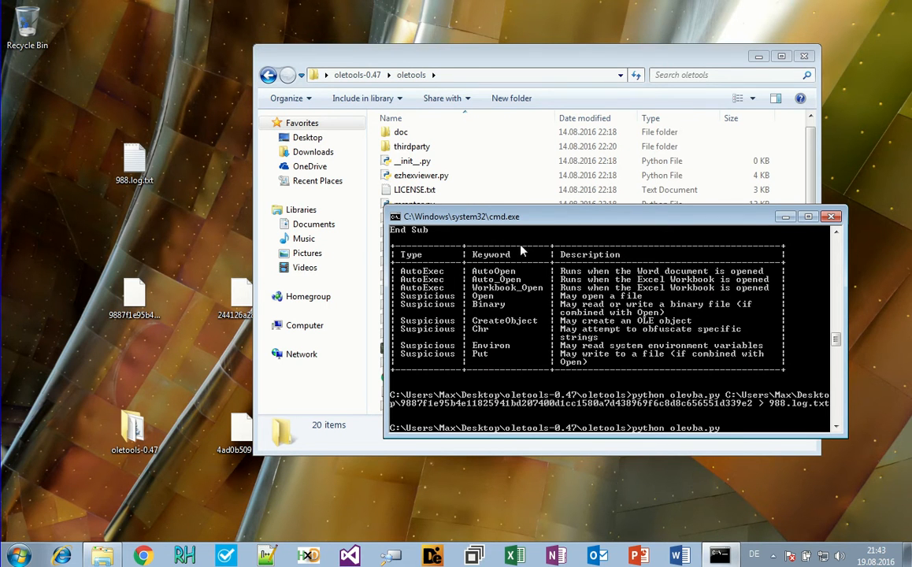
{"action": "left_click", "coordinate": [233, 299]}
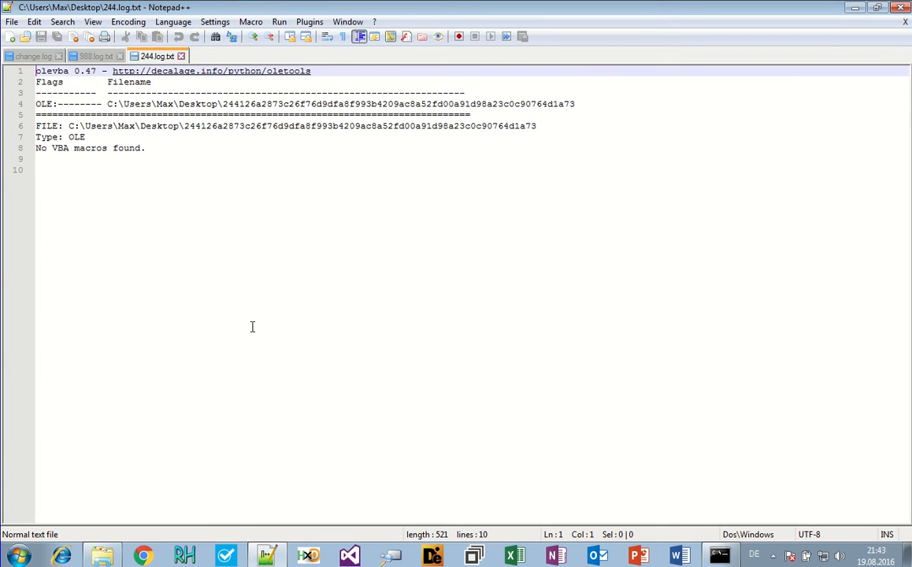
{"action": "mouse_move", "coordinate": [85, 251]}
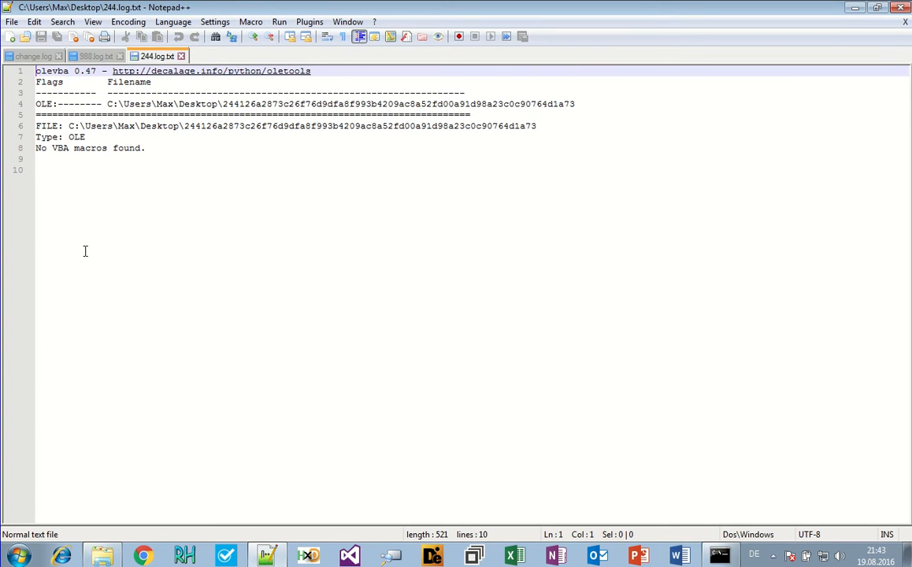
{"action": "mouse_move", "coordinate": [386, 340]}
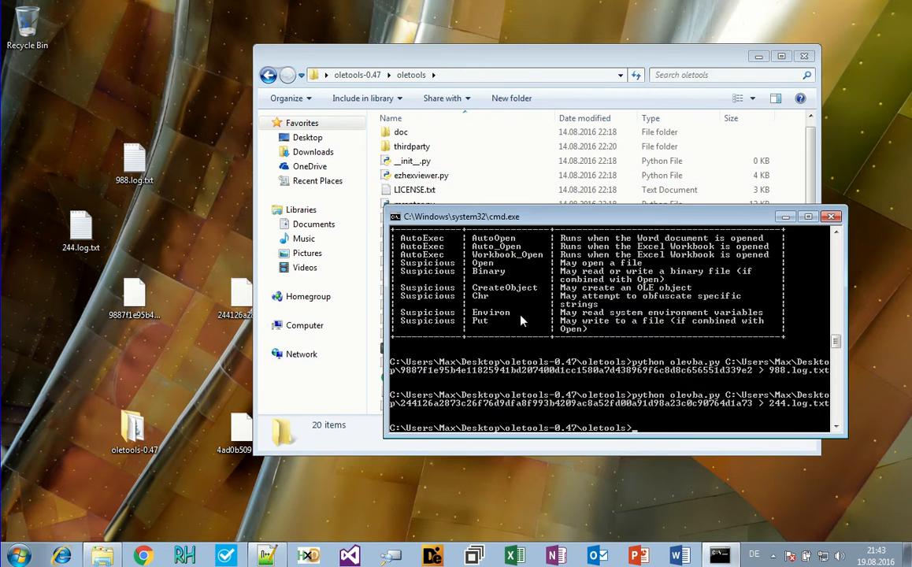
Run olevba on the 4ad0b sample into 4ad.log.txt and bring it up in Notepad++
{"action": "type", "text": "python ol"}
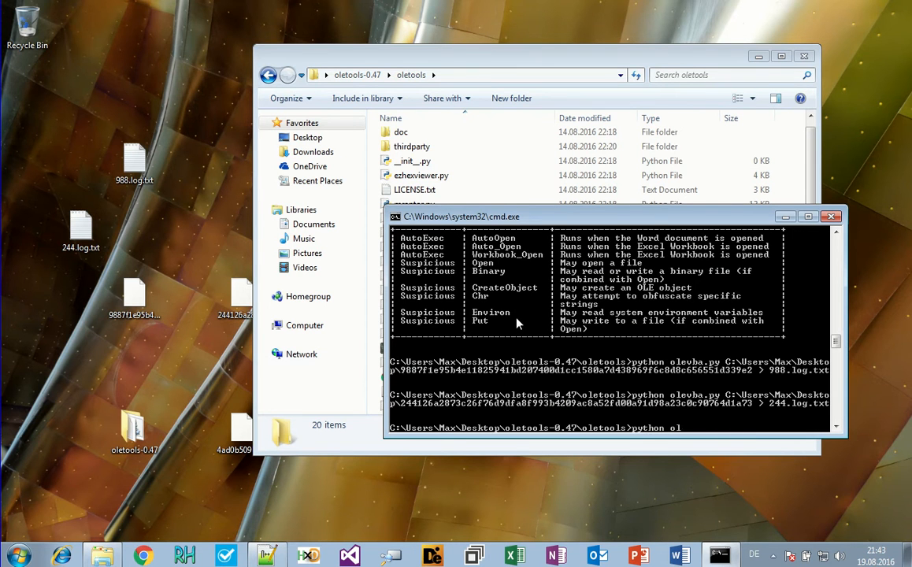
{"action": "type", "text": "edi"}
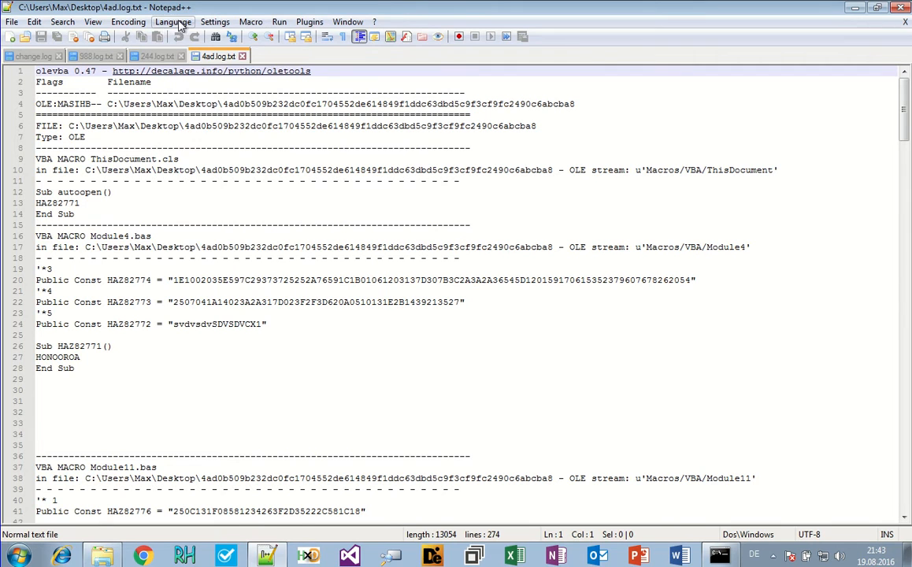
{"action": "left_click", "coordinate": [173, 22]}
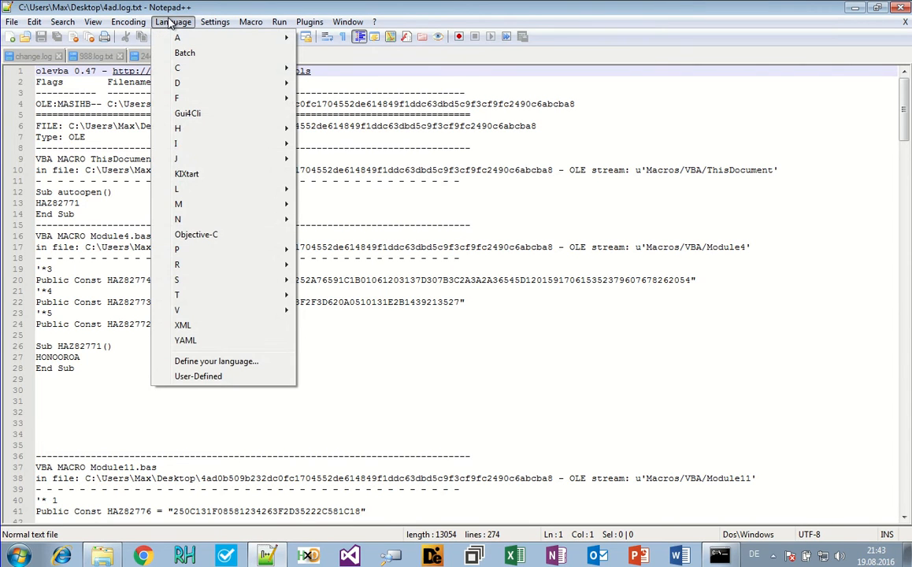
{"action": "left_click", "coordinate": [214, 22]}
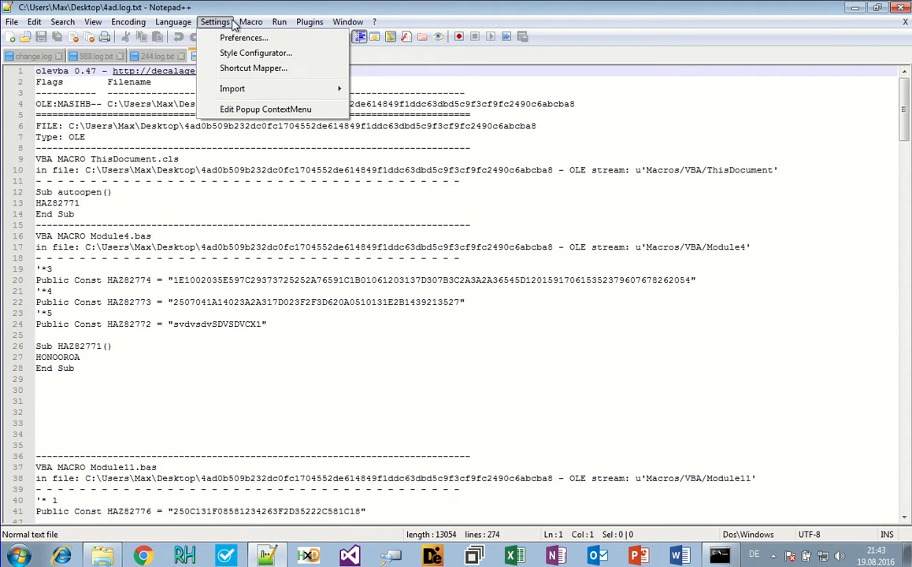
Colour 4ad.log.txt as Visual Basic and scroll to its AutoOpen, suspicious-keyword and wininet.dll IOC summary
{"action": "left_click", "coordinate": [174, 22]}
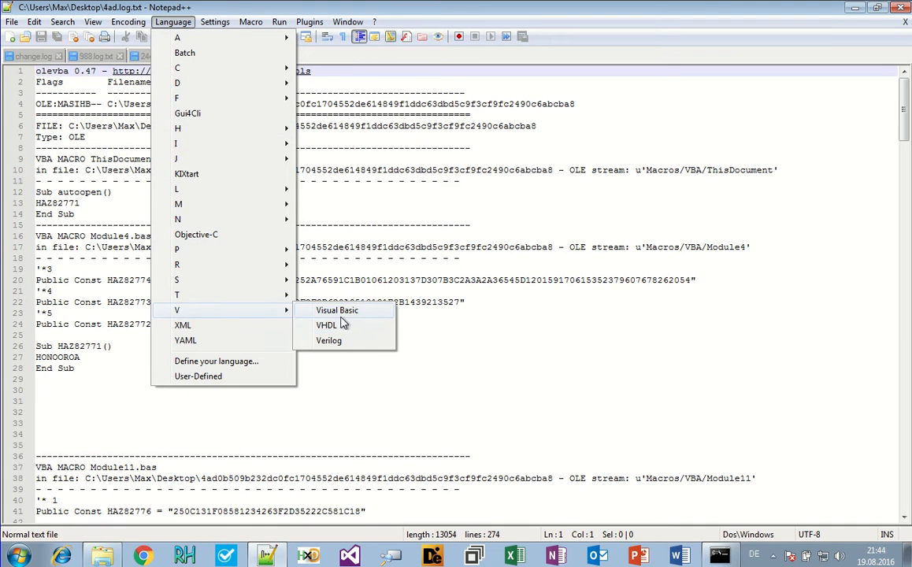
{"action": "left_click", "coordinate": [338, 309]}
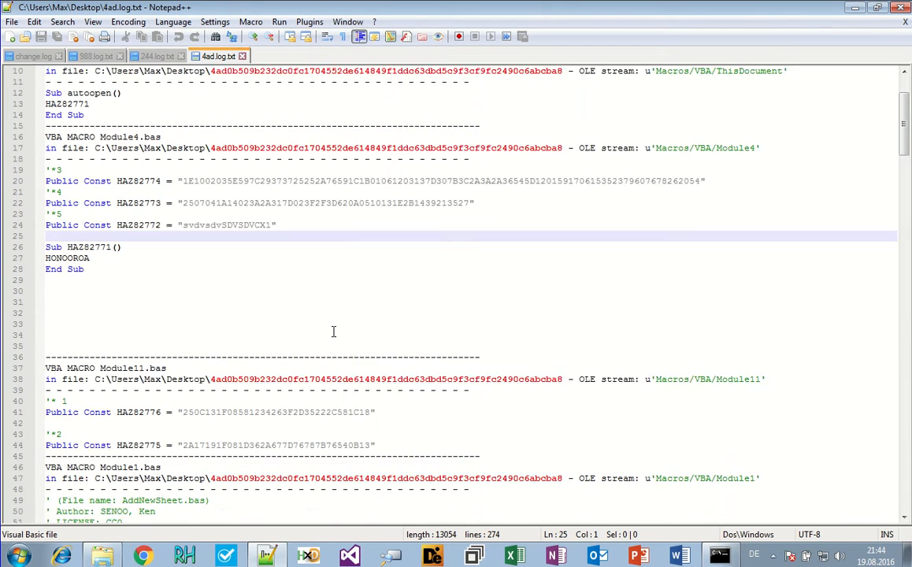
{"action": "scroll", "scroll_direction": "down", "scroll_amount": 3}
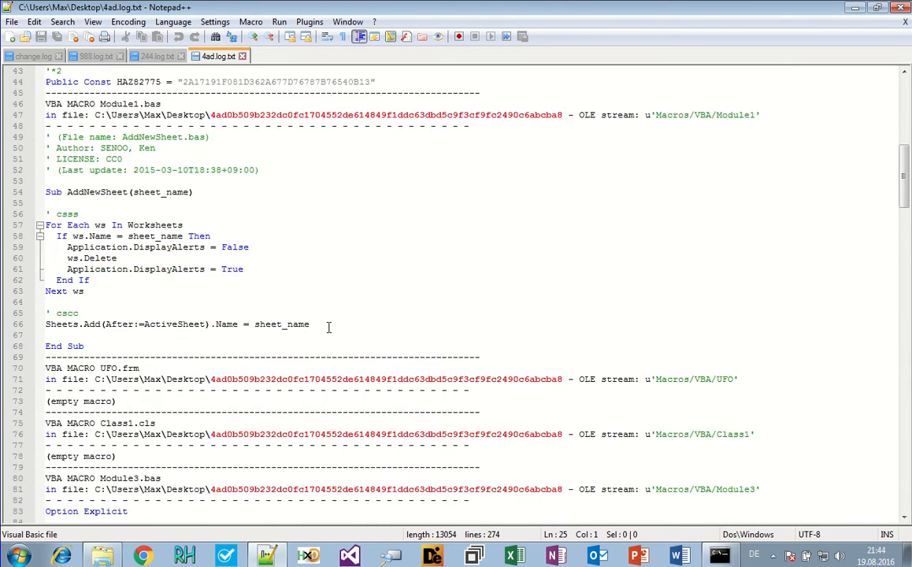
{"action": "scroll", "scroll_direction": "down", "scroll_amount": 3}
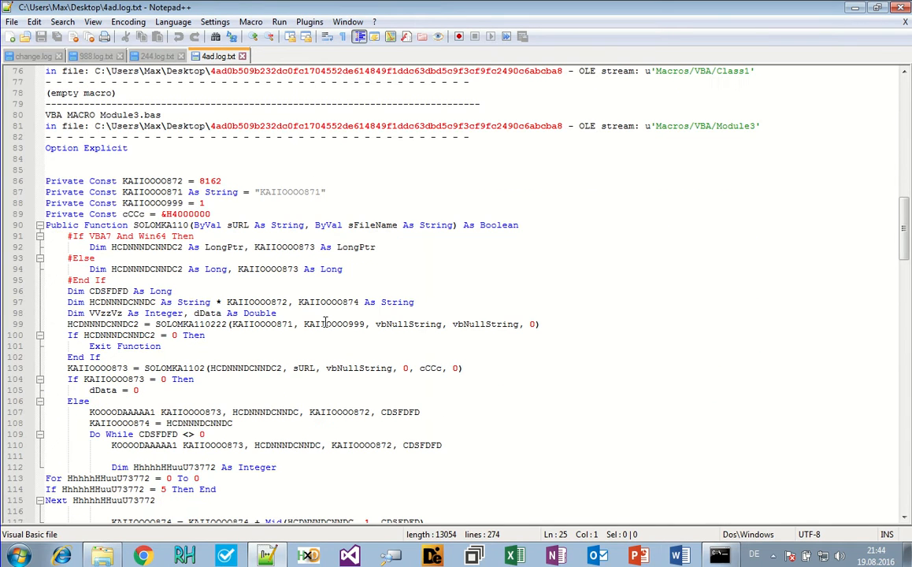
{"action": "scroll", "scroll_direction": "up", "scroll_amount": 3}
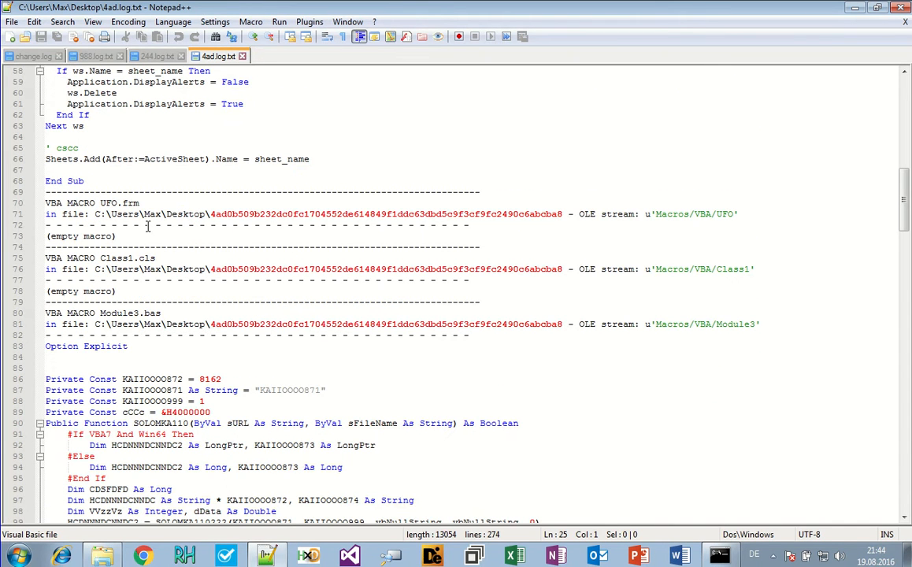
{"action": "mouse_move", "coordinate": [230, 339]}
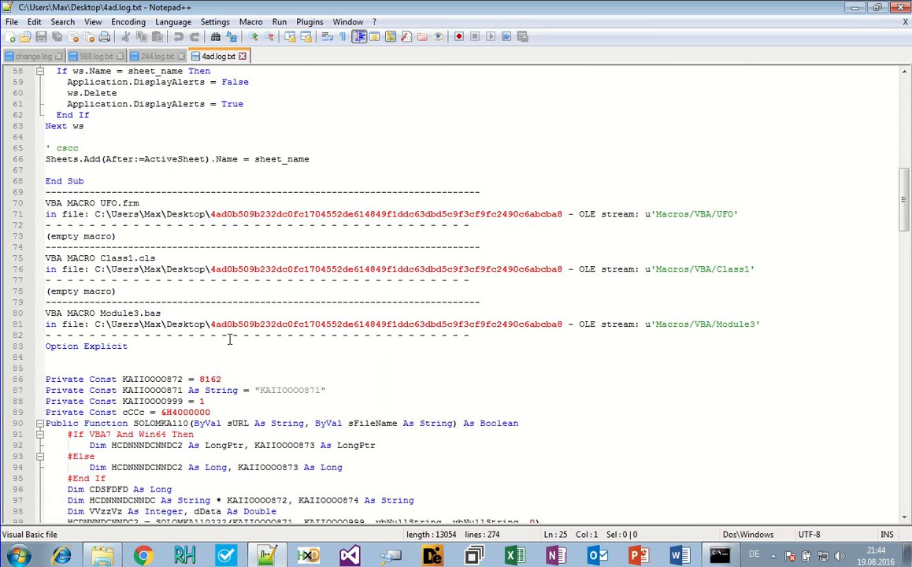
{"action": "scroll", "scroll_direction": "down", "scroll_amount": 3}
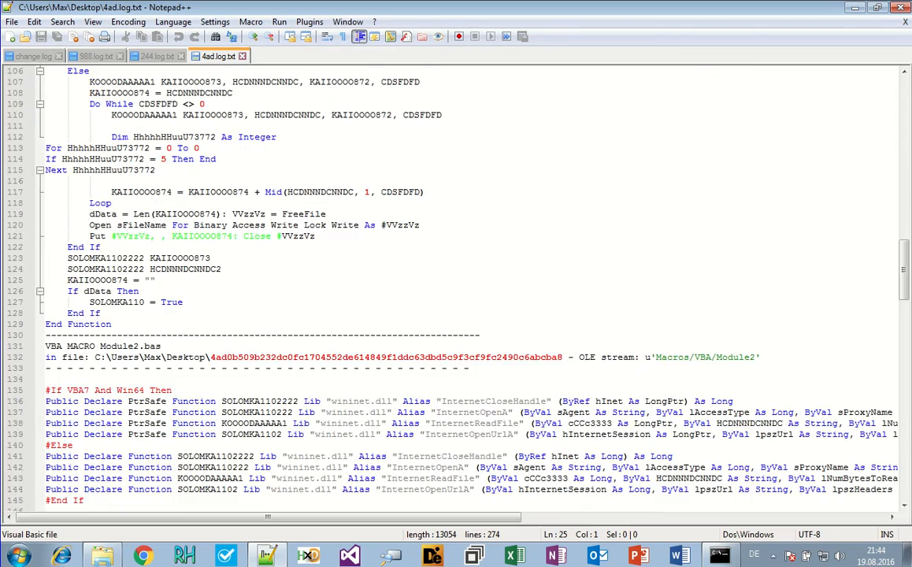
{"action": "scroll", "scroll_direction": "down", "scroll_amount": 3}
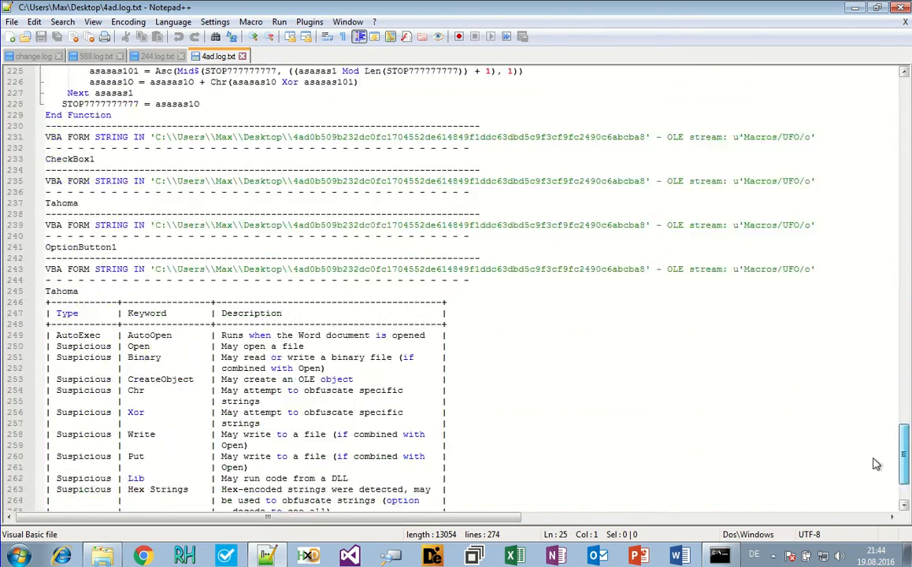
{"action": "scroll", "scroll_direction": "down", "scroll_amount": 3}
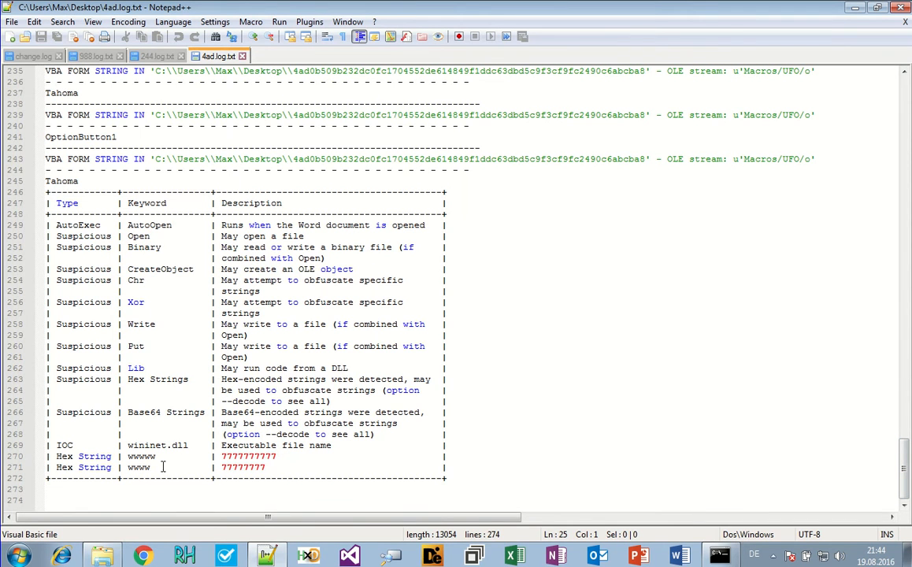
{"action": "mouse_move", "coordinate": [139, 337]}
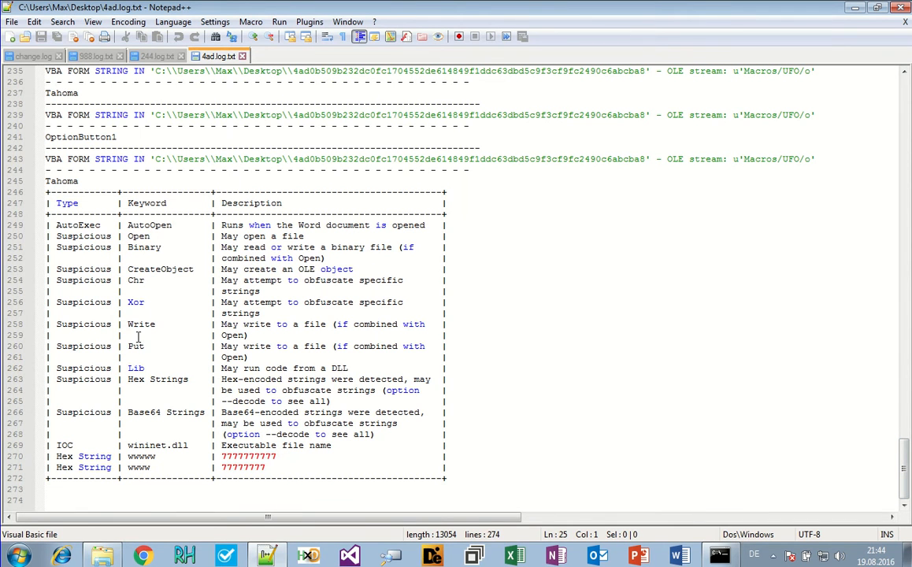
{"action": "mouse_move", "coordinate": [158, 363]}
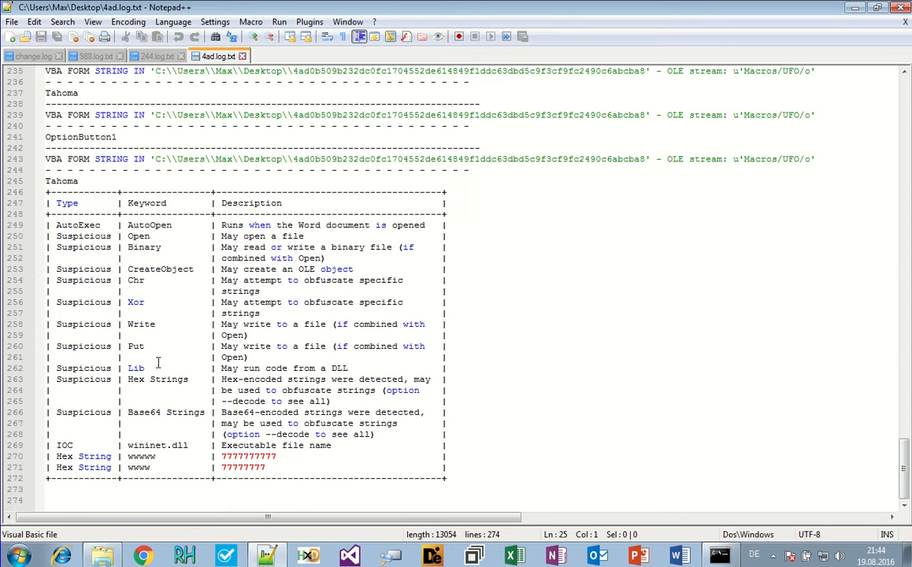
{"action": "mouse_move", "coordinate": [244, 402]}
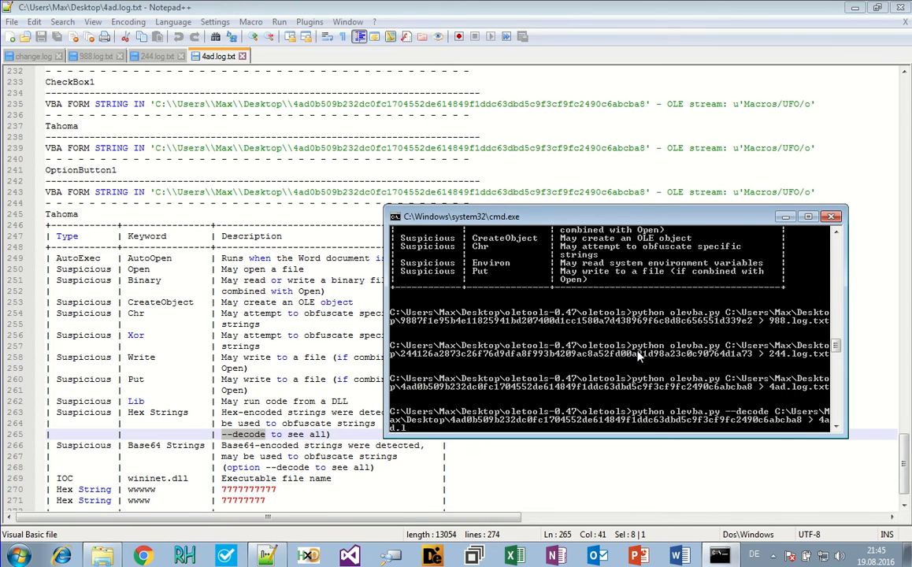
Rerun olevba.py --decode on the 4ad0b sample, overwriting 4ad.log.txt with decoded strings
{"action": "type", "text": "og.t"}
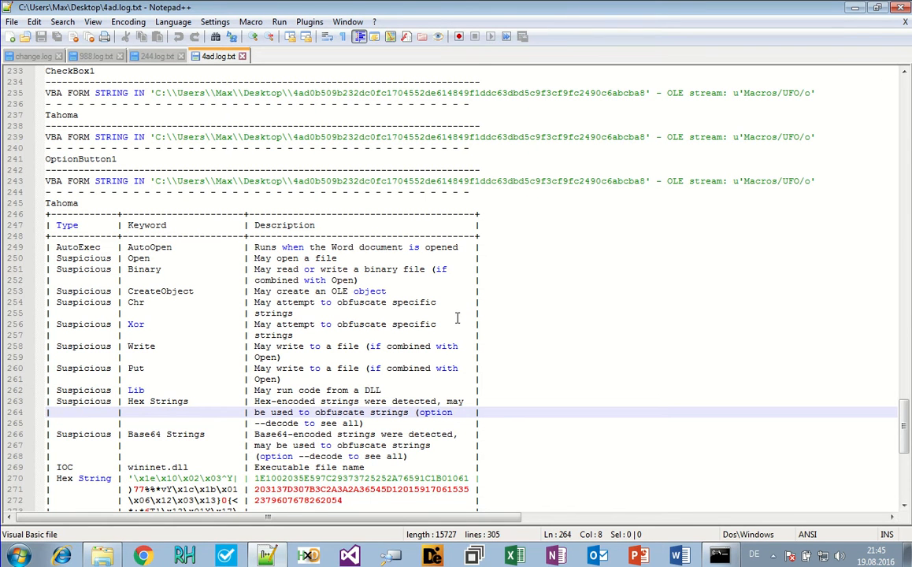
{"action": "scroll", "scroll_direction": "down", "scroll_amount": 3}
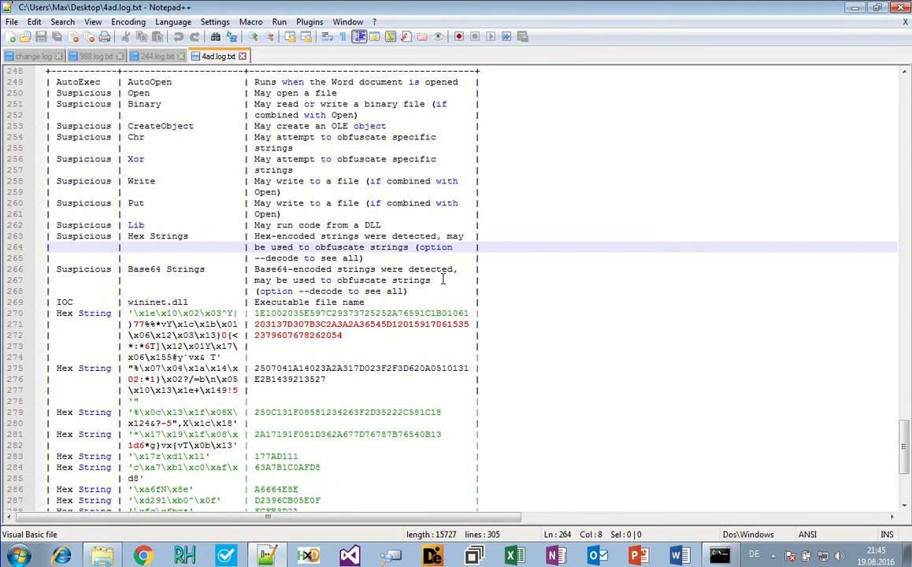
{"action": "scroll", "scroll_direction": "down", "scroll_amount": 3}
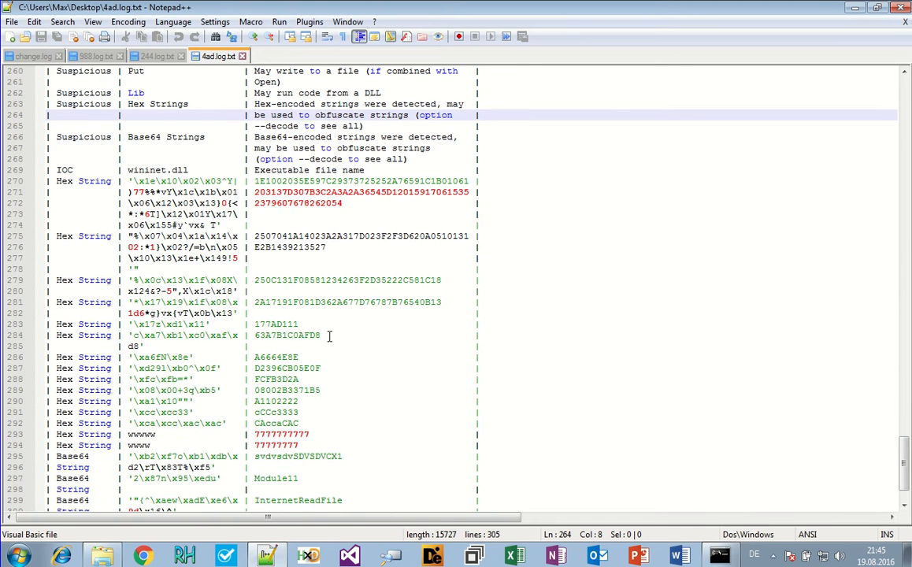
{"action": "scroll", "scroll_direction": "down", "scroll_amount": 3}
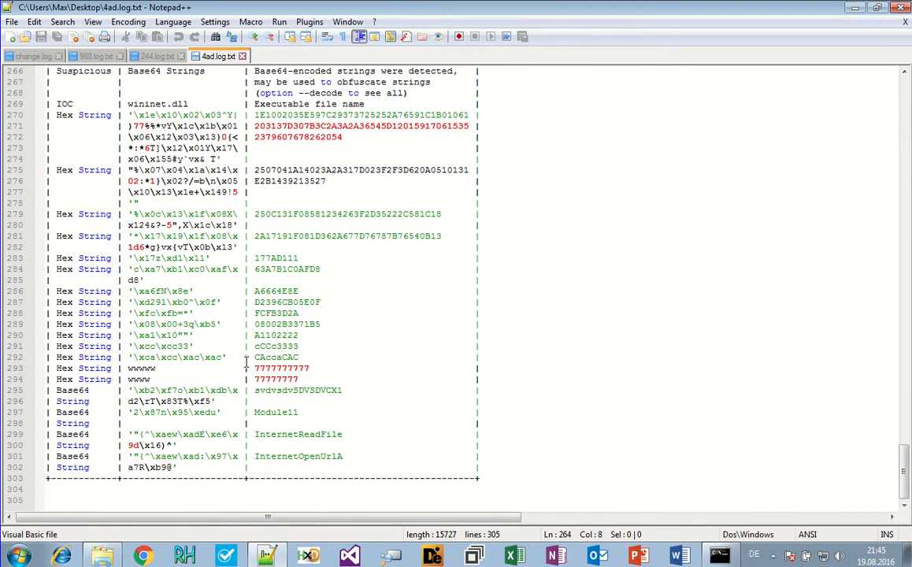
{"action": "mouse_move", "coordinate": [294, 314]}
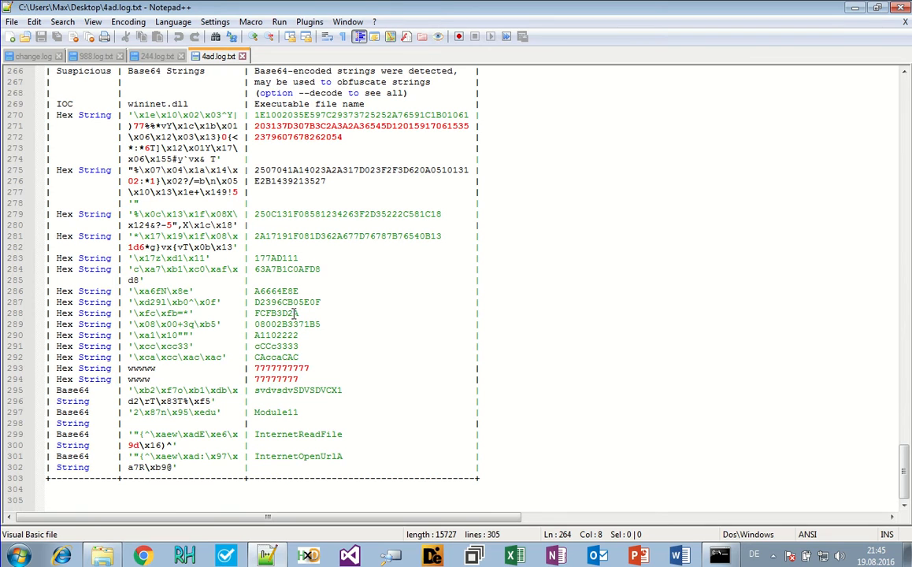
{"action": "mouse_move", "coordinate": [305, 441]}
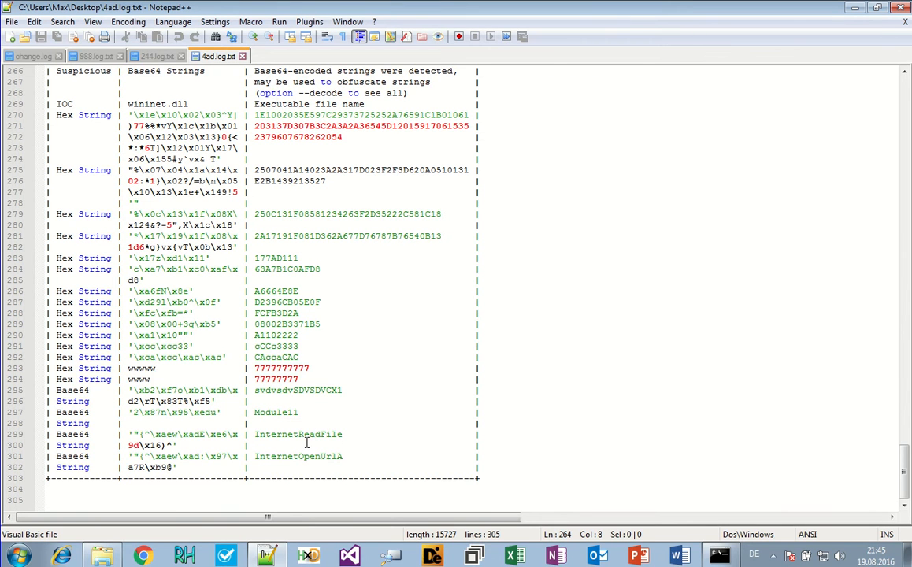
{"action": "left_click", "coordinate": [345, 435]}
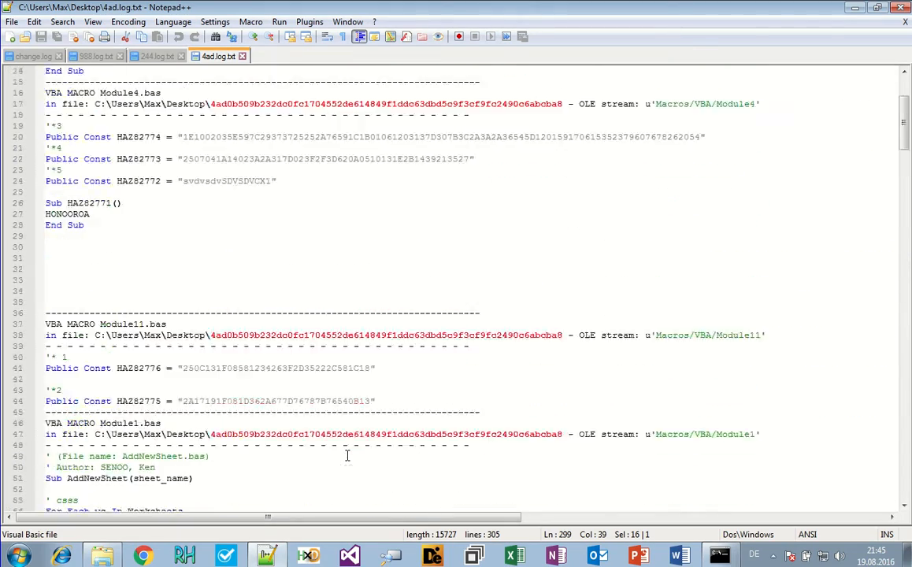
{"action": "scroll", "scroll_direction": "down", "scroll_amount": 3}
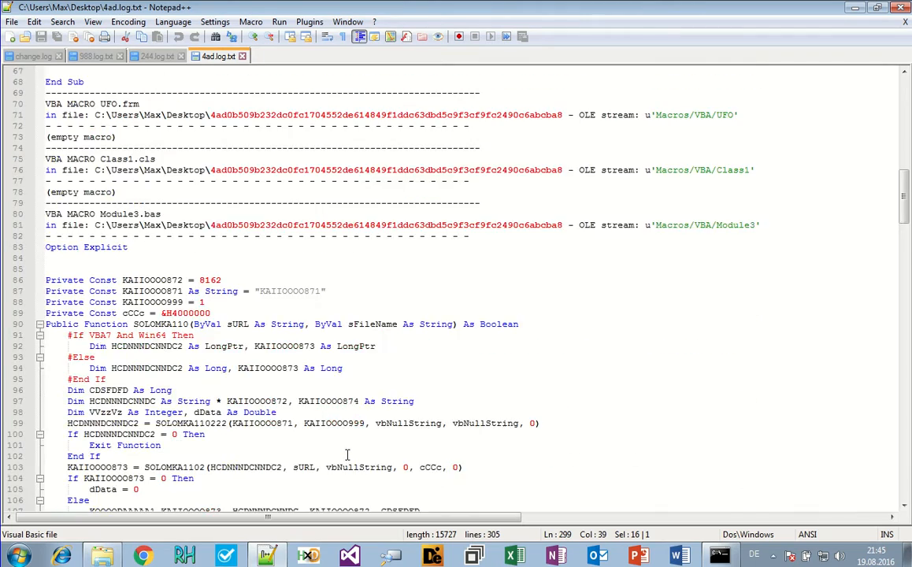
{"action": "scroll", "scroll_direction": "down", "scroll_amount": 3}
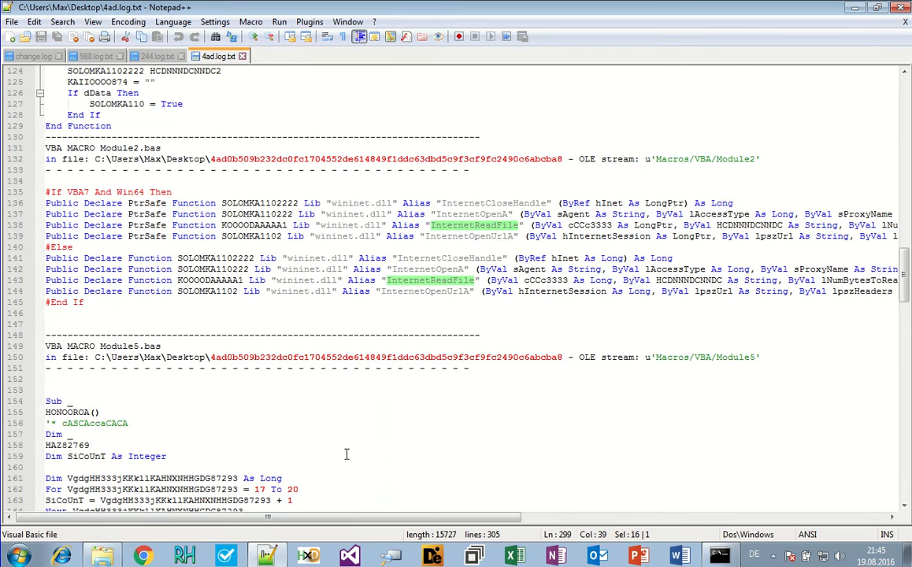
{"action": "scroll", "scroll_direction": "down", "scroll_amount": 3}
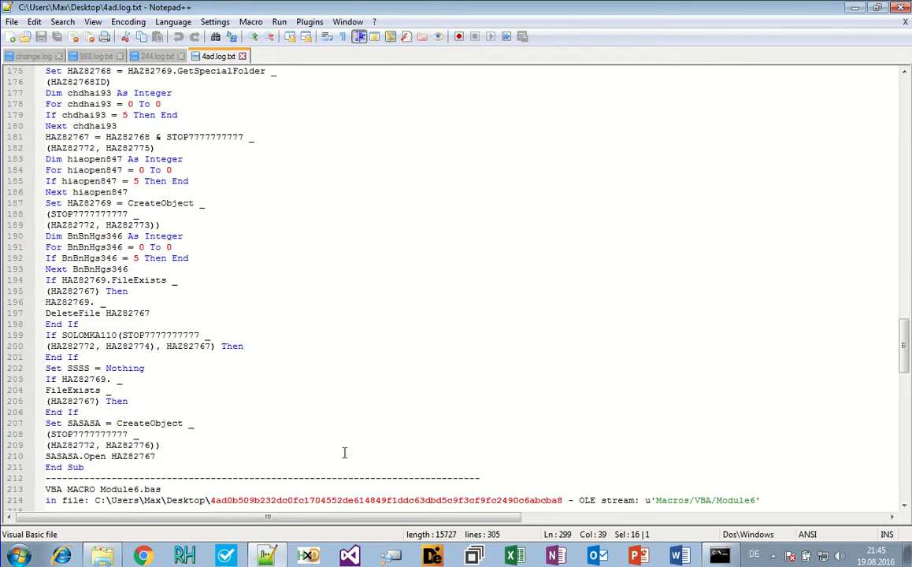
{"action": "scroll", "scroll_direction": "down", "scroll_amount": 3}
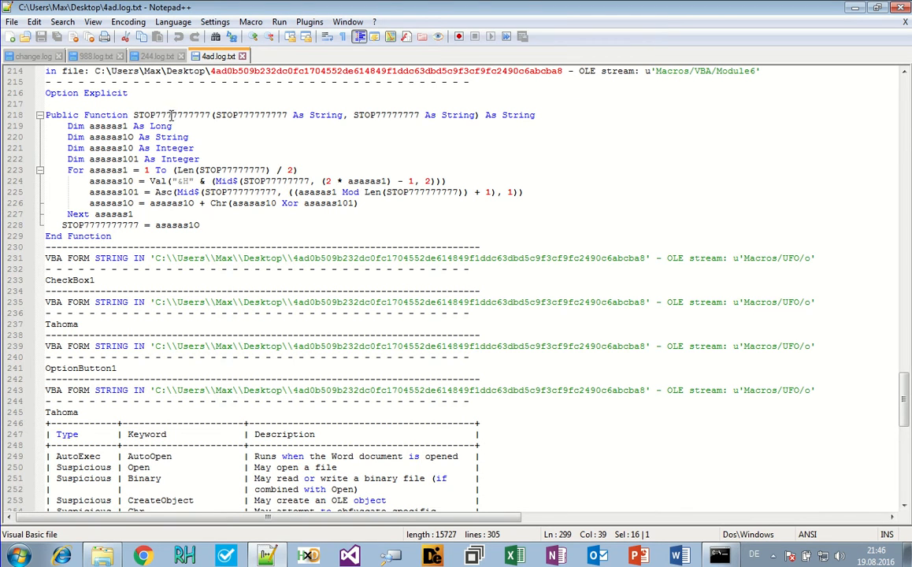
{"action": "double_click", "coordinate": [170, 113]}
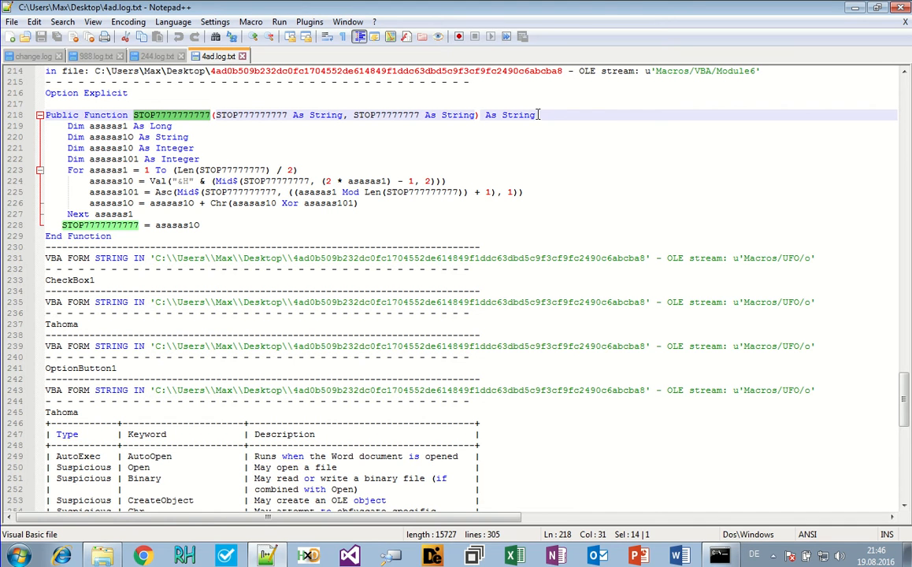
{"action": "mouse_move", "coordinate": [271, 312]}
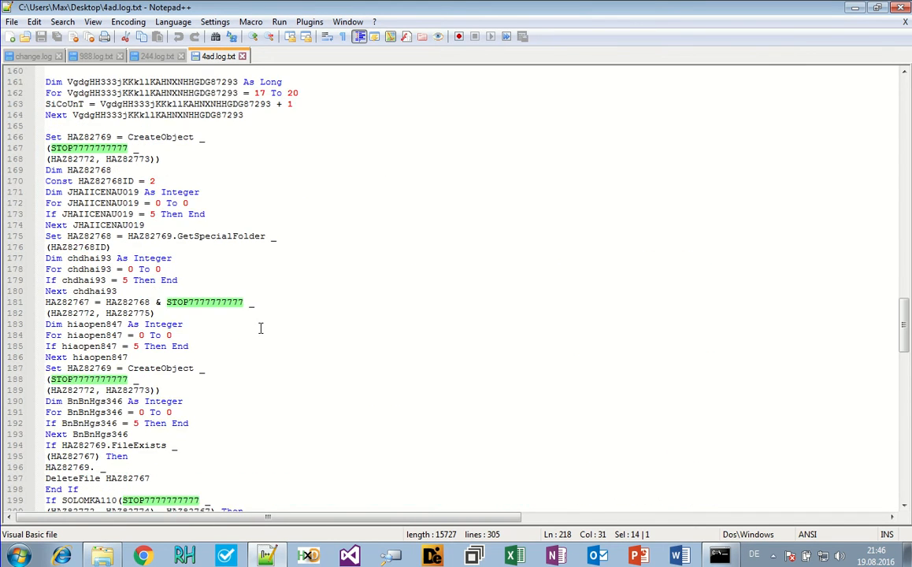
{"action": "double_click", "coordinate": [72, 390]}
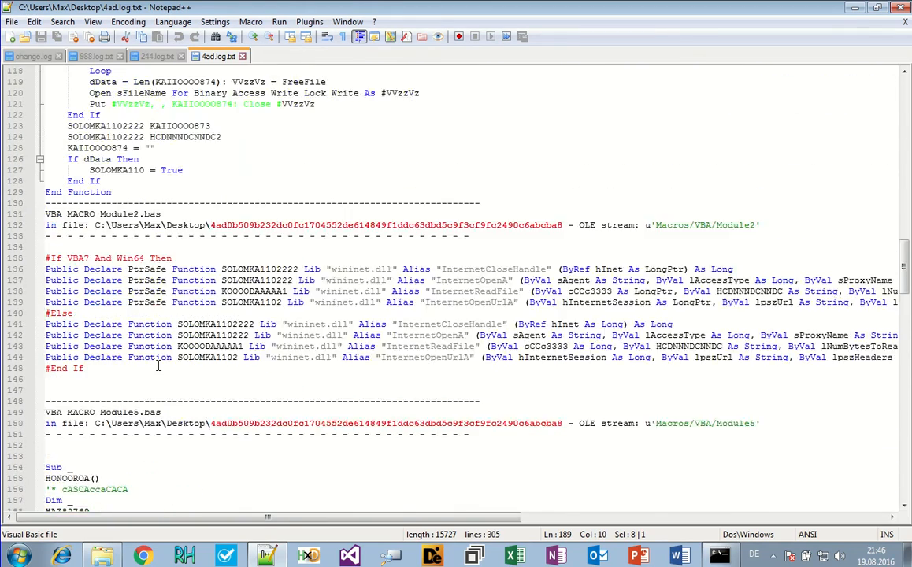
{"action": "scroll", "scroll_direction": "down", "scroll_amount": 3}
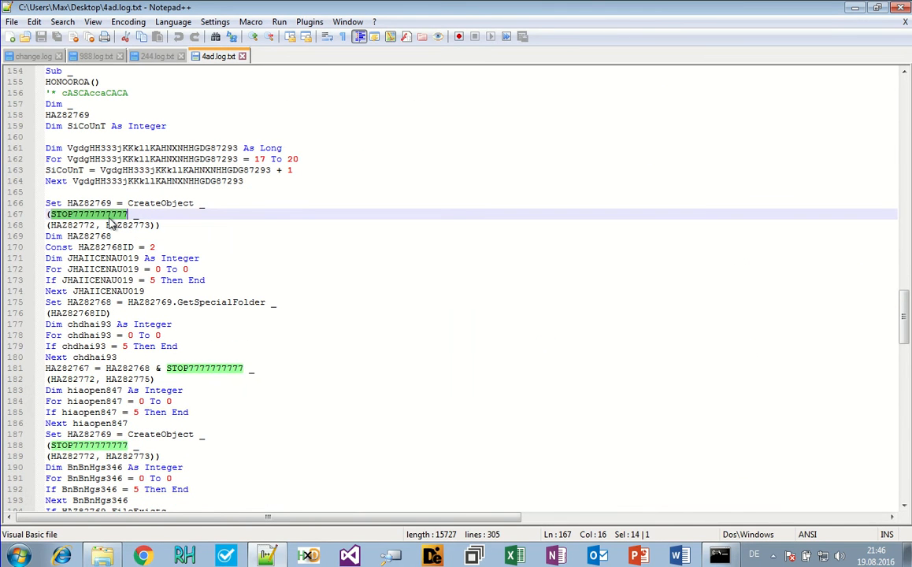
{"action": "left_click", "coordinate": [85, 223]}
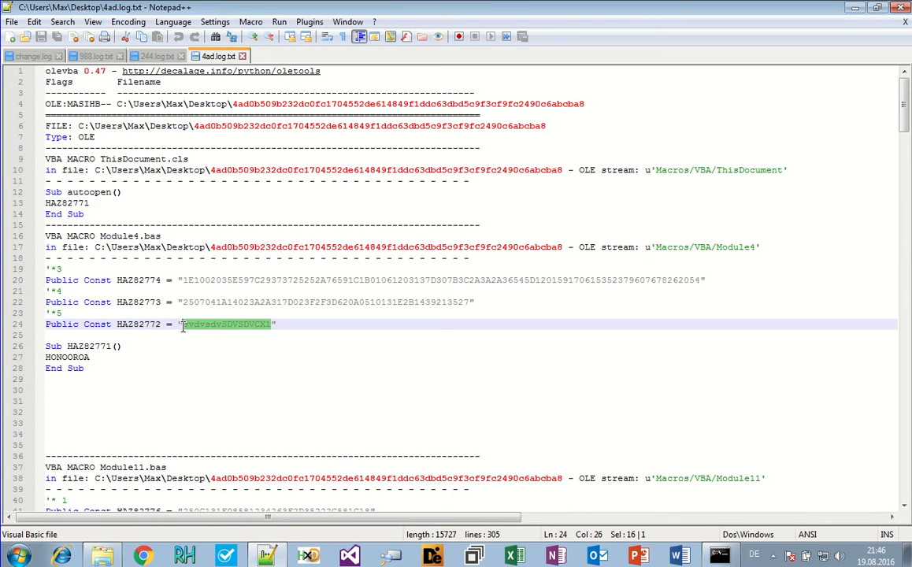
{"action": "scroll", "scroll_direction": "down", "scroll_amount": 3}
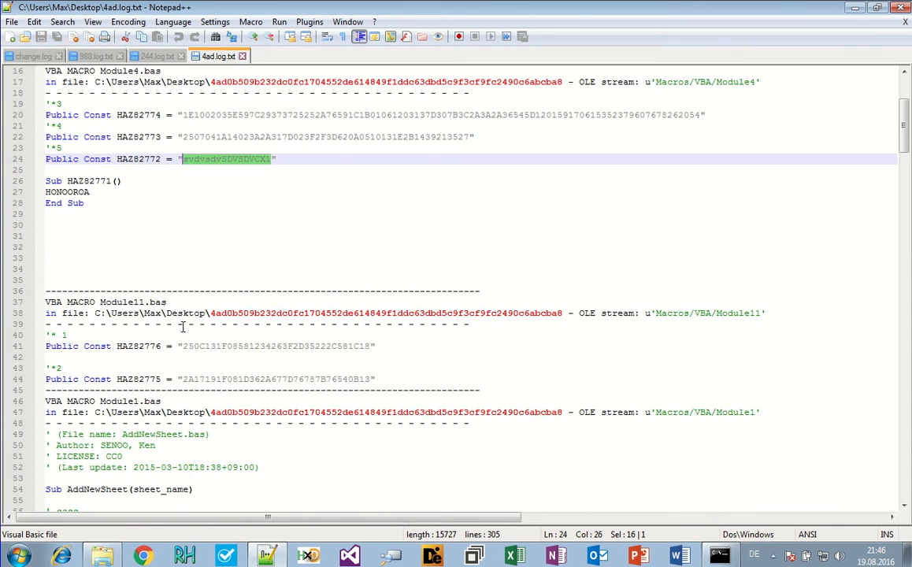
{"action": "scroll", "scroll_direction": "down", "scroll_amount": 3}
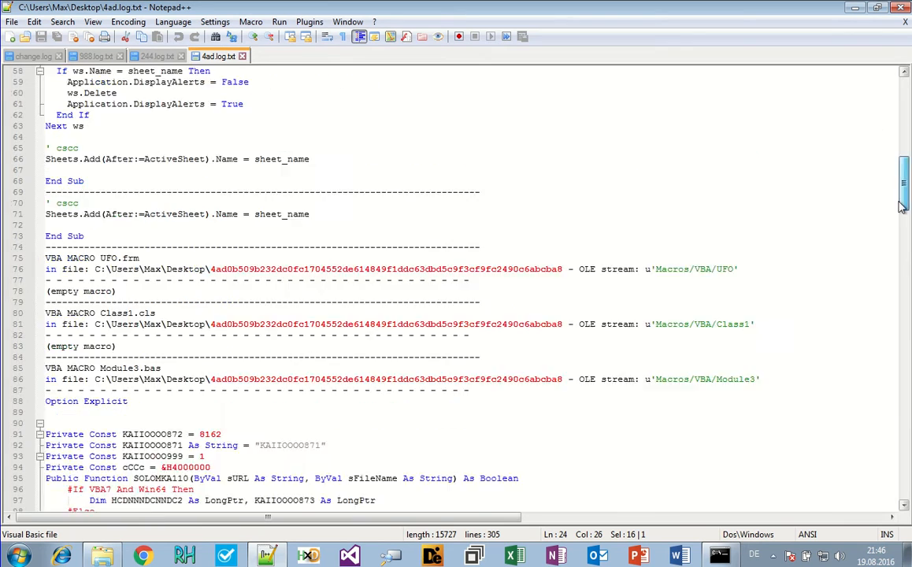
{"action": "scroll", "scroll_direction": "down", "scroll_amount": 3}
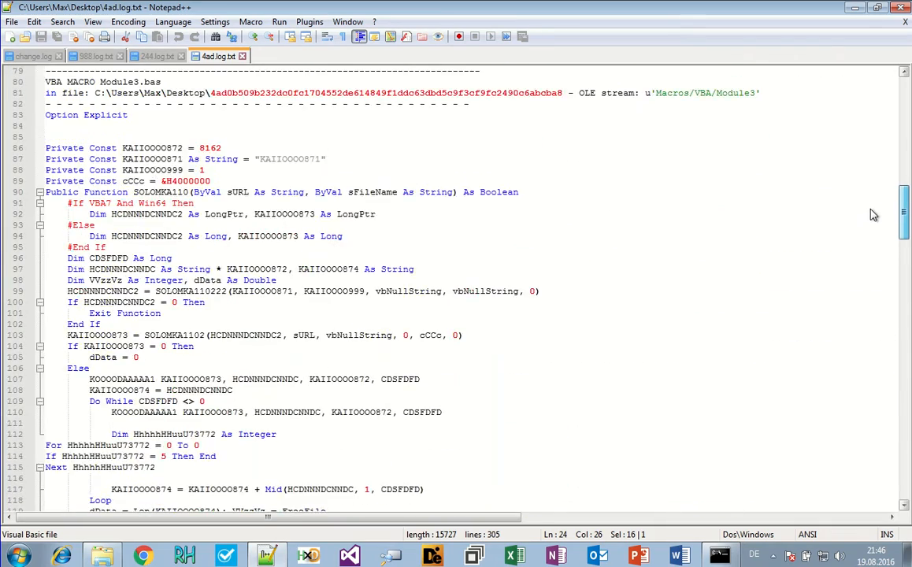
{"action": "scroll", "scroll_direction": "down", "scroll_amount": 3}
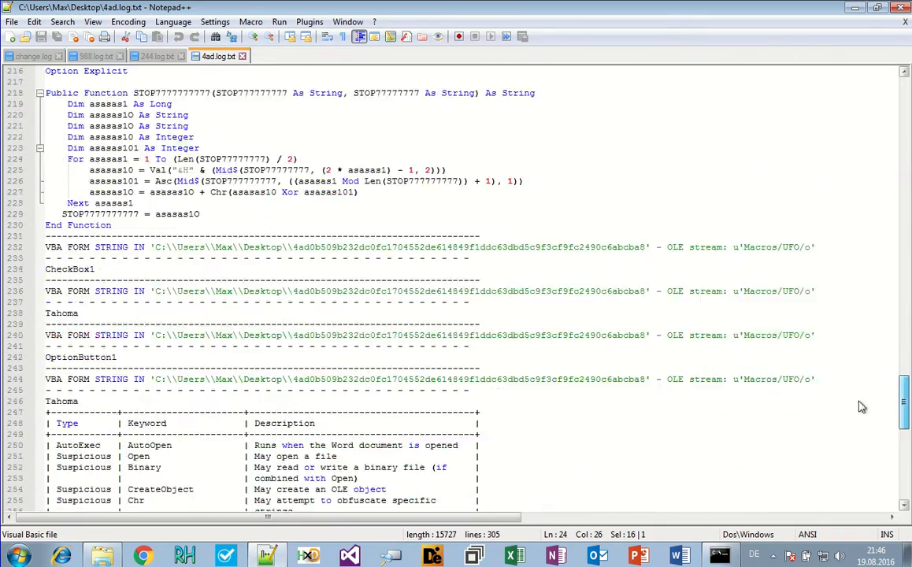
{"action": "scroll", "scroll_direction": "down", "scroll_amount": 3}
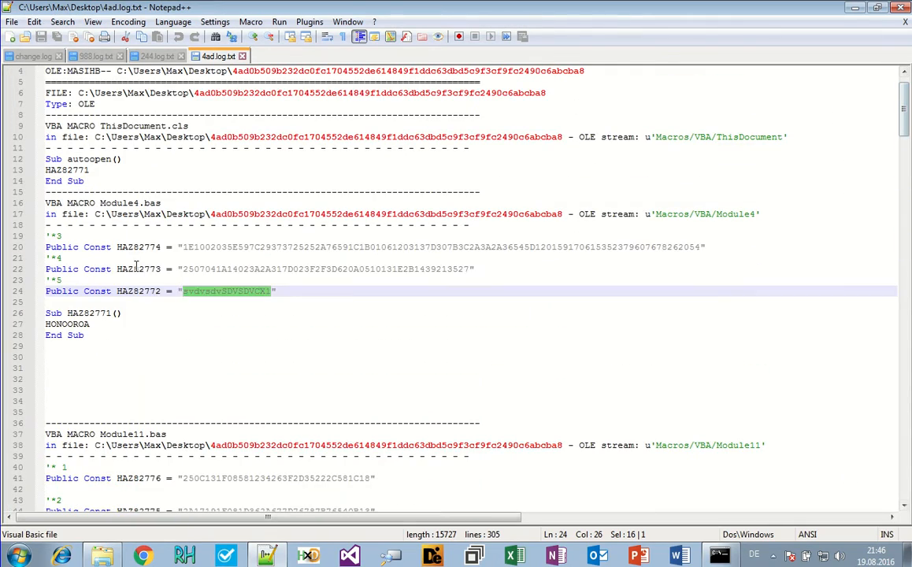
{"action": "double_click", "coordinate": [139, 290]}
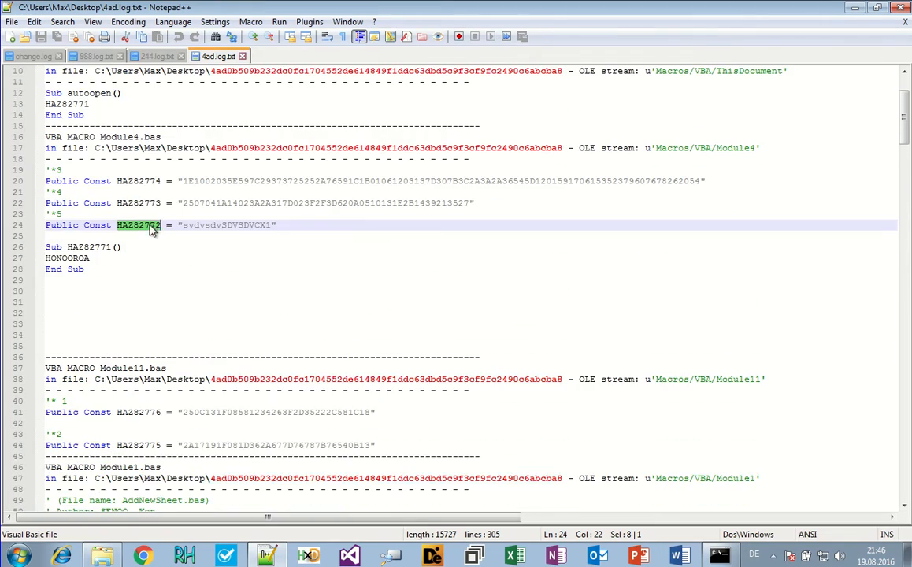
{"action": "left_click", "coordinate": [140, 180]}
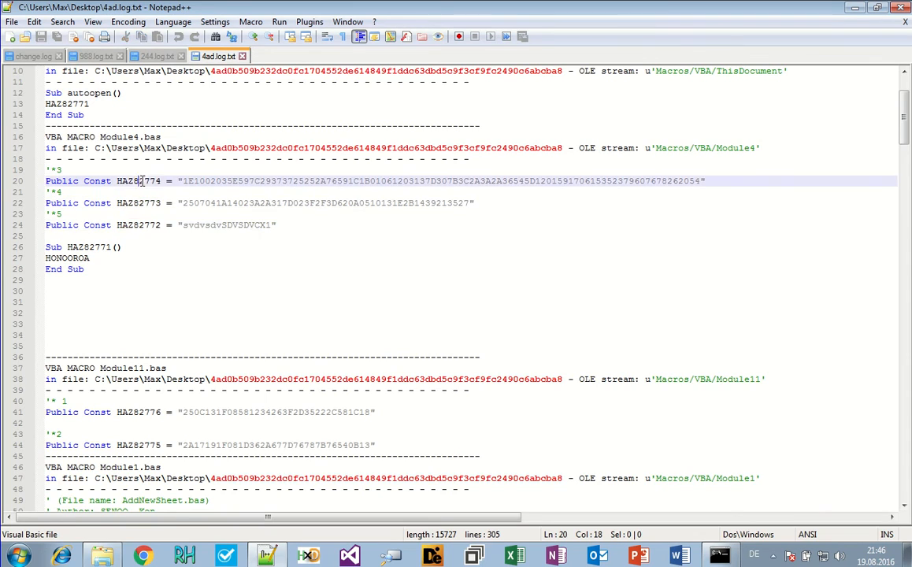
{"action": "scroll", "scroll_direction": "down", "scroll_amount": 3}
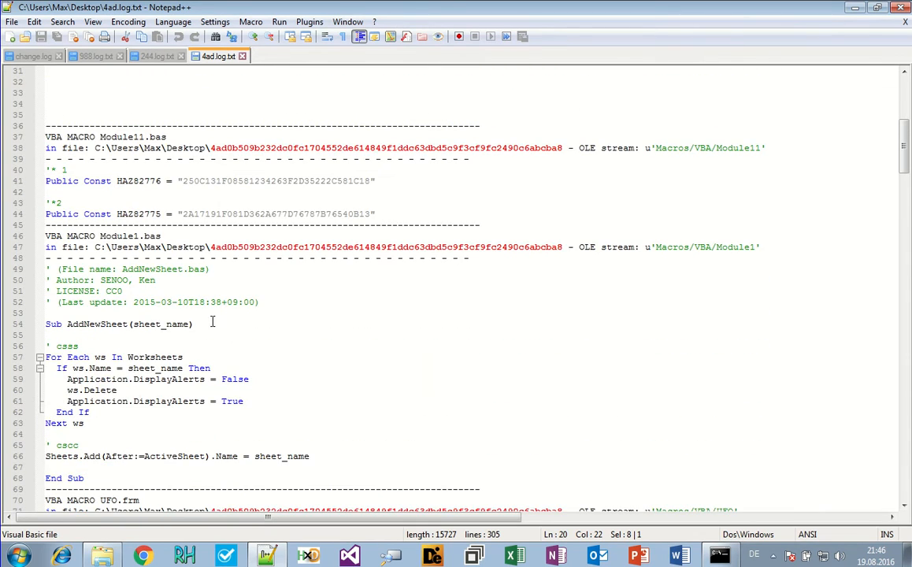
{"action": "scroll", "scroll_direction": "down", "scroll_amount": 3}
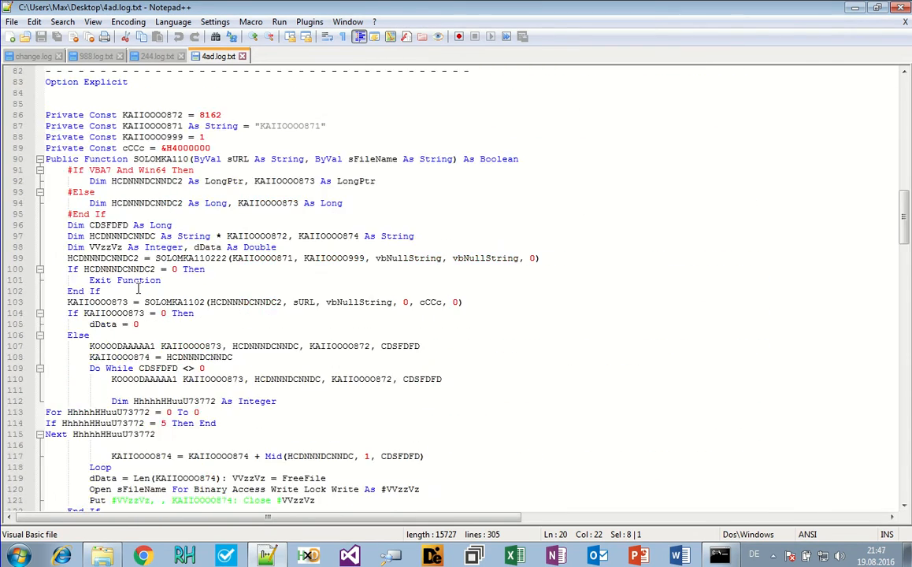
{"action": "scroll", "scroll_direction": "down", "scroll_amount": 3}
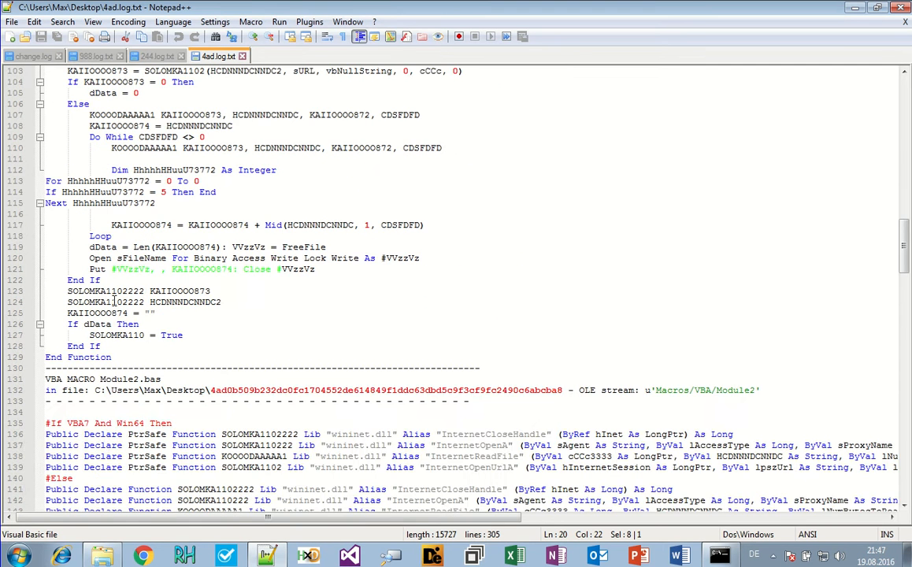
{"action": "scroll", "scroll_direction": "down", "scroll_amount": 3}
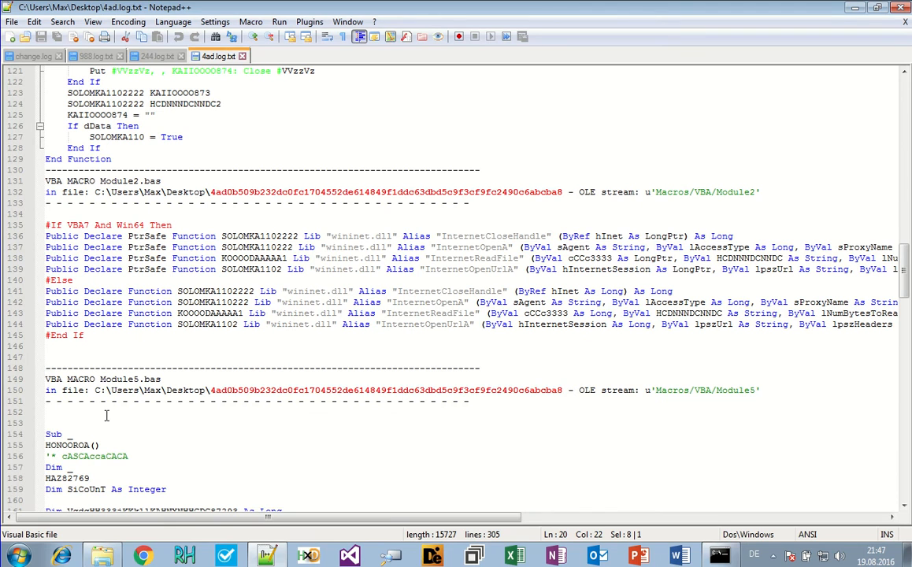
{"action": "mouse_move", "coordinate": [150, 400]}
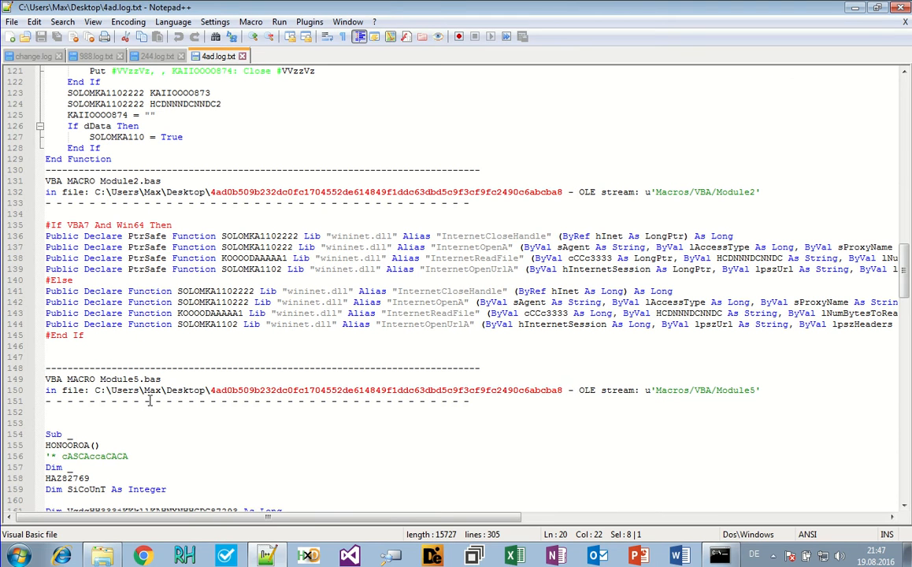
{"action": "mouse_move", "coordinate": [671, 526]}
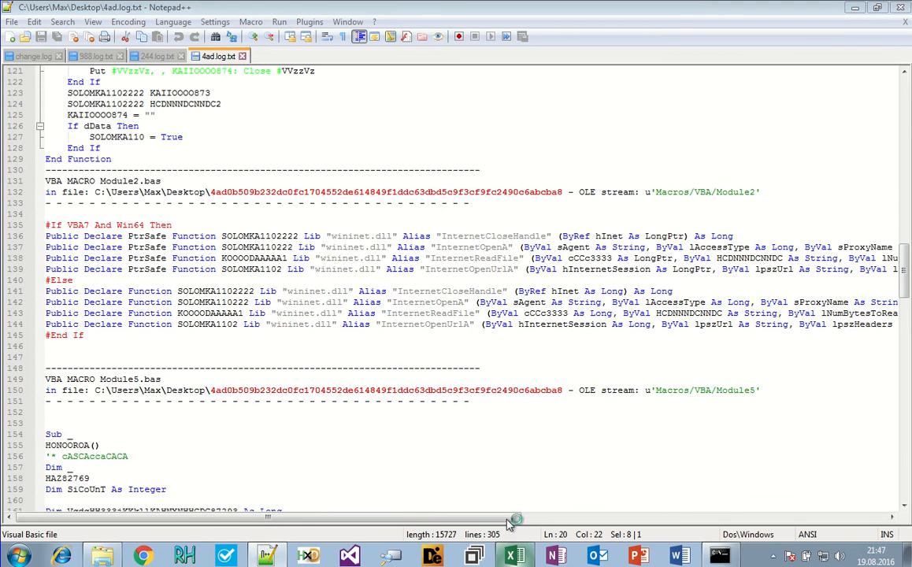
Create a blank workbook Book1 in Excel and select cell B3
{"action": "left_click", "coordinate": [515, 554]}
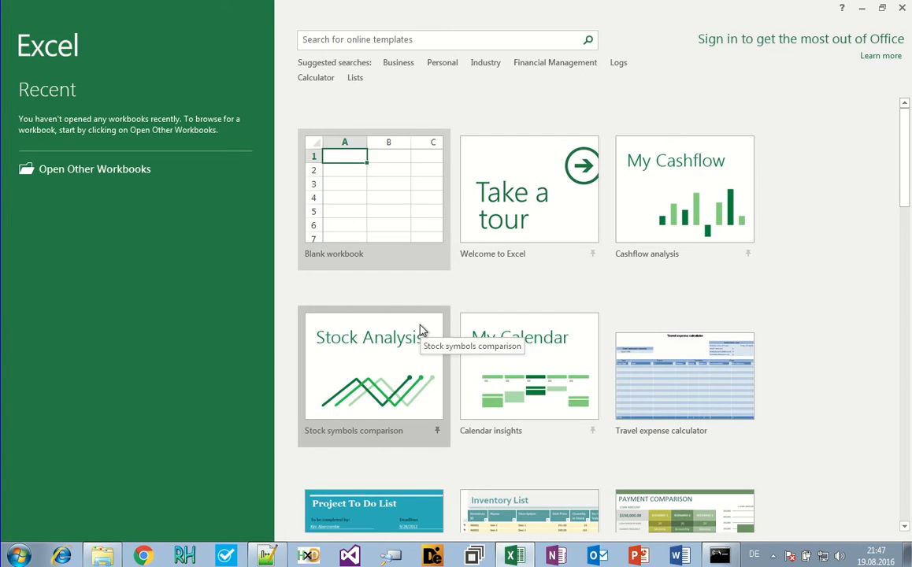
{"action": "left_click", "coordinate": [374, 197]}
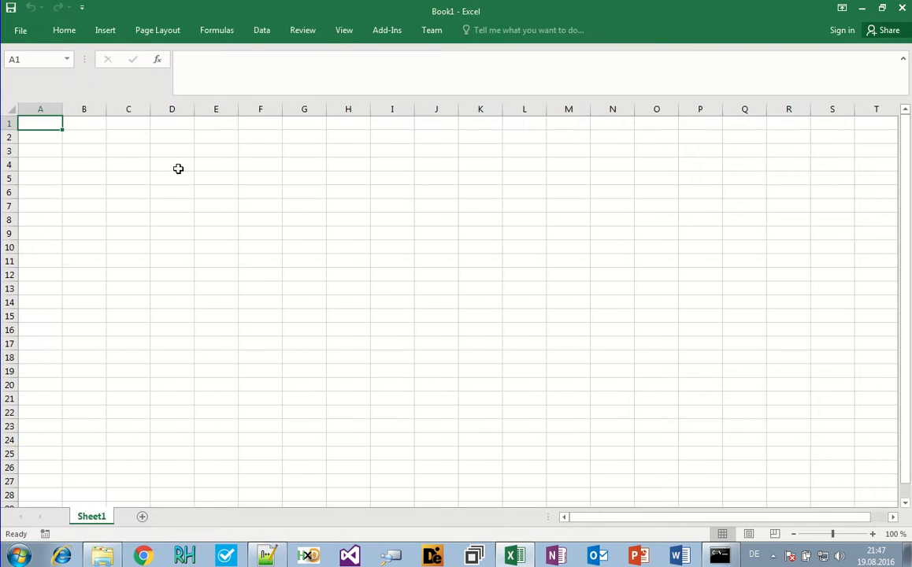
{"action": "left_click", "coordinate": [84, 151]}
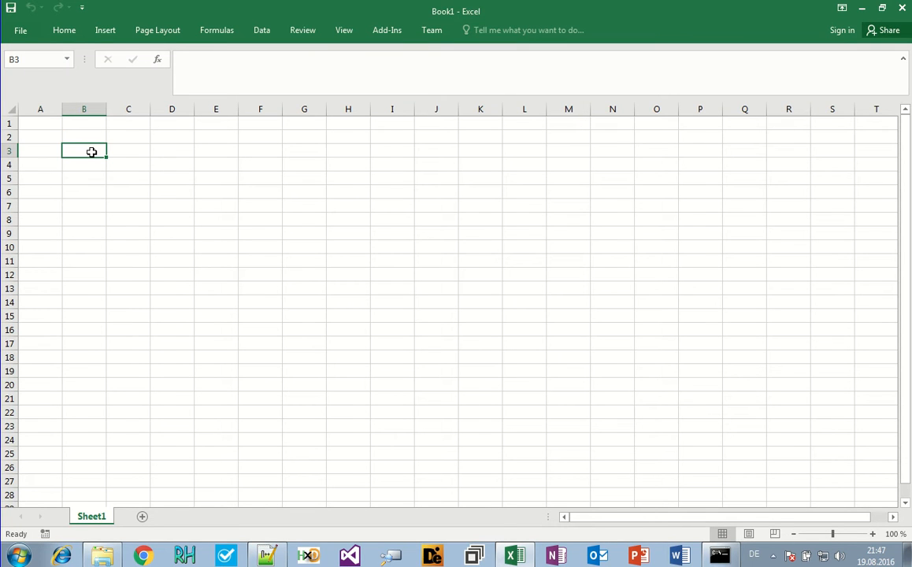
{"action": "left_click", "coordinate": [528, 30]}
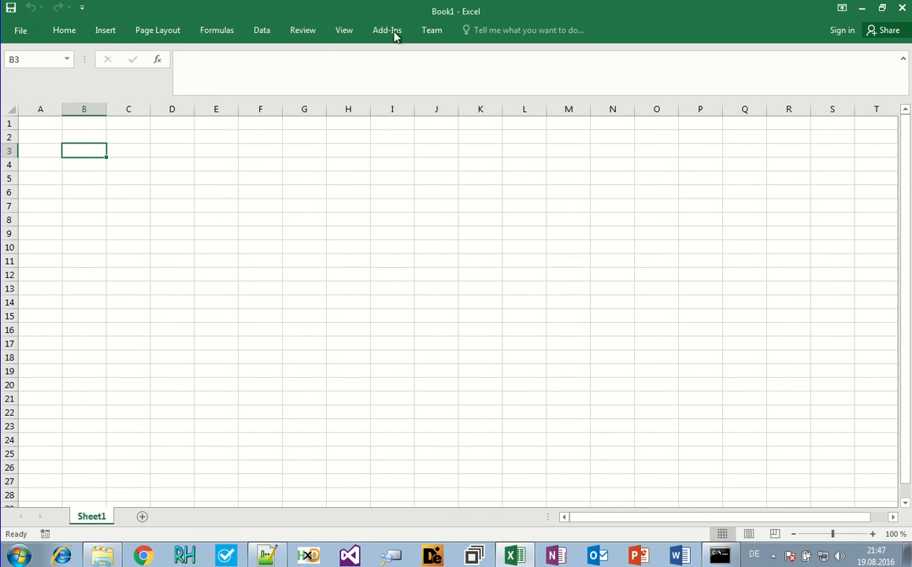
{"action": "mouse_move", "coordinate": [172, 39]}
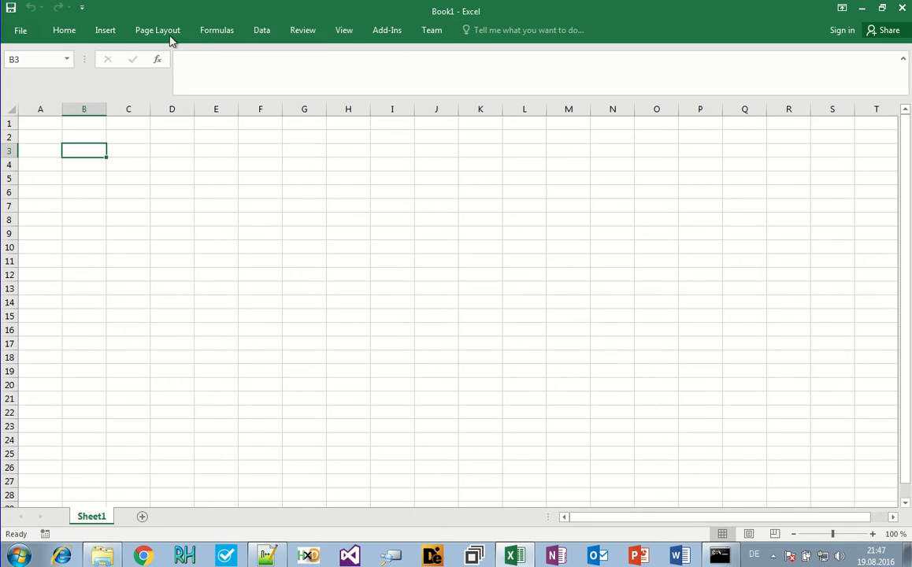
{"action": "mouse_move", "coordinate": [35, 50]}
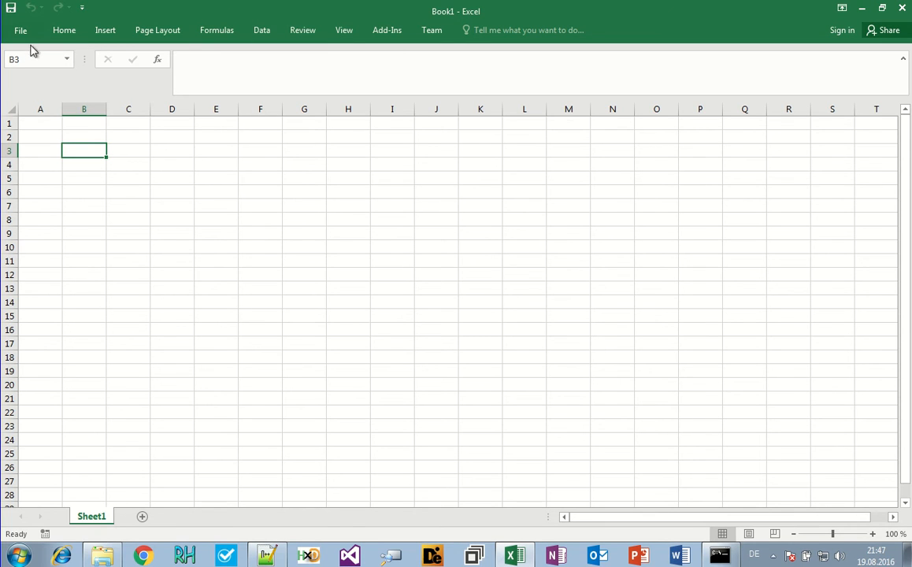
Tick Developer under Customize Ribbon in Excel Options so the Developer tab appears
{"action": "left_click", "coordinate": [20, 30]}
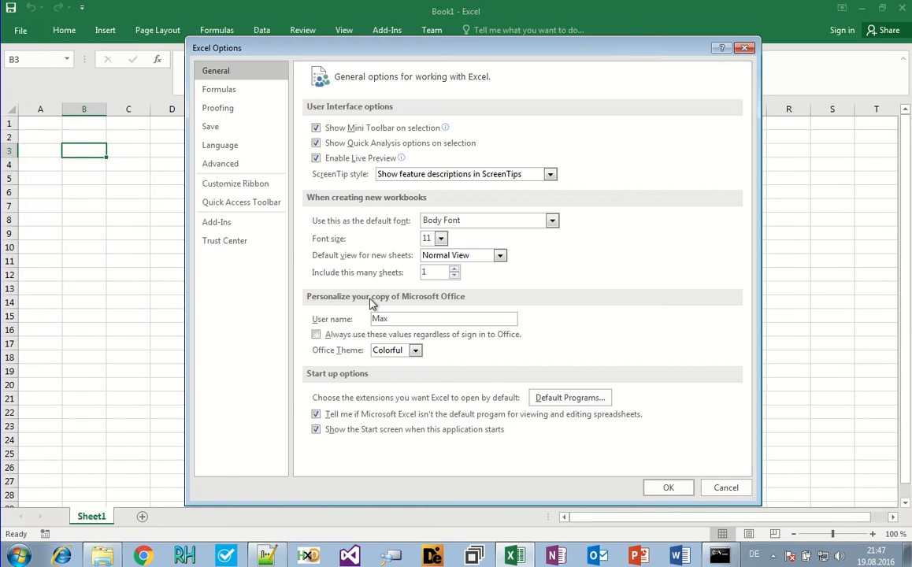
{"action": "mouse_move", "coordinate": [236, 183]}
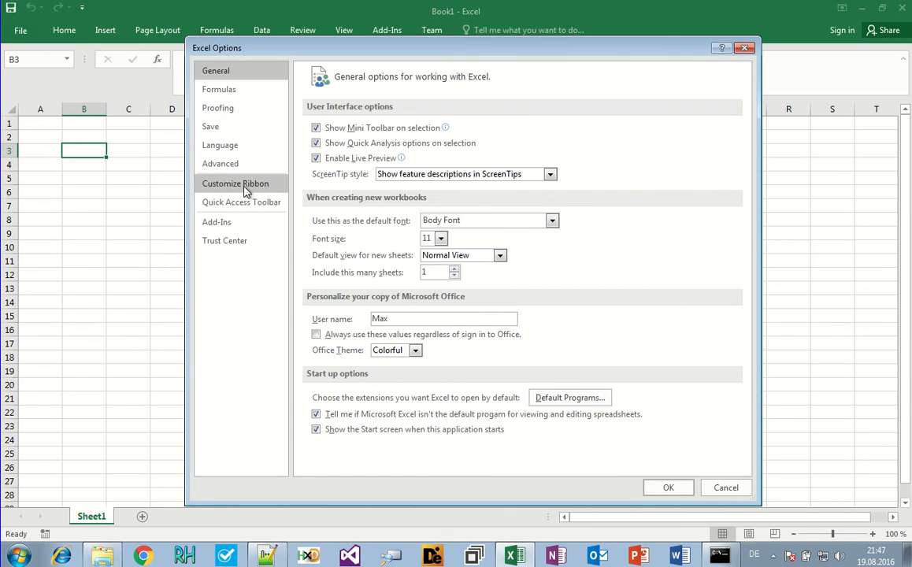
{"action": "left_click", "coordinate": [235, 183]}
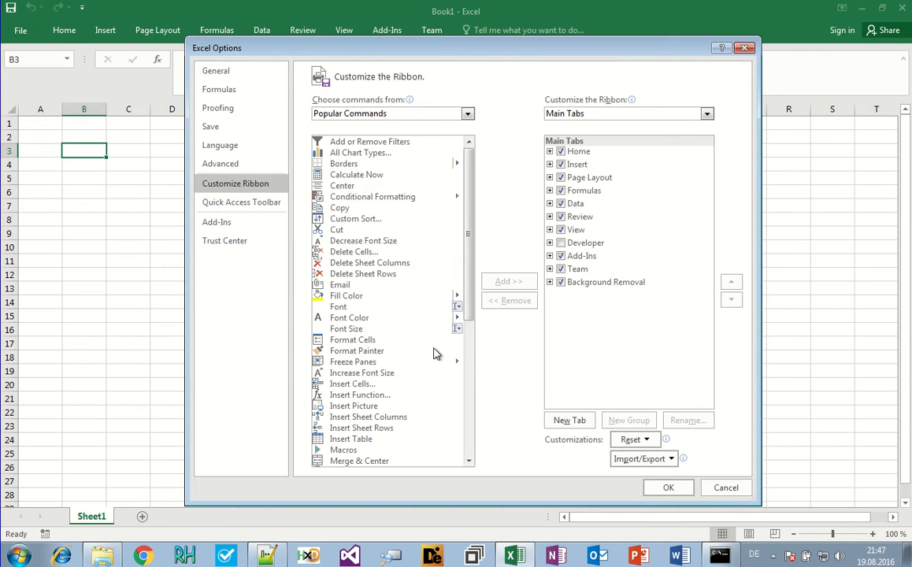
{"action": "left_click", "coordinate": [587, 243]}
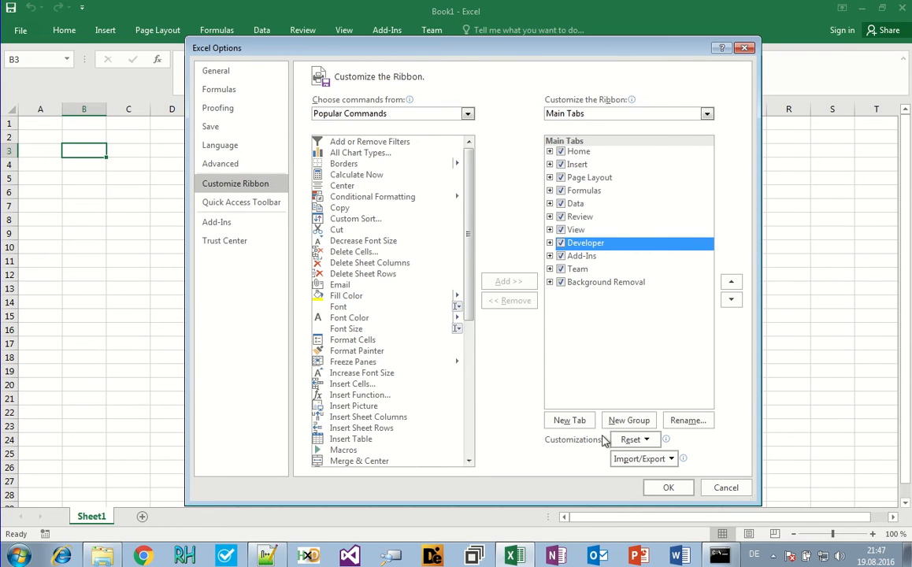
{"action": "left_click", "coordinate": [668, 487]}
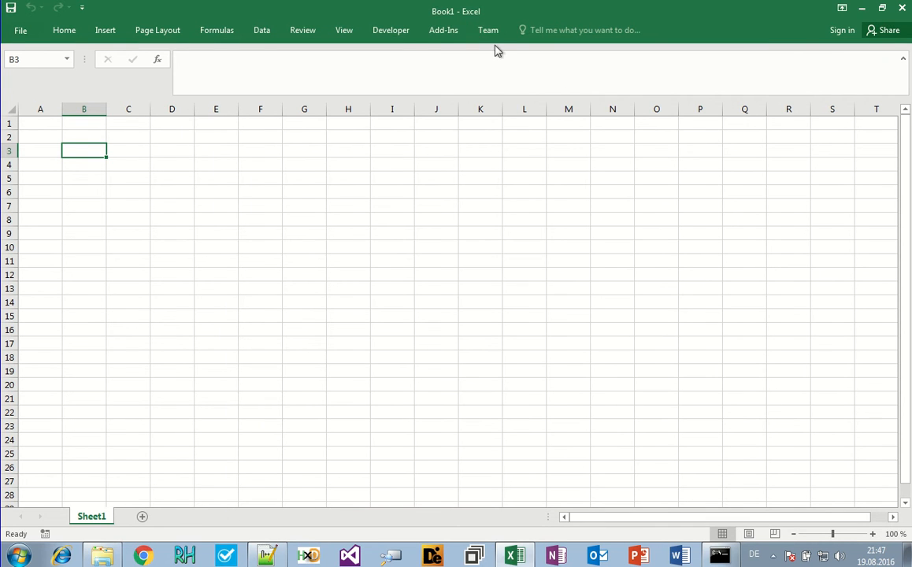
Insert an ActiveX command button on Sheet1 near C5:D6 from the Developer tab
{"action": "left_click", "coordinate": [391, 30]}
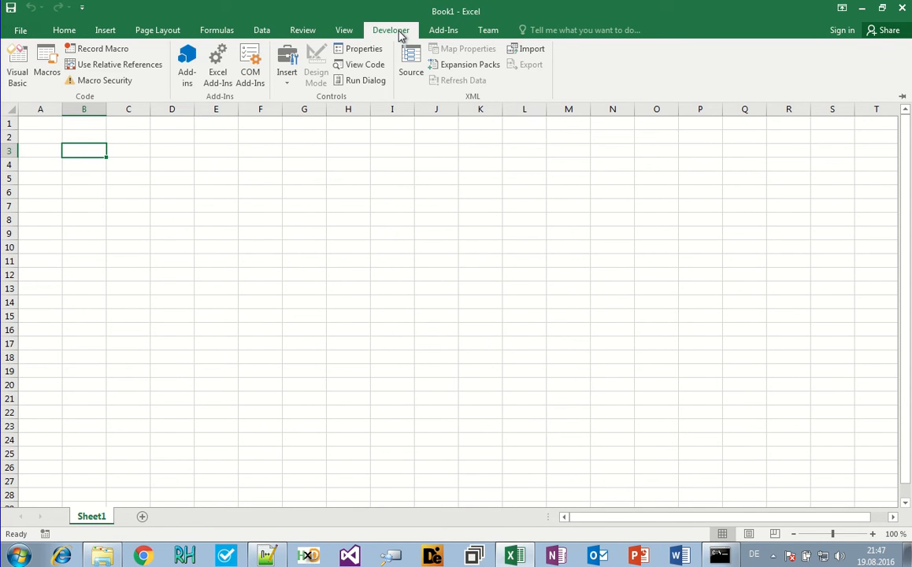
{"action": "mouse_move", "coordinate": [359, 63]}
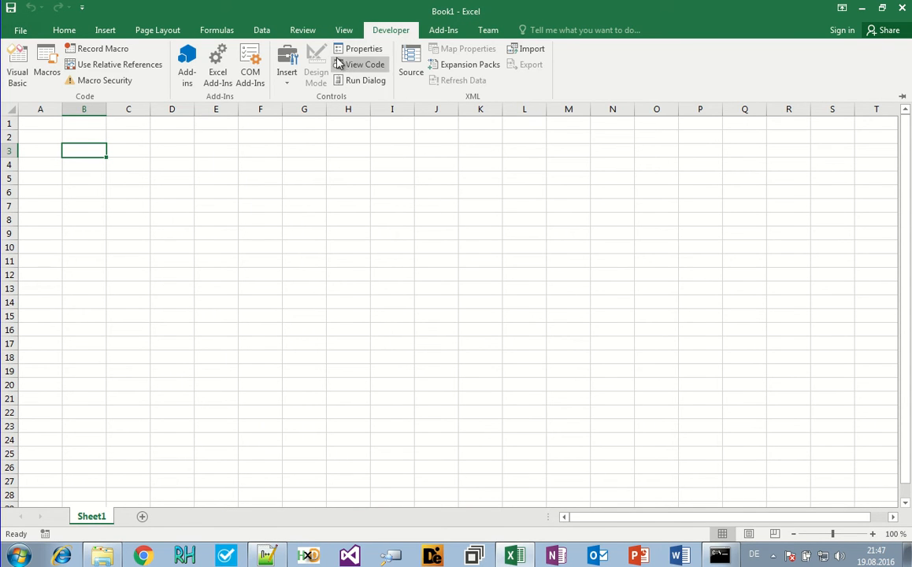
{"action": "mouse_move", "coordinate": [282, 101]}
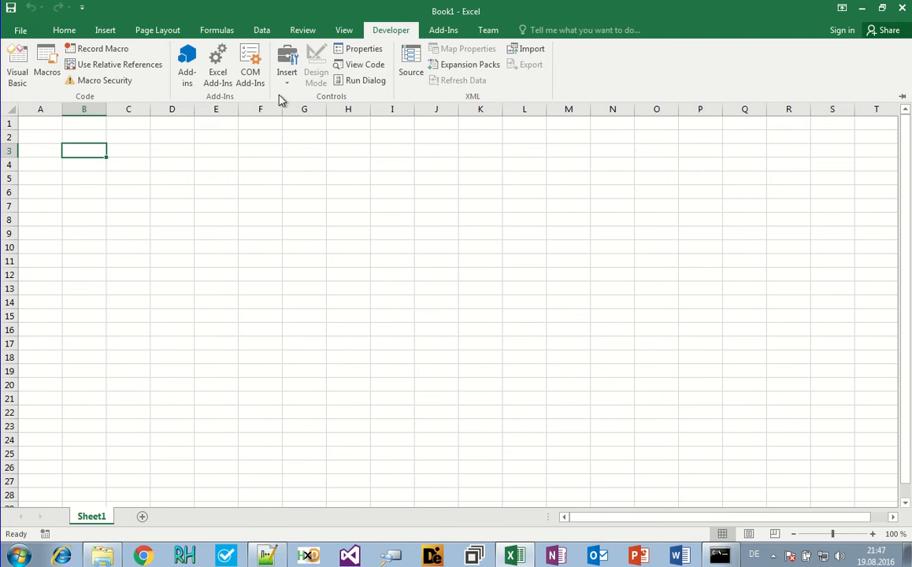
{"action": "mouse_move", "coordinate": [287, 63]}
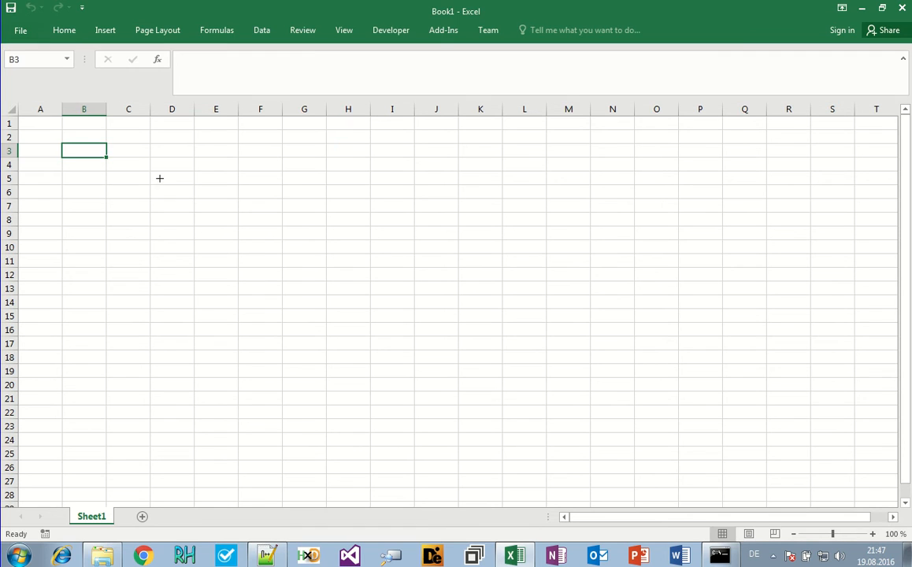
{"action": "right_click", "coordinate": [172, 189]}
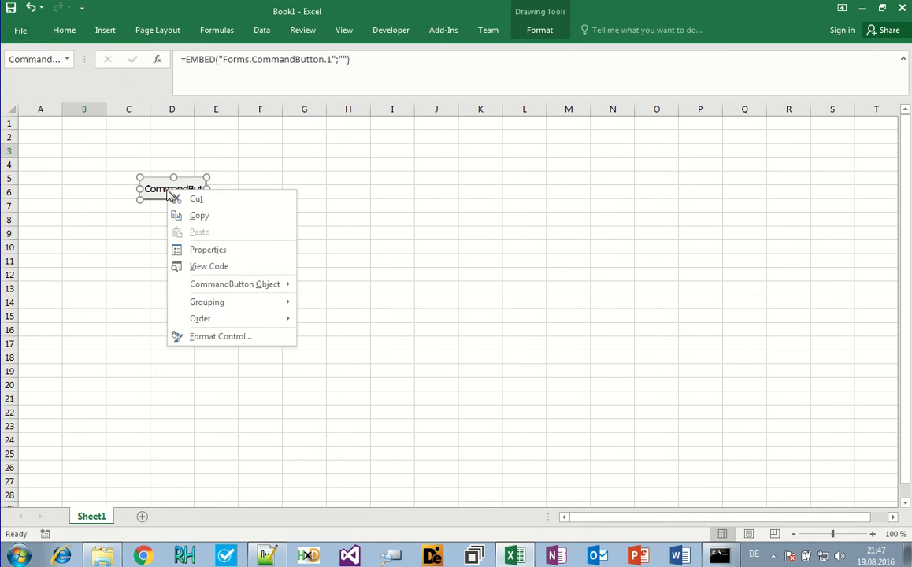
{"action": "mouse_move", "coordinate": [221, 338]}
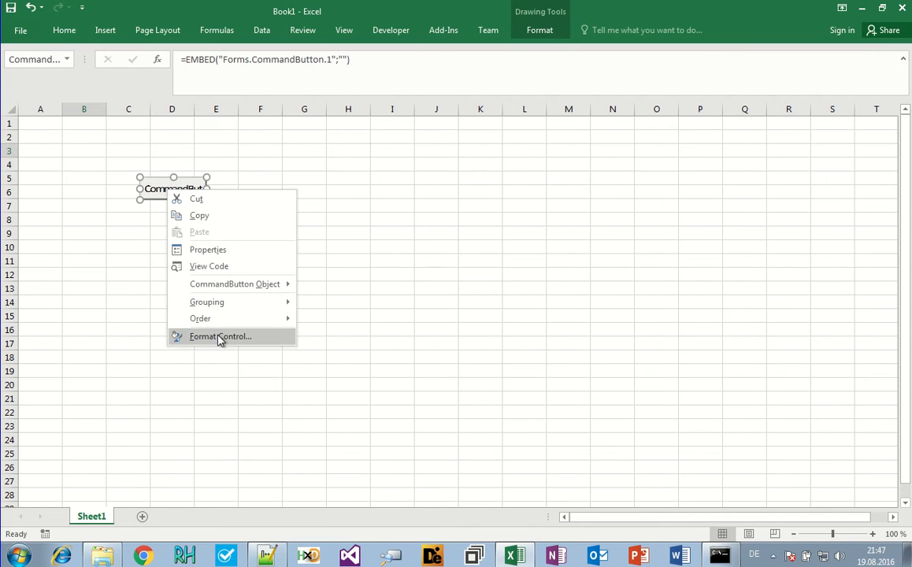
{"action": "left_click", "coordinate": [208, 266]}
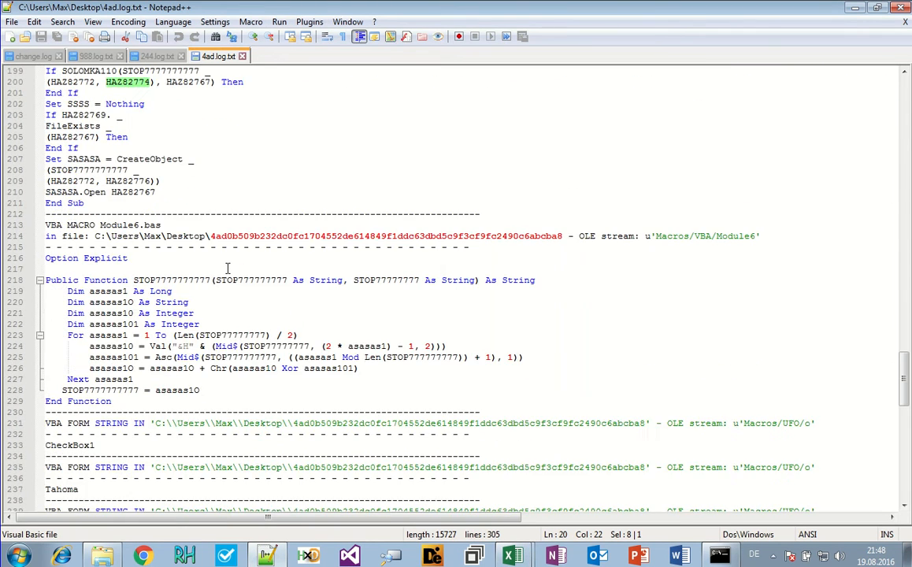
Scroll the 4ad.log.txt macro report to the VBA MACRO Module6.bas section
{"action": "scroll", "scroll_direction": "up", "scroll_amount": 3}
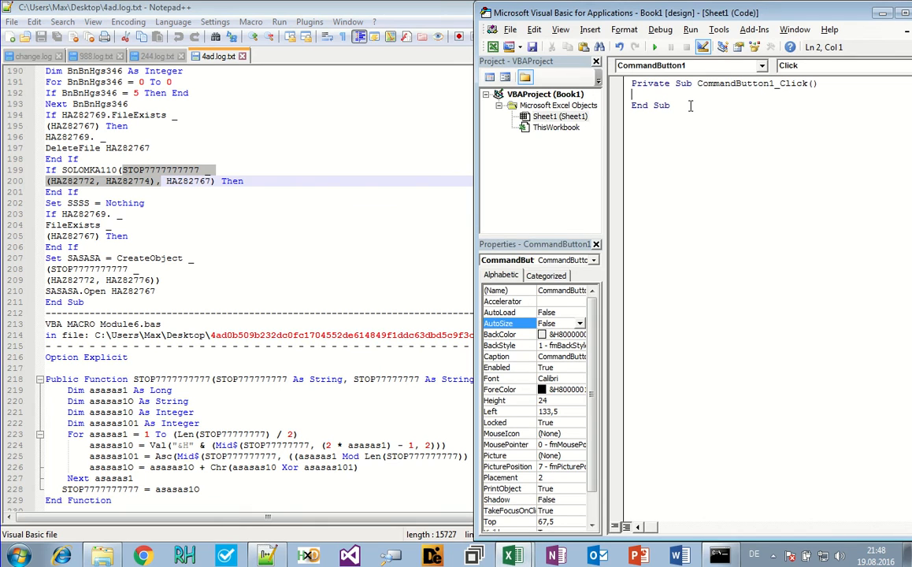
{"action": "type", "text": "STOP7777777777 _"}
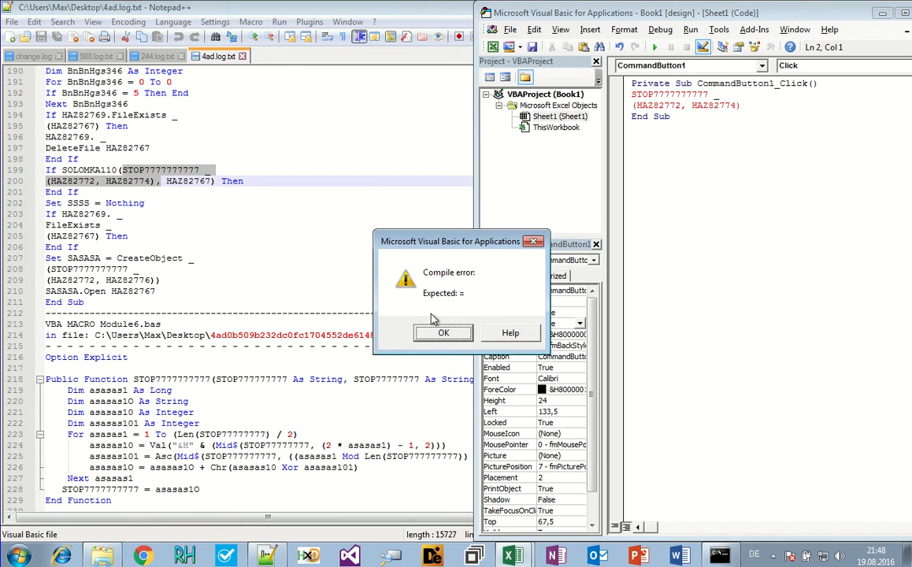
{"action": "left_click", "coordinate": [442, 333]}
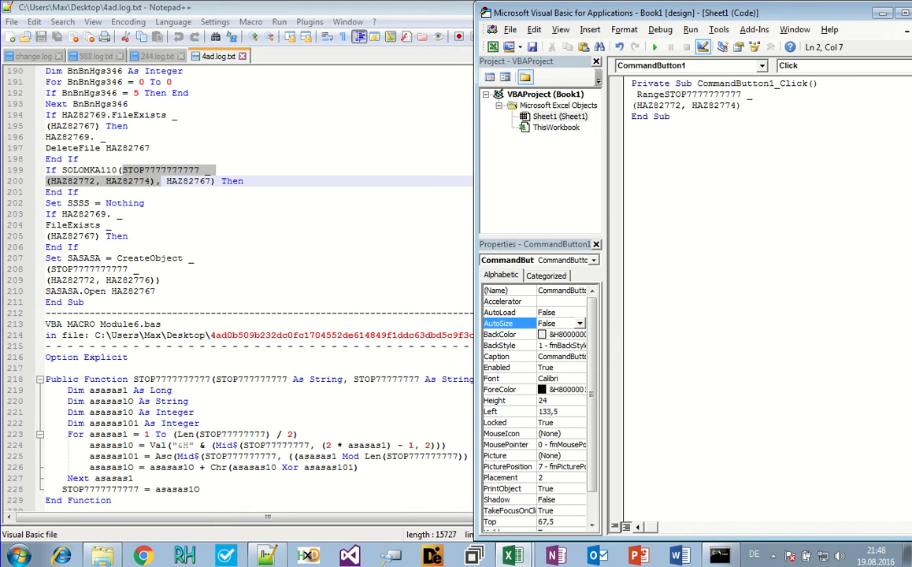
{"action": "type", "text": "(\"\")"}
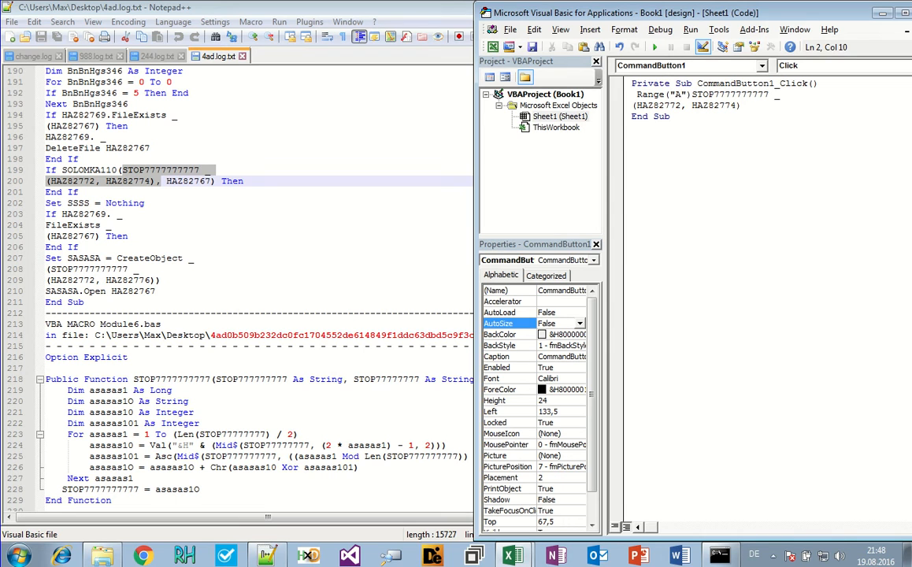
{"action": "type", "text": "2"}
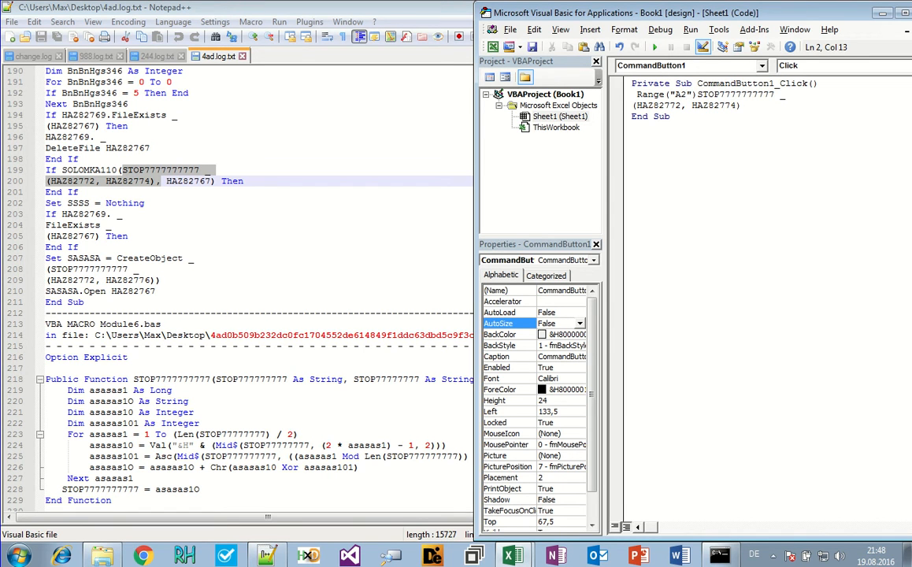
{"action": "type", "text": ".Value ="}
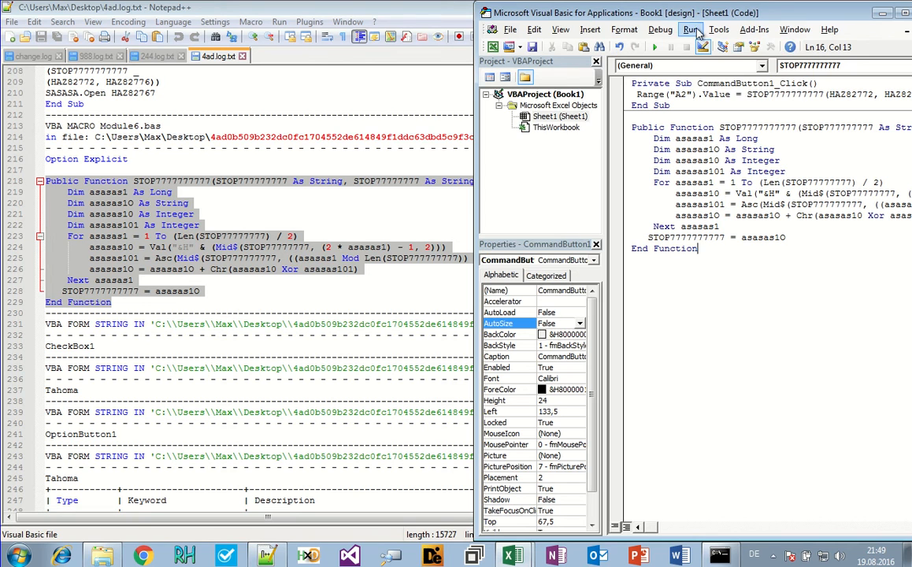
{"action": "left_click", "coordinate": [690, 29]}
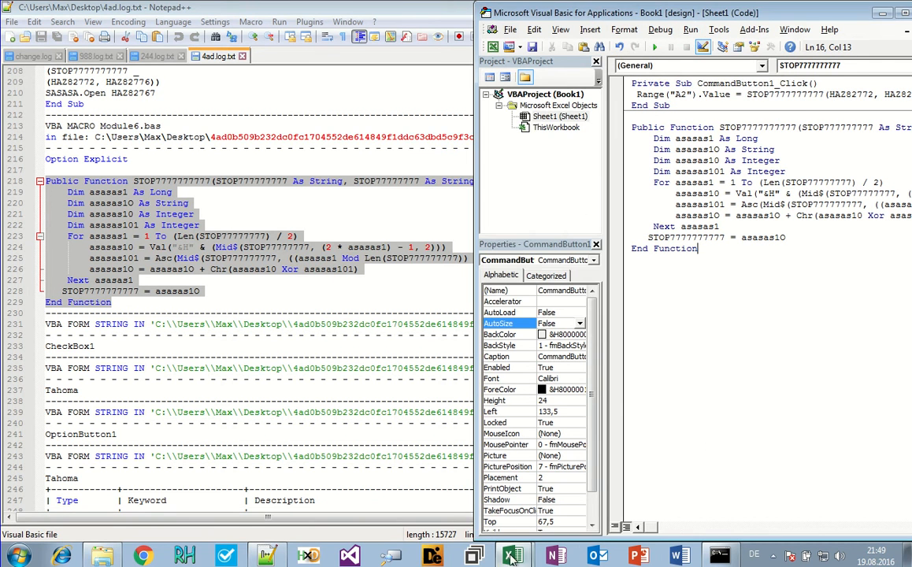
Back in the workbook, switch Design Mode off on the Developer ribbon and try the command button
{"action": "left_click", "coordinate": [513, 555]}
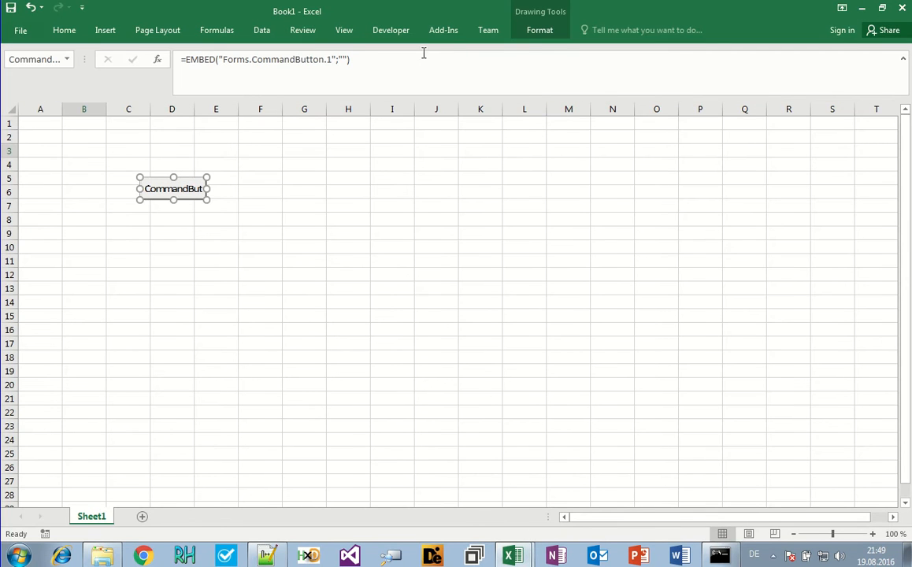
{"action": "mouse_move", "coordinate": [196, 240]}
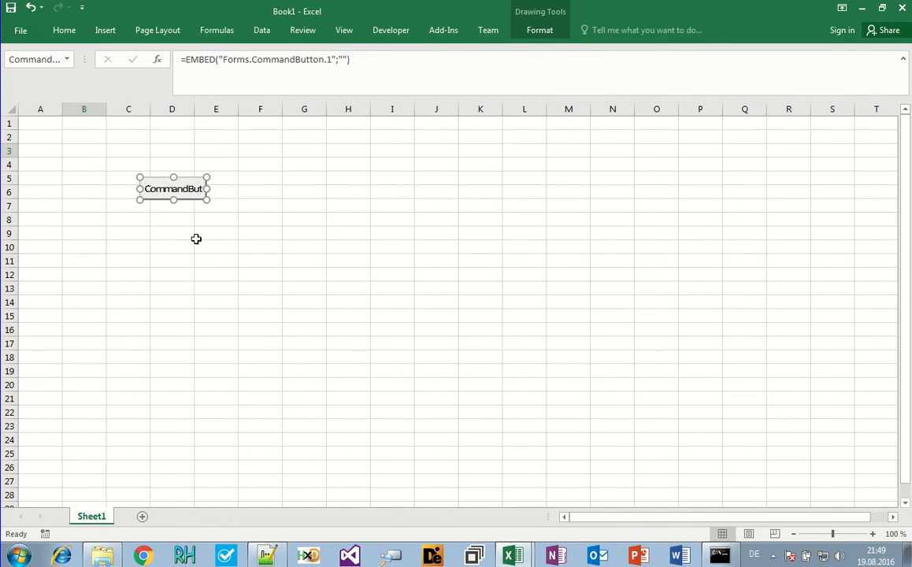
{"action": "mouse_move", "coordinate": [438, 40]}
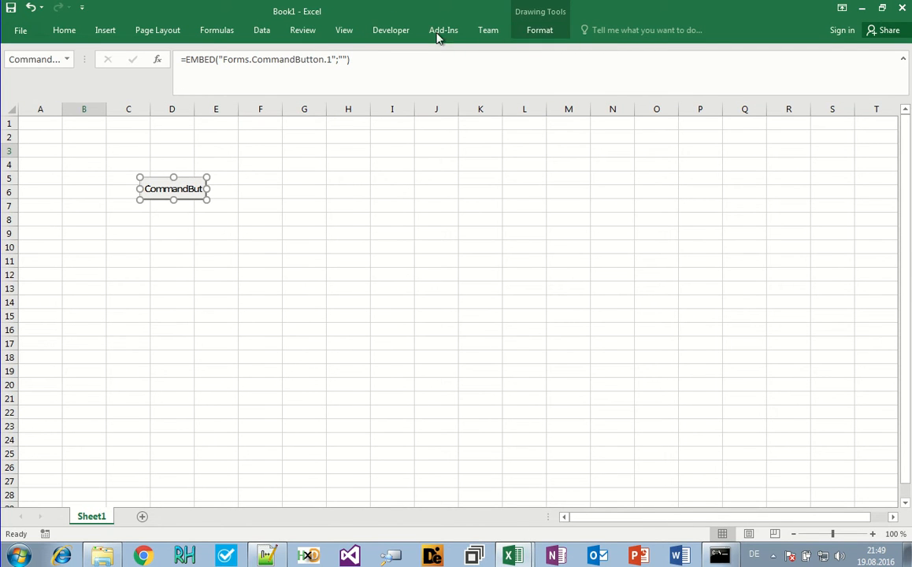
{"action": "left_click", "coordinate": [391, 30]}
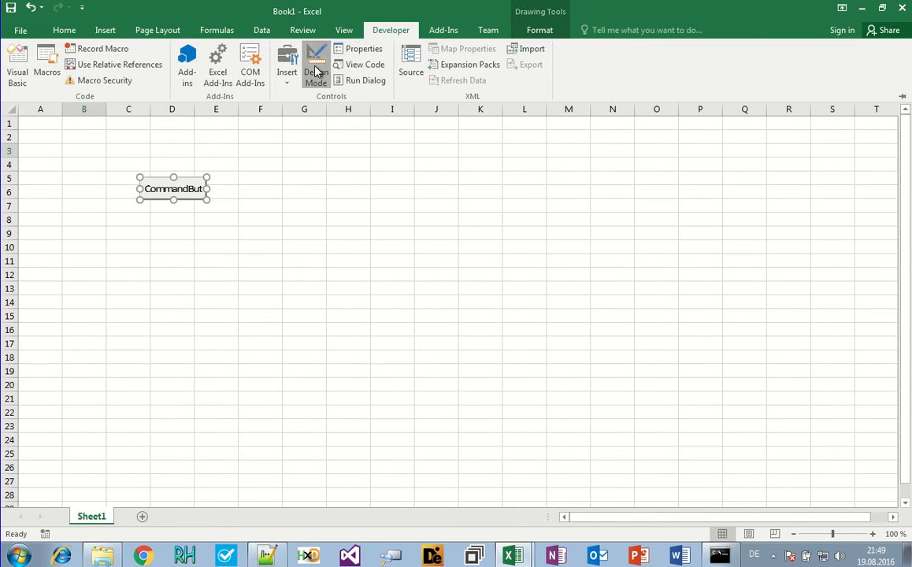
{"action": "left_click", "coordinate": [316, 65]}
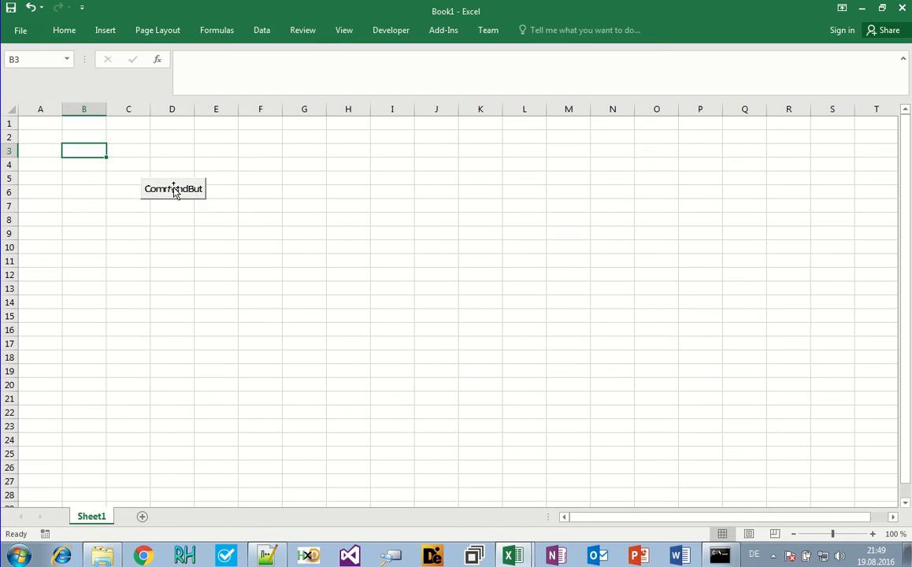
{"action": "left_click", "coordinate": [174, 189]}
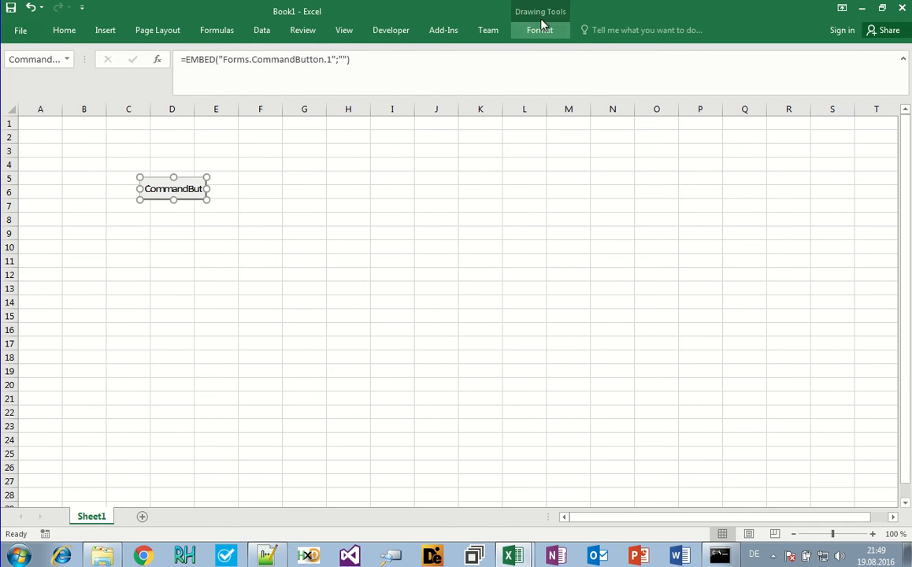
Return to the Developer ribbon and run the command button's click code, hitting a ByRef type-mismatch error
{"action": "left_click", "coordinate": [539, 30]}
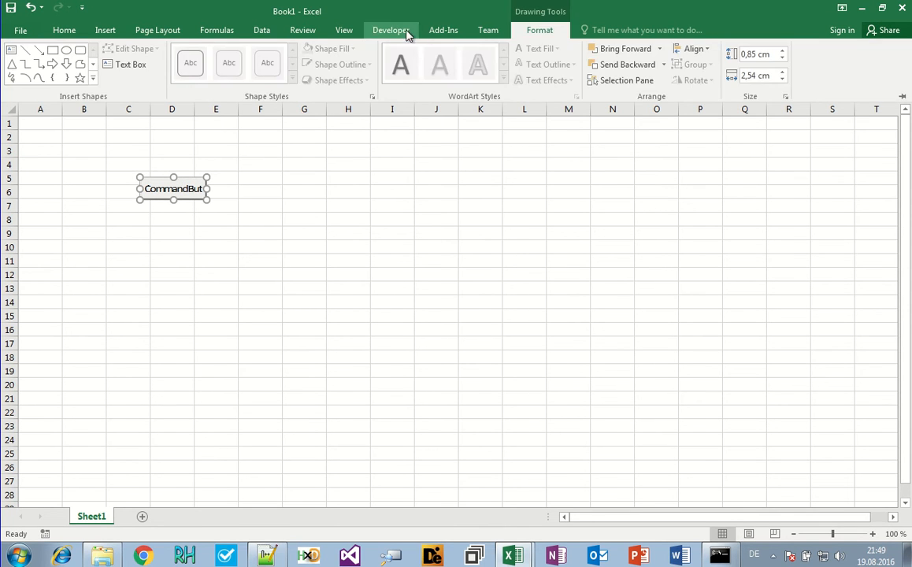
{"action": "left_click", "coordinate": [391, 29]}
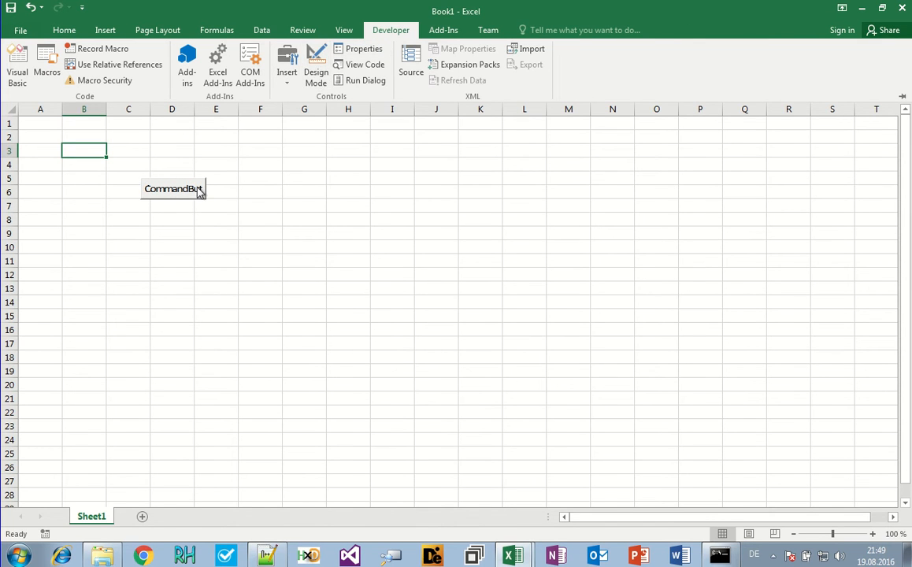
{"action": "left_click", "coordinate": [173, 189]}
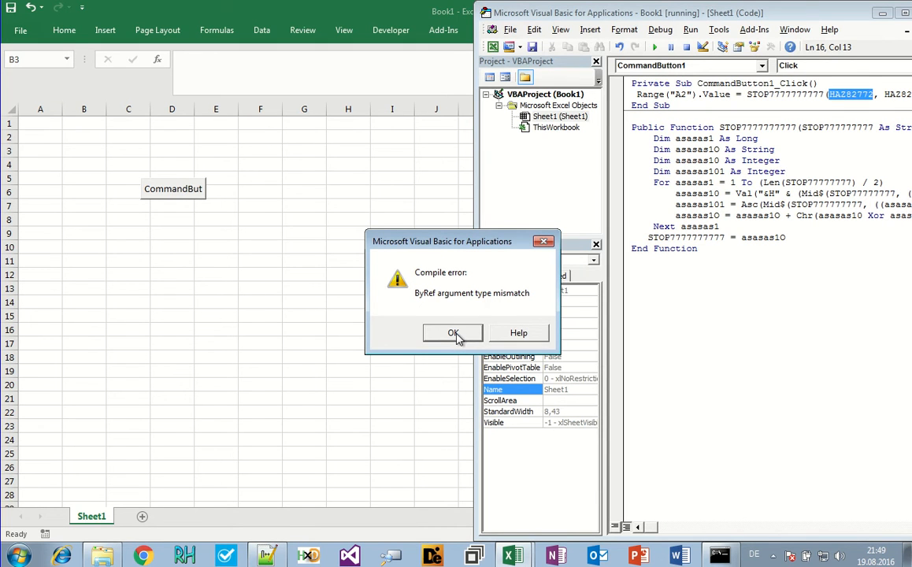
Replace the A2 call's constant names with the literal Public Const strings from the olevba log
{"action": "left_click", "coordinate": [454, 333]}
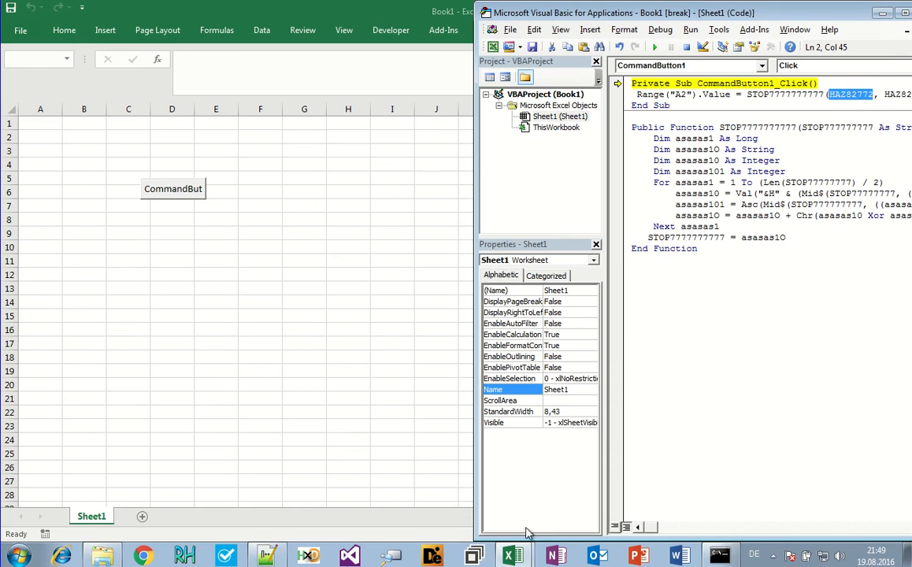
{"action": "left_click", "coordinate": [268, 555]}
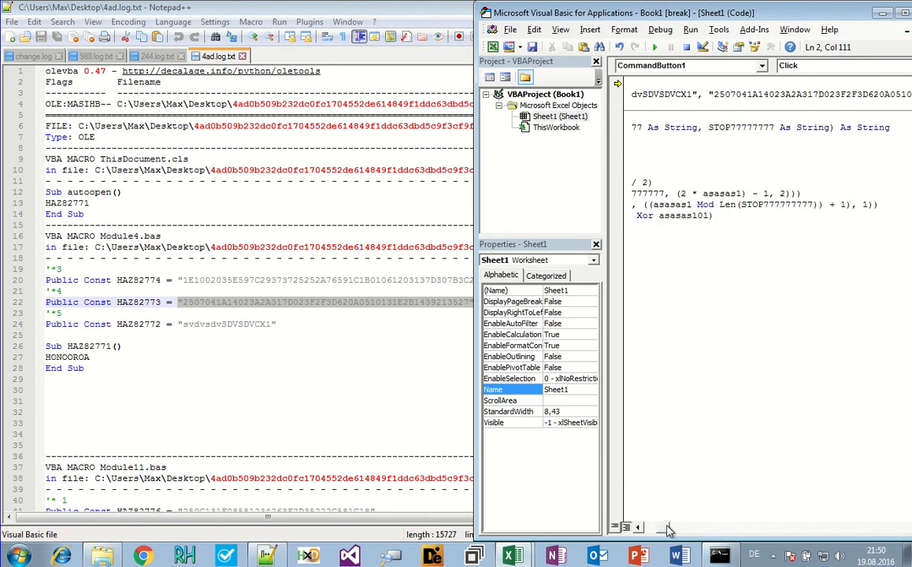
{"action": "left_click", "coordinate": [656, 47]}
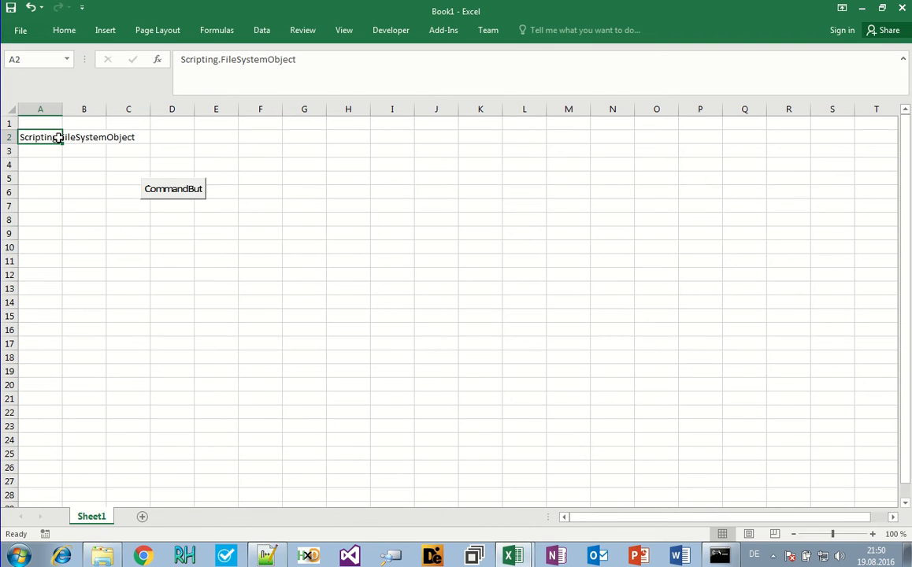
{"action": "mouse_move", "coordinate": [76, 283]}
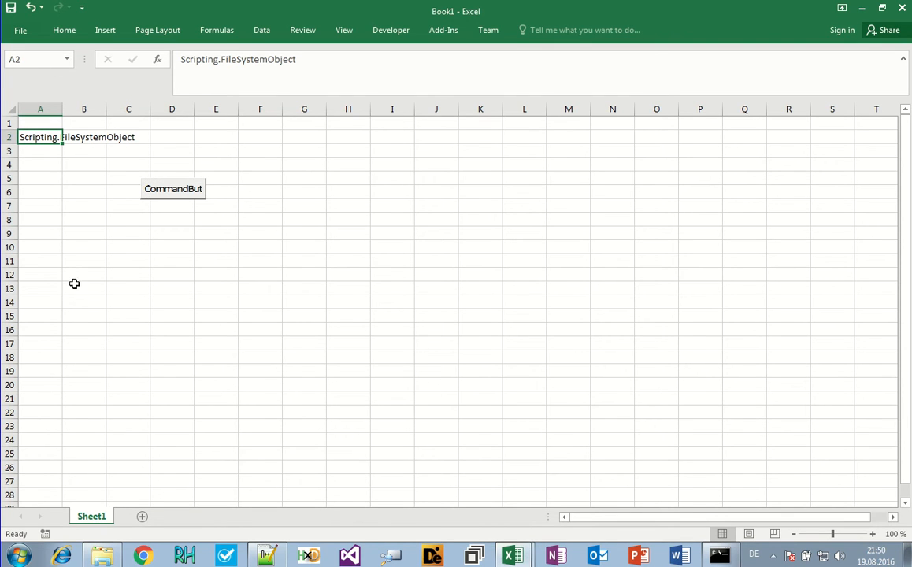
{"action": "mouse_move", "coordinate": [189, 205]}
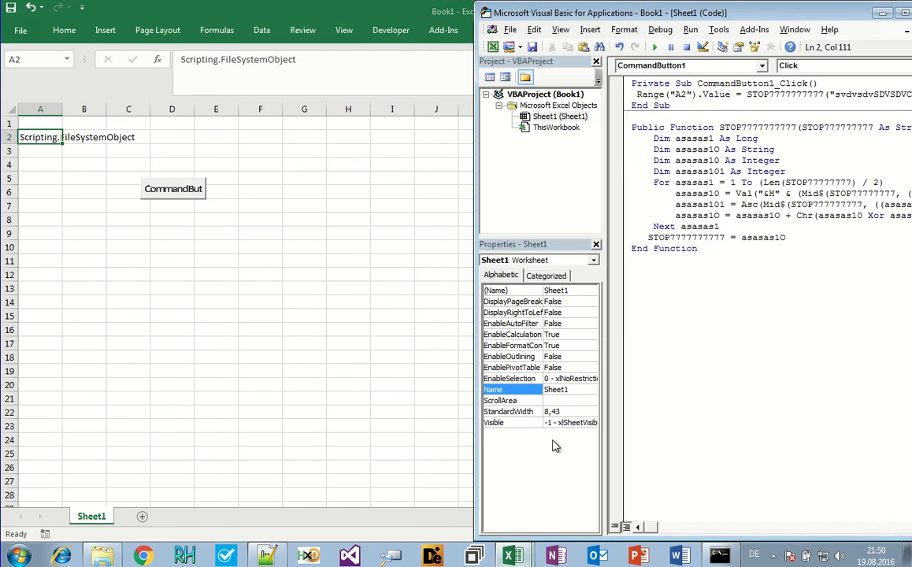
Run the button macro so A2 shows the decoded string Scripting.FileSystemObject
{"action": "left_click", "coordinate": [632, 104]}
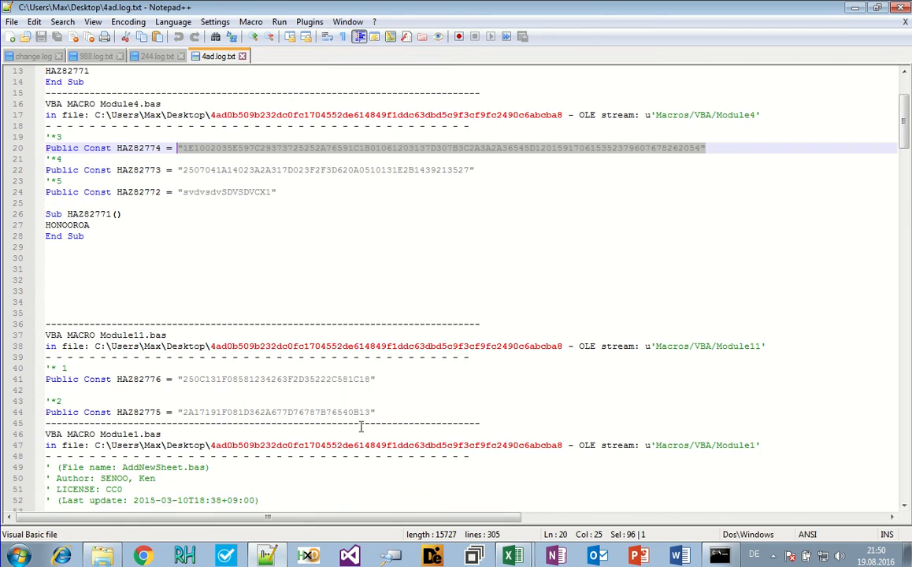
{"action": "mouse_move", "coordinate": [249, 391]}
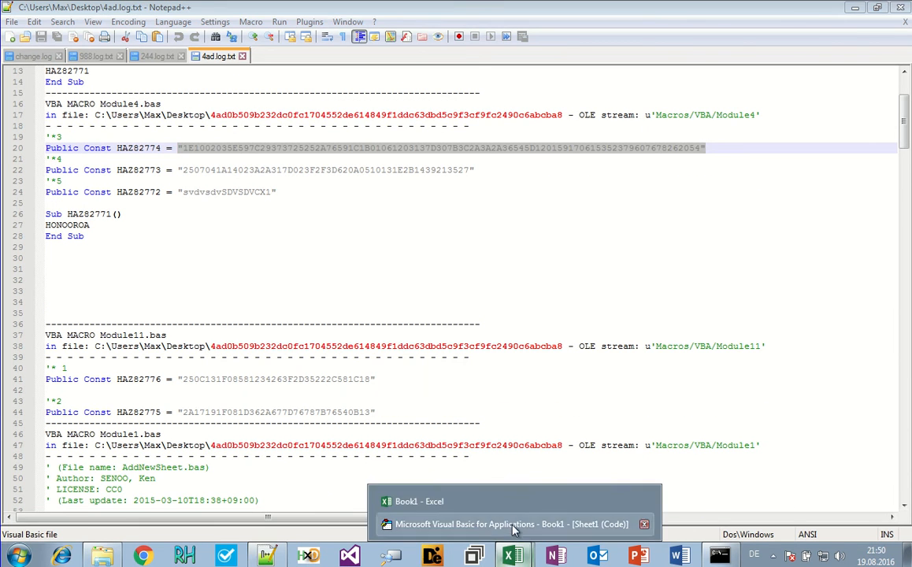
Maximize the macro editor and select the string argument of the new Range("A4") STOP call for the HAZ82776 constant
{"action": "left_click", "coordinate": [512, 523]}
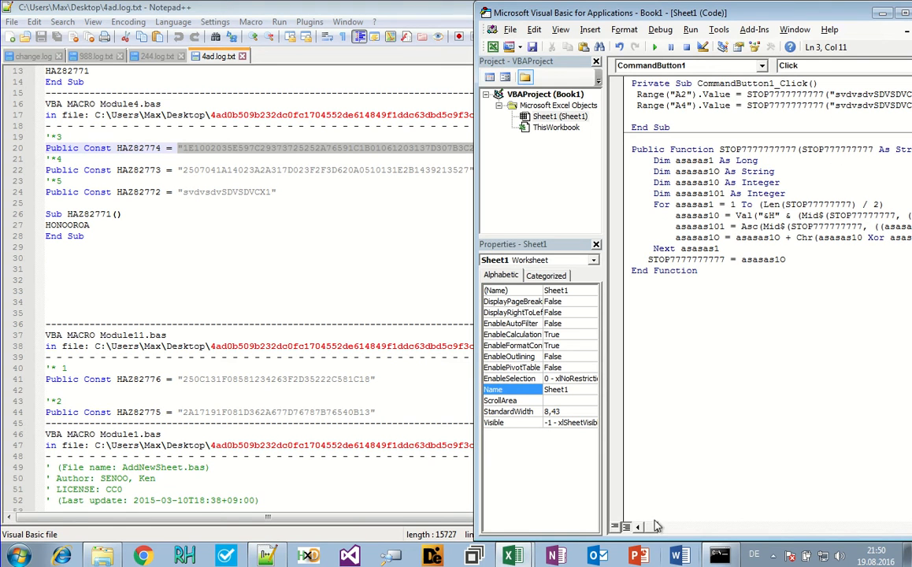
{"action": "left_click", "coordinate": [889, 12]}
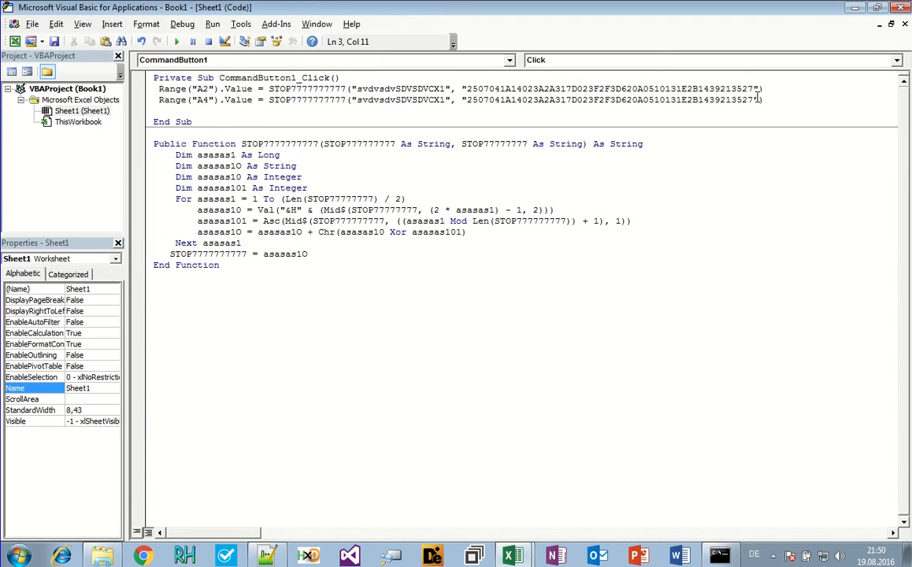
{"action": "left_click_drag", "start_coordinate": [463, 101], "coordinate": [758, 101]}
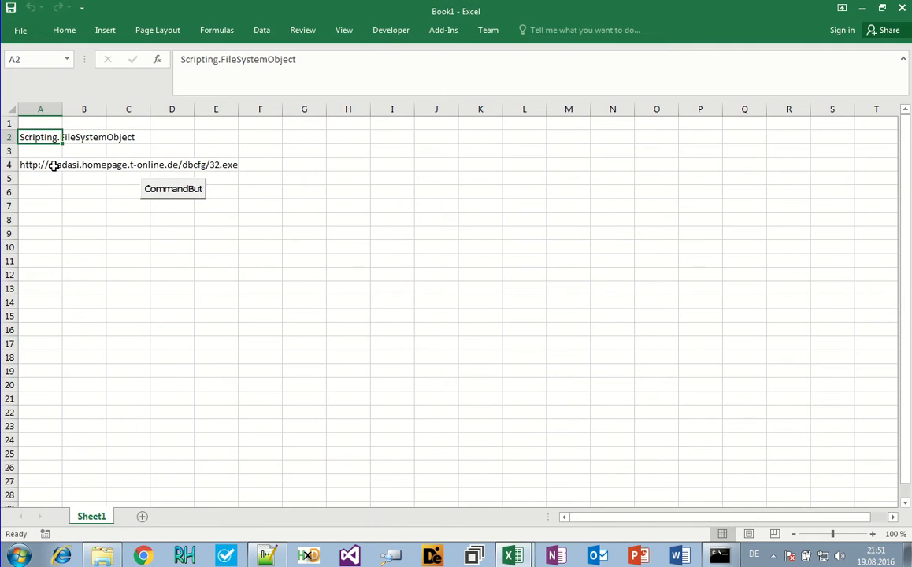
{"action": "left_click", "coordinate": [40, 164]}
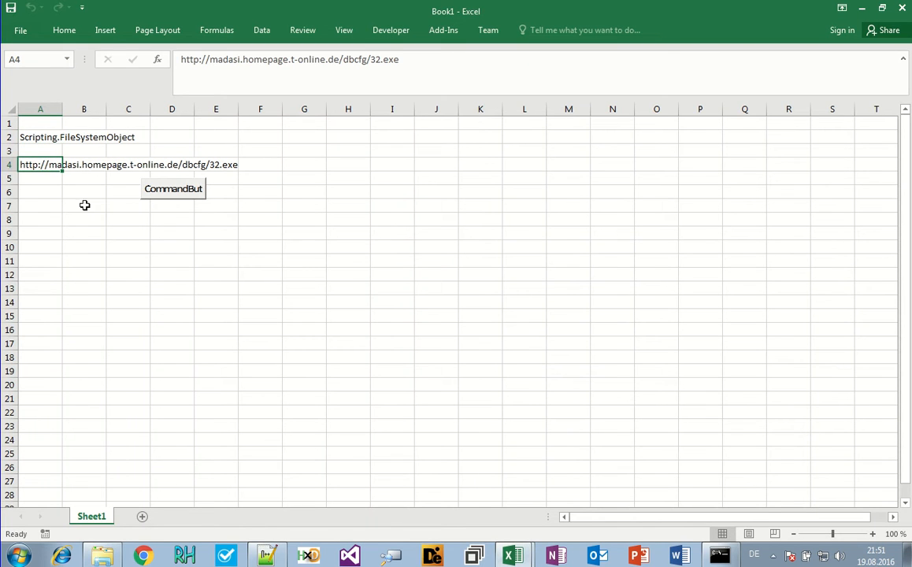
{"action": "mouse_move", "coordinate": [88, 221]}
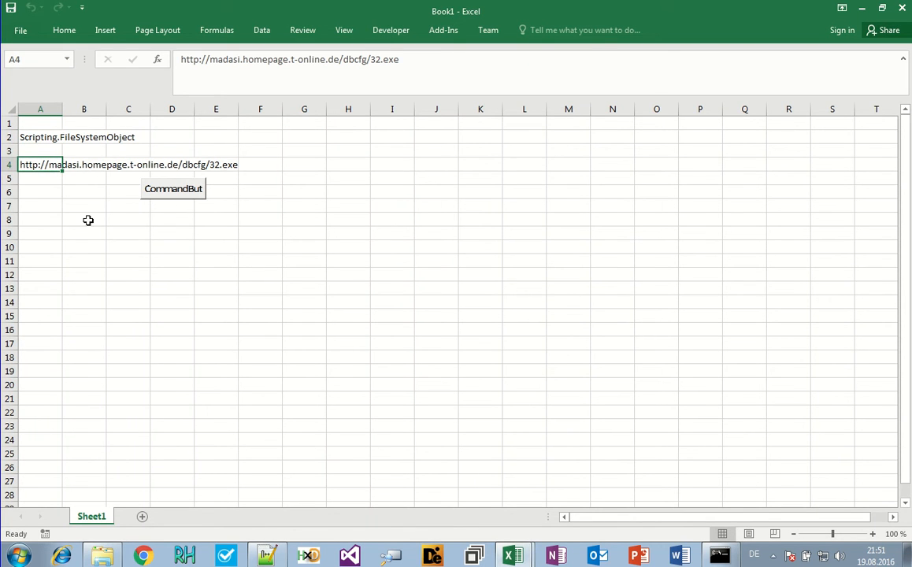
{"action": "mouse_move", "coordinate": [402, 425]}
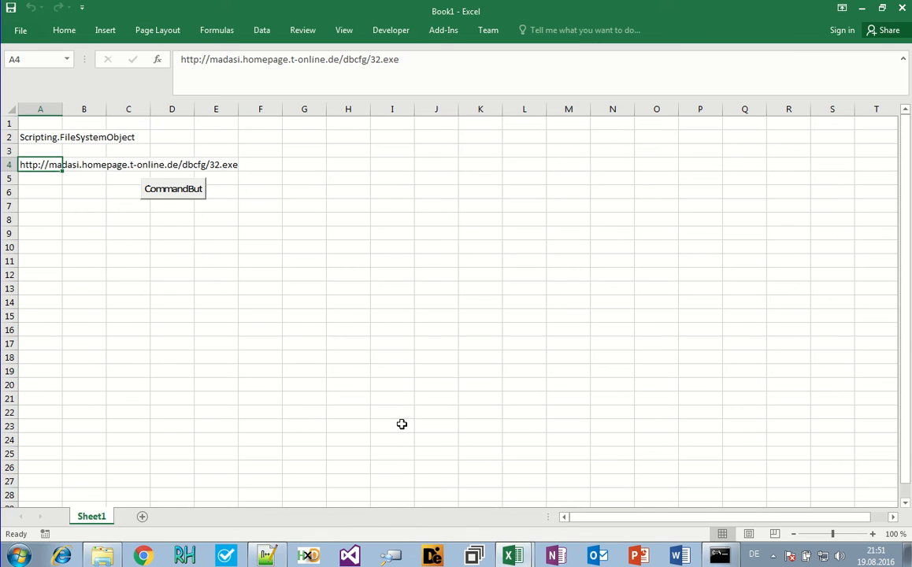
{"action": "mouse_move", "coordinate": [375, 406]}
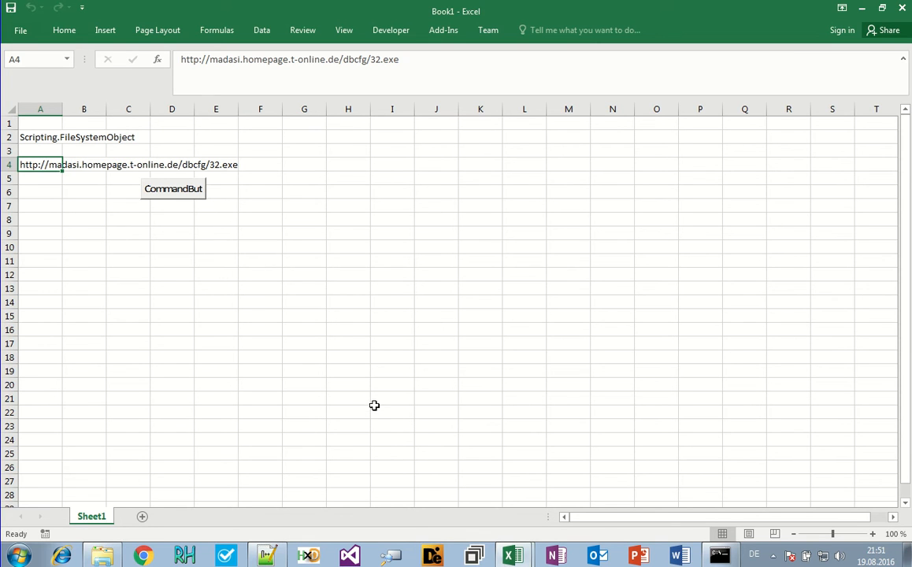
{"action": "mouse_move", "coordinate": [372, 375]}
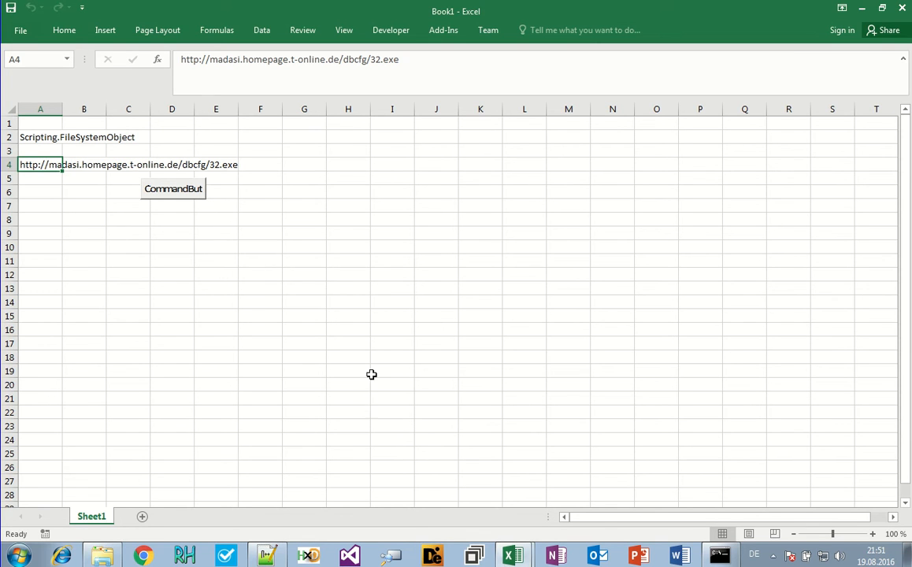
{"action": "mouse_move", "coordinate": [324, 307]}
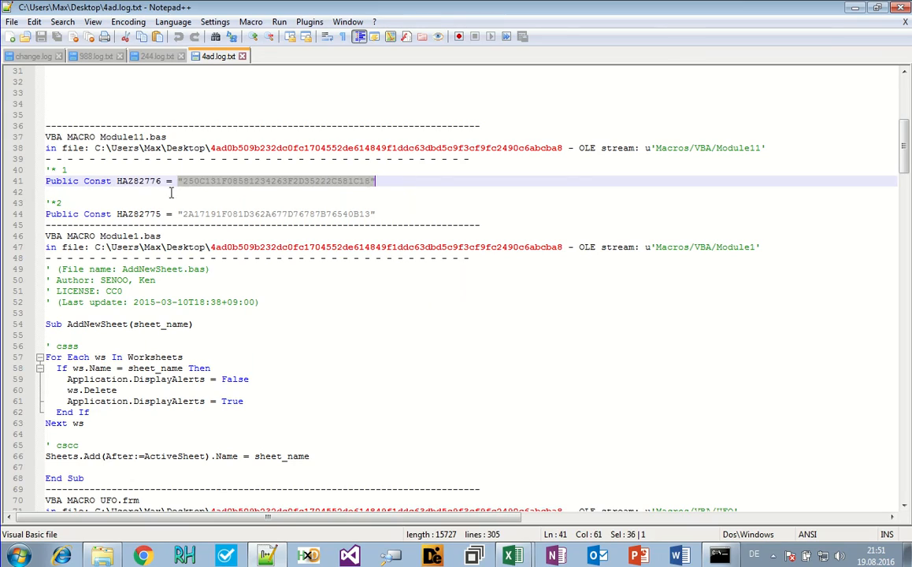
Review the remaining modules in 4ed.log.txt and highlight the InternetOpenA reference near Module11's HAZ82776 constant
{"action": "scroll", "scroll_direction": "down", "scroll_amount": 3}
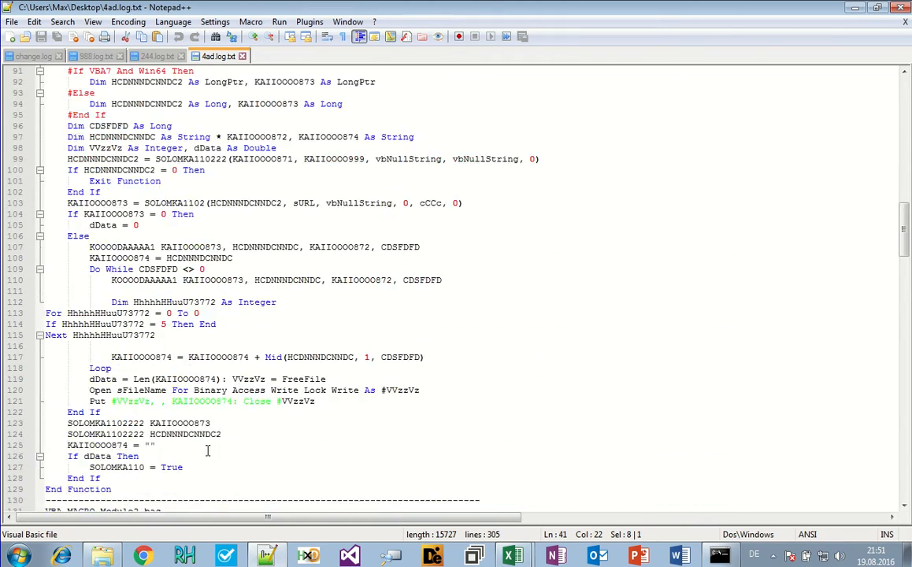
{"action": "scroll", "scroll_direction": "down", "scroll_amount": 3}
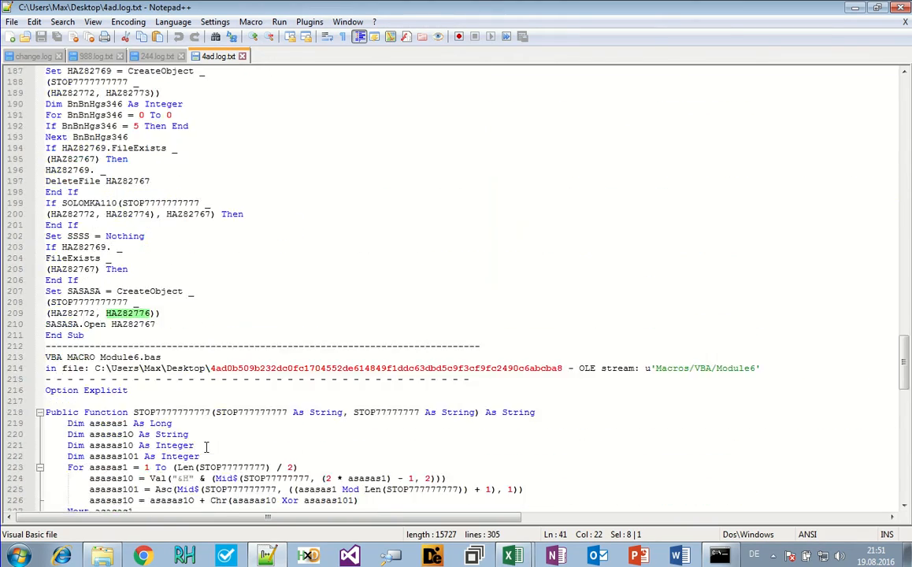
{"action": "scroll", "scroll_direction": "down", "scroll_amount": 3}
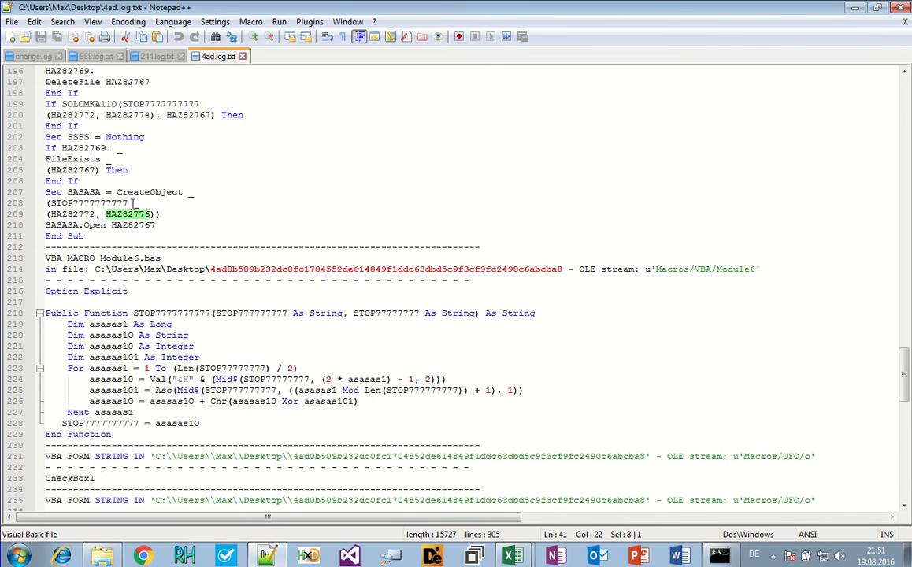
{"action": "mouse_move", "coordinate": [97, 227]}
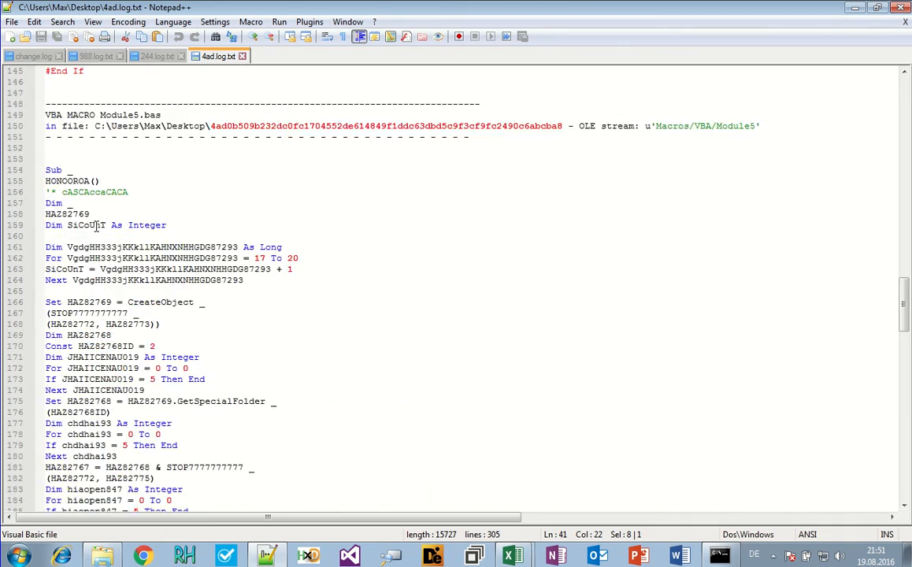
{"action": "scroll", "scroll_direction": "up", "scroll_amount": 3}
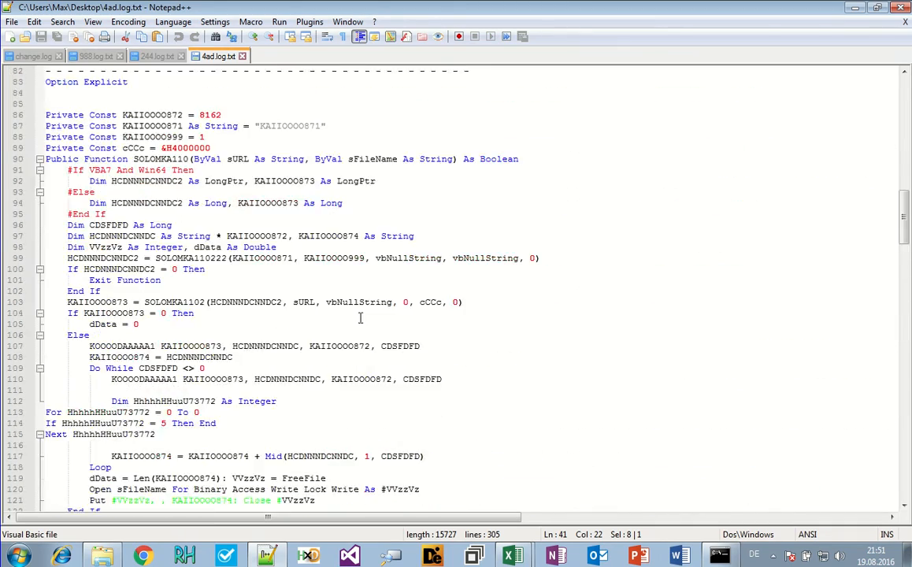
{"action": "scroll", "scroll_direction": "down", "scroll_amount": 3}
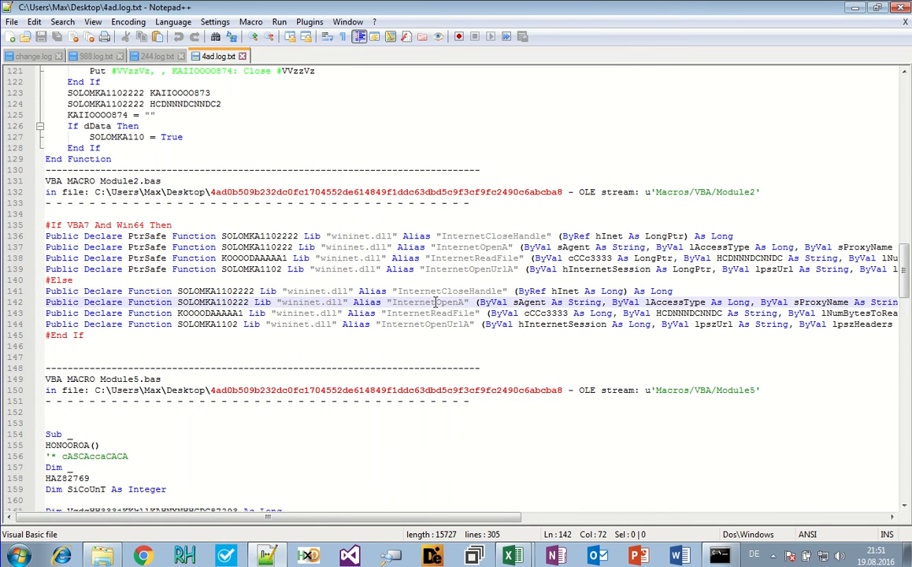
{"action": "double_click", "coordinate": [432, 312]}
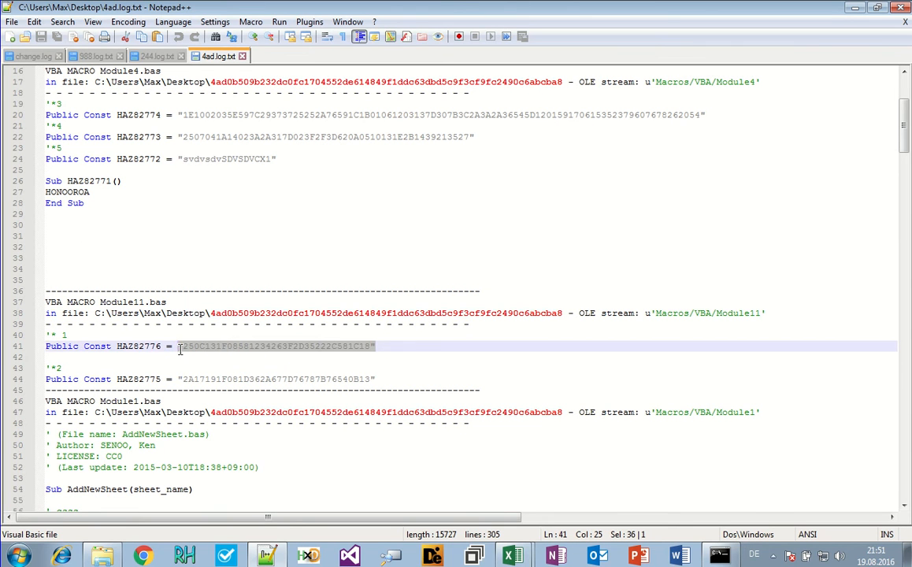
{"action": "mouse_move", "coordinate": [514, 555]}
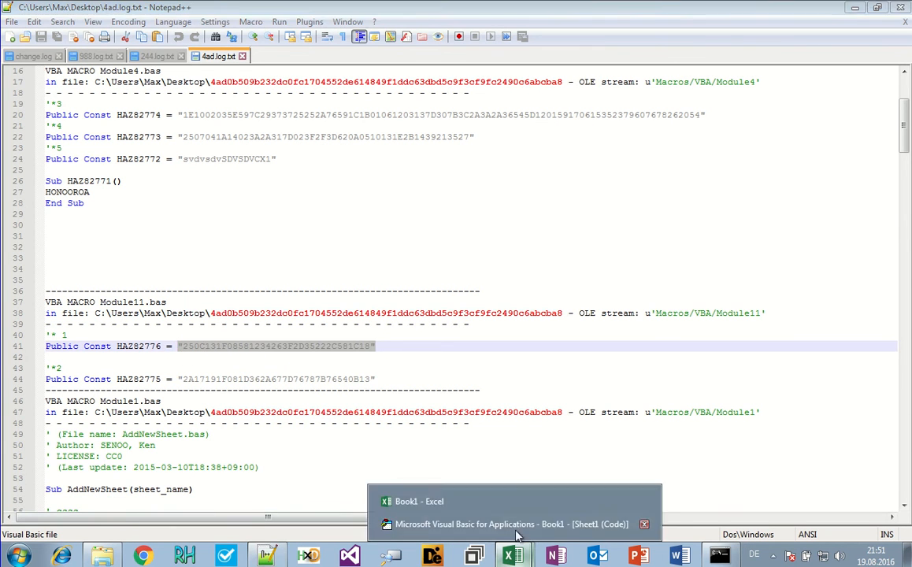
Decode Module1's constants via the button so A2 reads Shell.Application and A4 shows \sollken1.2.8.exe
{"action": "left_click", "coordinate": [512, 523]}
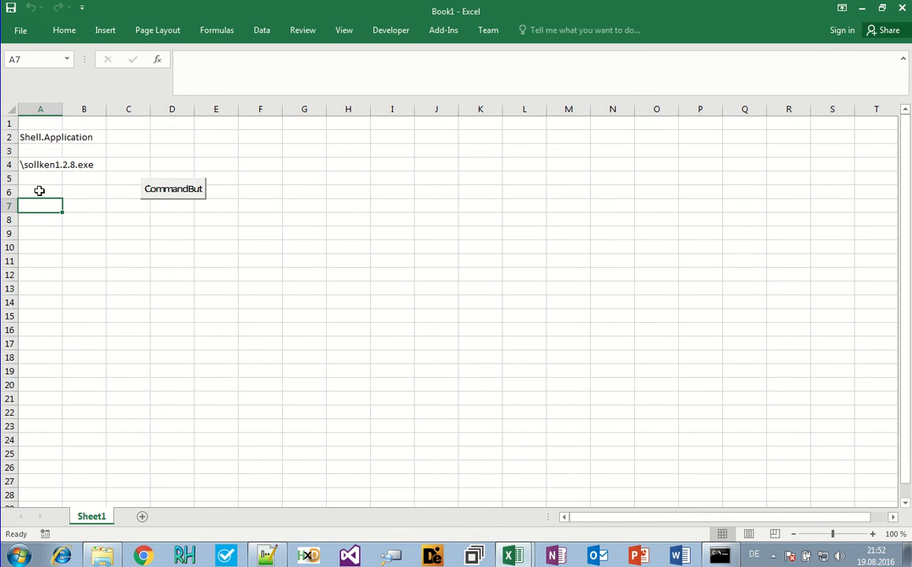
{"action": "mouse_move", "coordinate": [48, 166]}
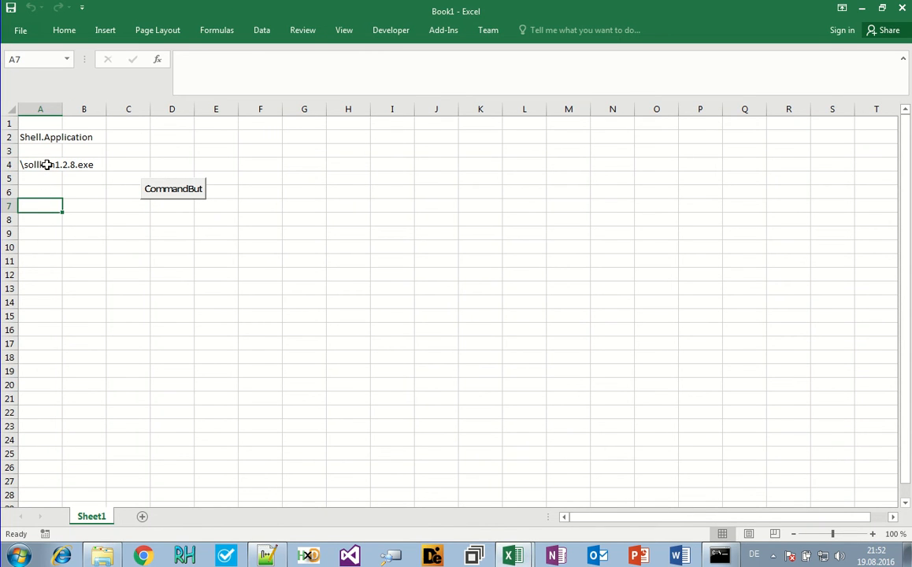
{"action": "left_click", "coordinate": [40, 164]}
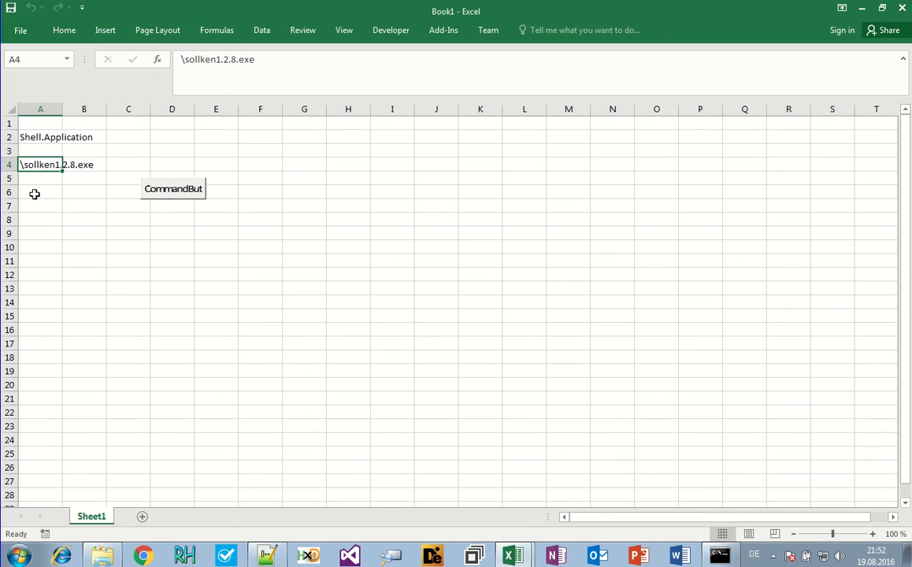
{"action": "mouse_move", "coordinate": [175, 249]}
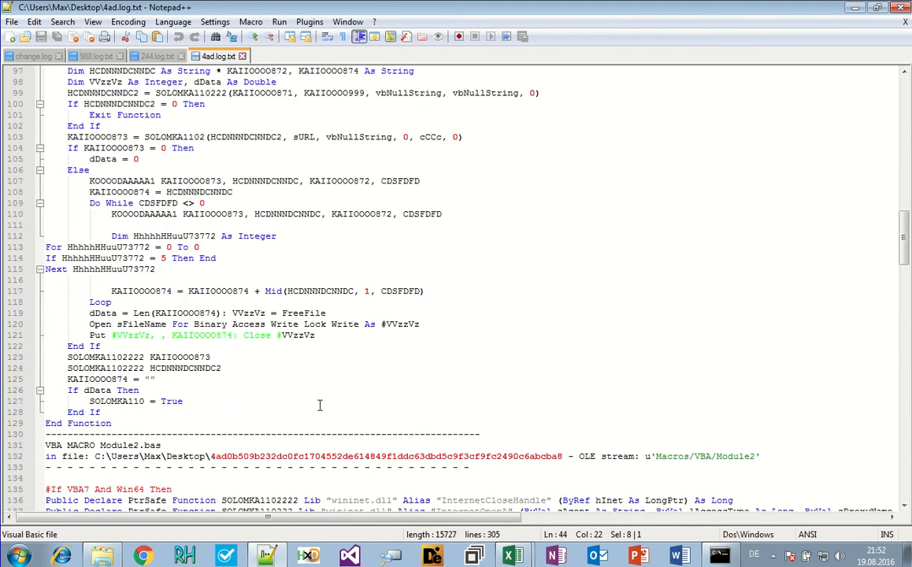
{"action": "scroll", "scroll_direction": "down", "scroll_amount": 3}
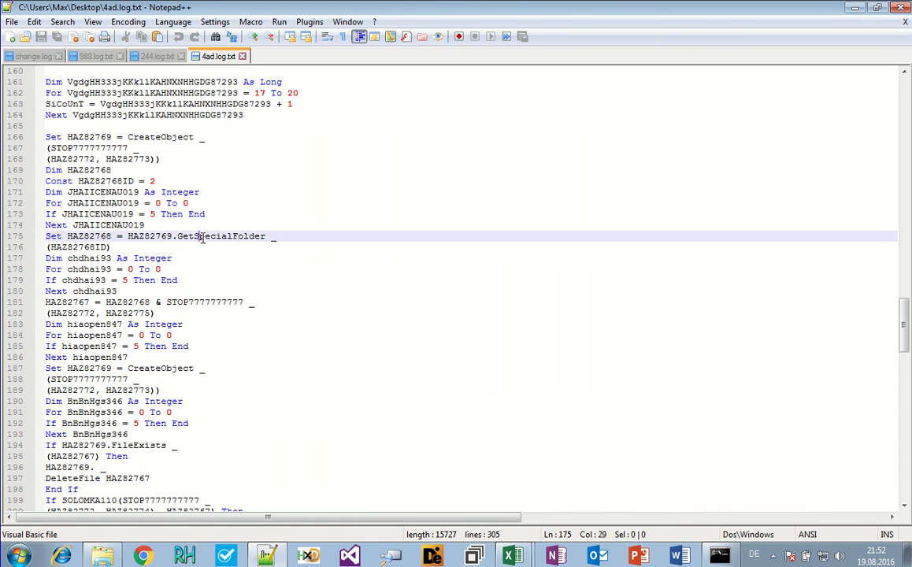
{"action": "double_click", "coordinate": [79, 246]}
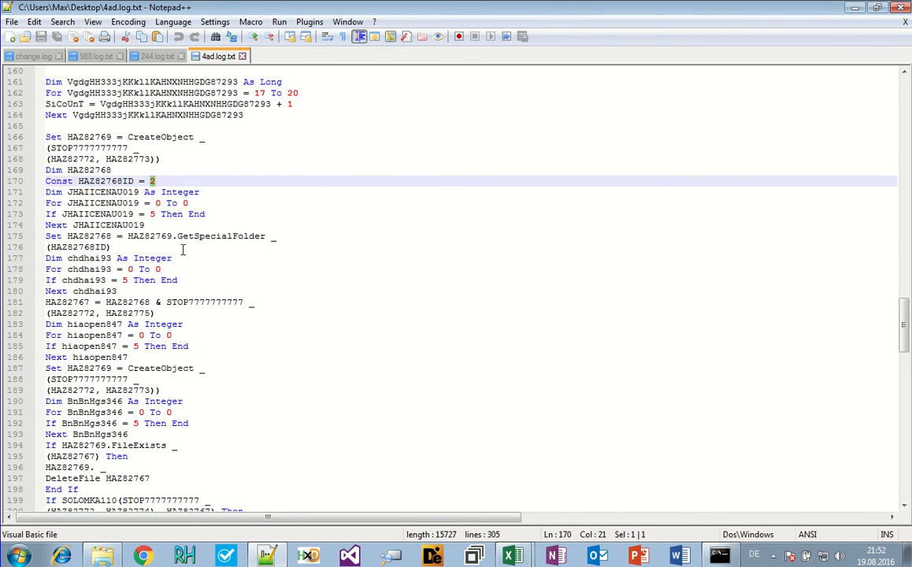
{"action": "mouse_move", "coordinate": [192, 236]}
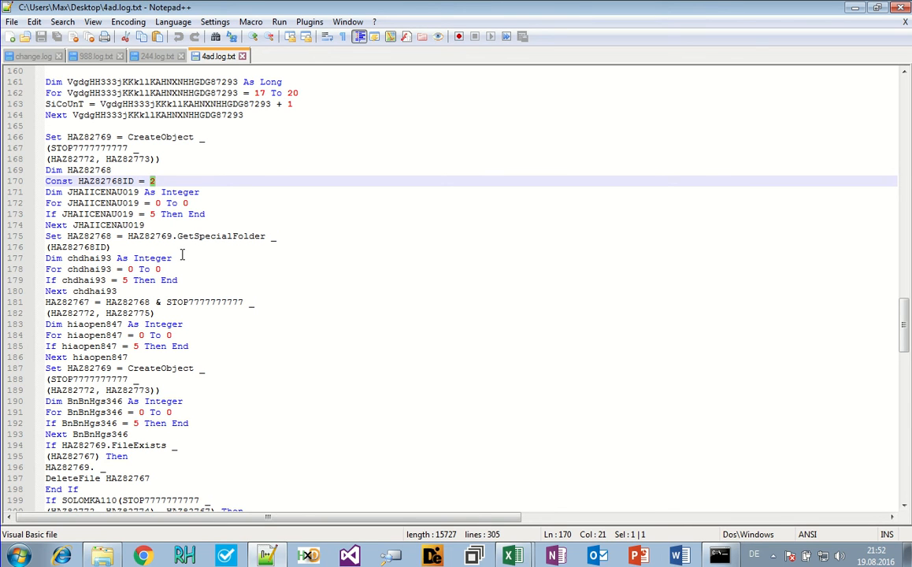
{"action": "mouse_move", "coordinate": [191, 246]}
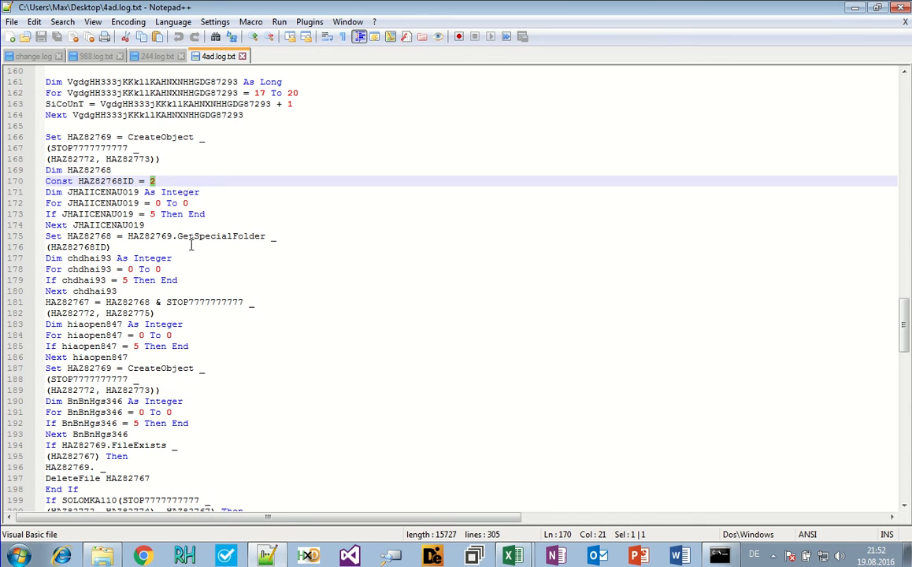
{"action": "double_click", "coordinate": [220, 236]}
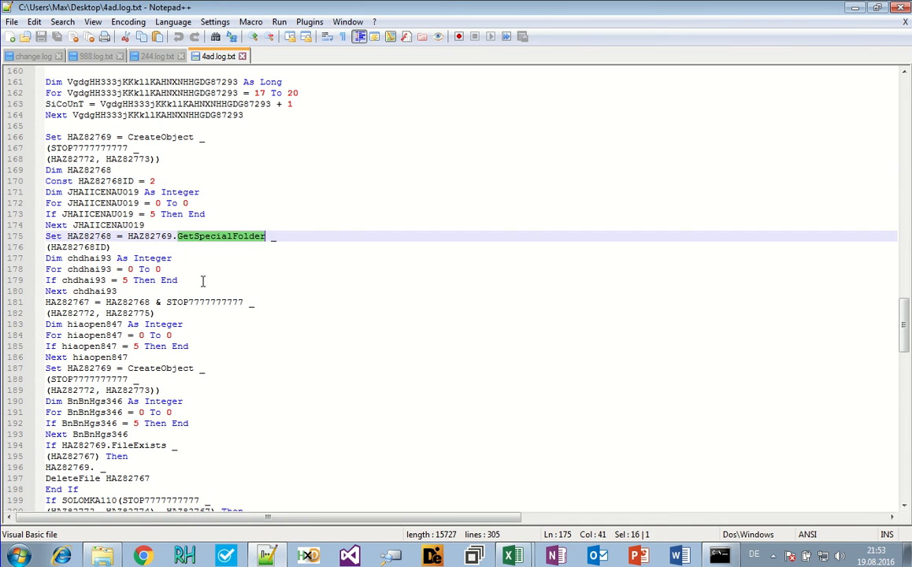
{"action": "mouse_move", "coordinate": [216, 251]}
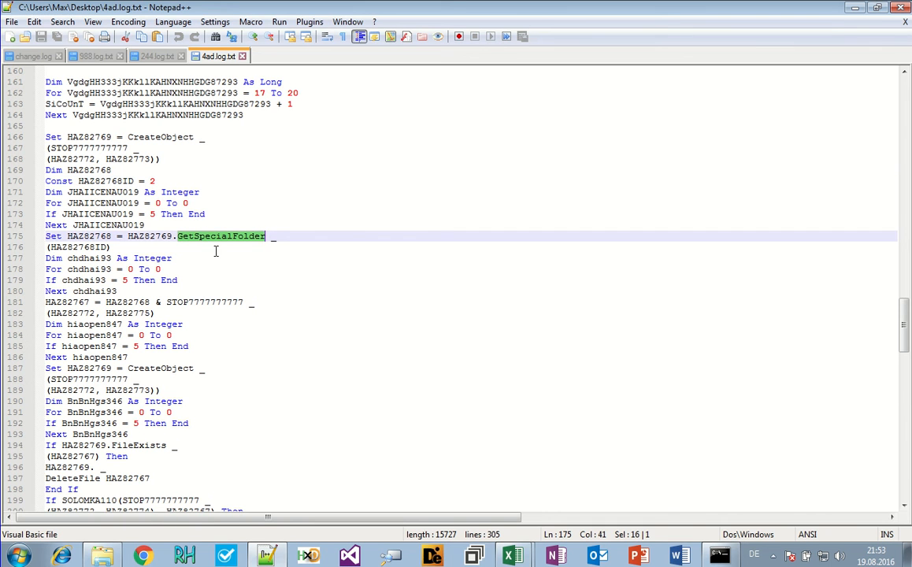
{"action": "mouse_move", "coordinate": [217, 268]}
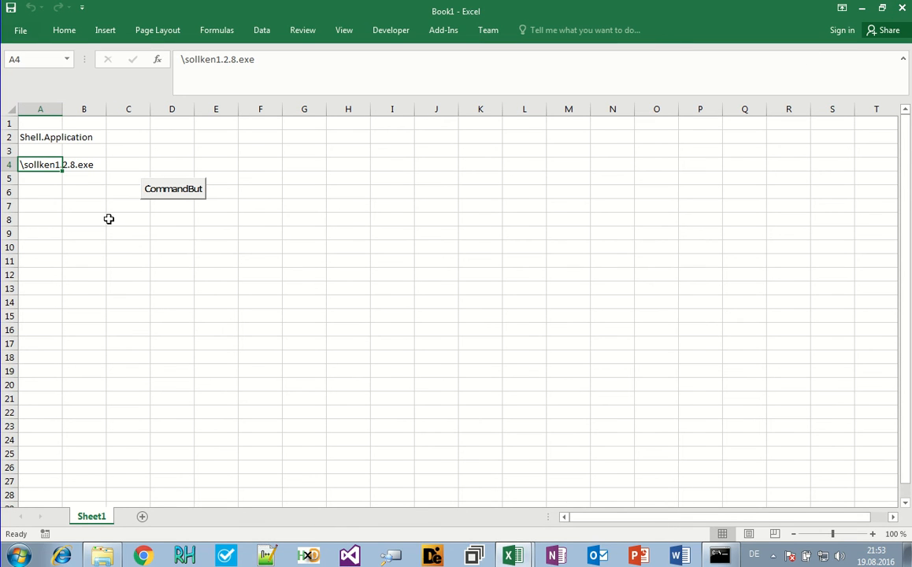
{"action": "mouse_move", "coordinate": [337, 311]}
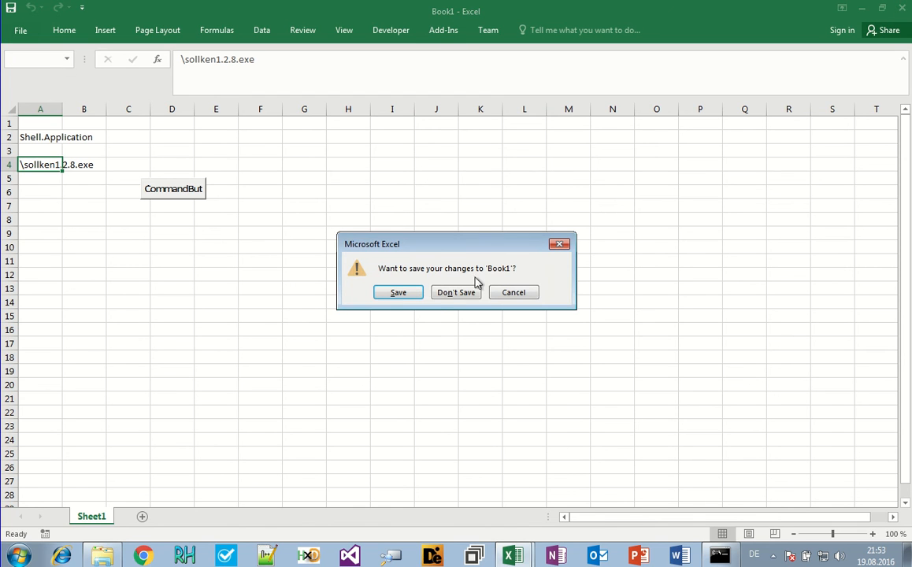
{"action": "mouse_move", "coordinate": [457, 340]}
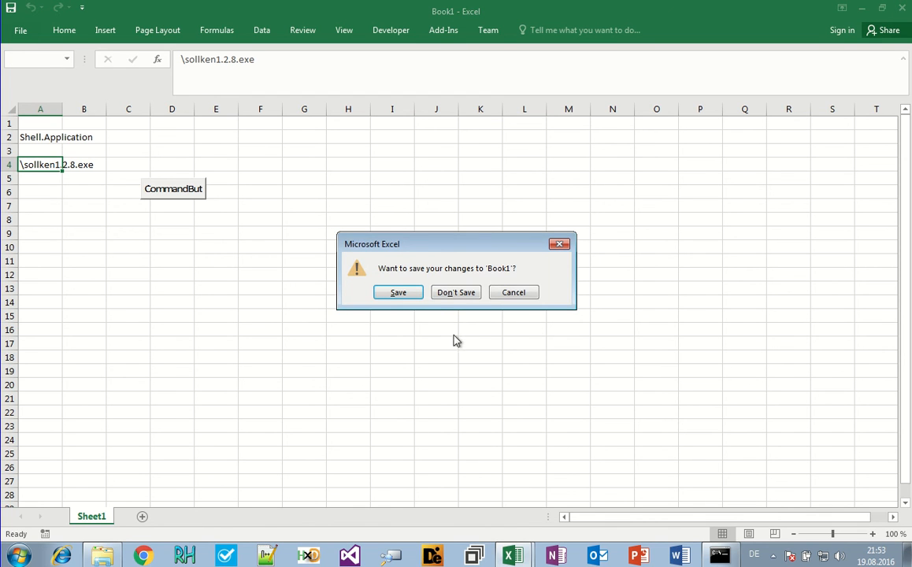
{"action": "mouse_move", "coordinate": [438, 308]}
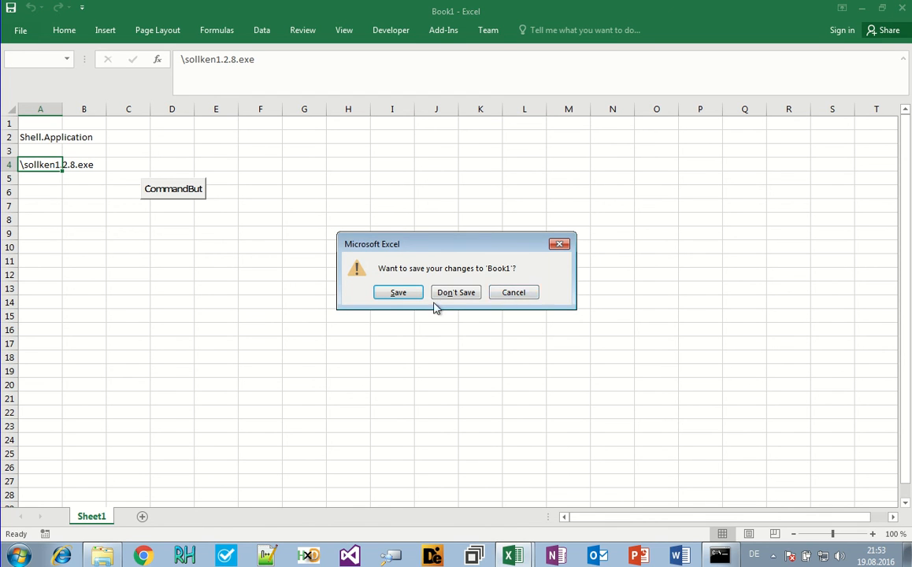
Close Book1 choosing Don't Save, discarding the decoded strings
{"action": "left_click", "coordinate": [455, 292]}
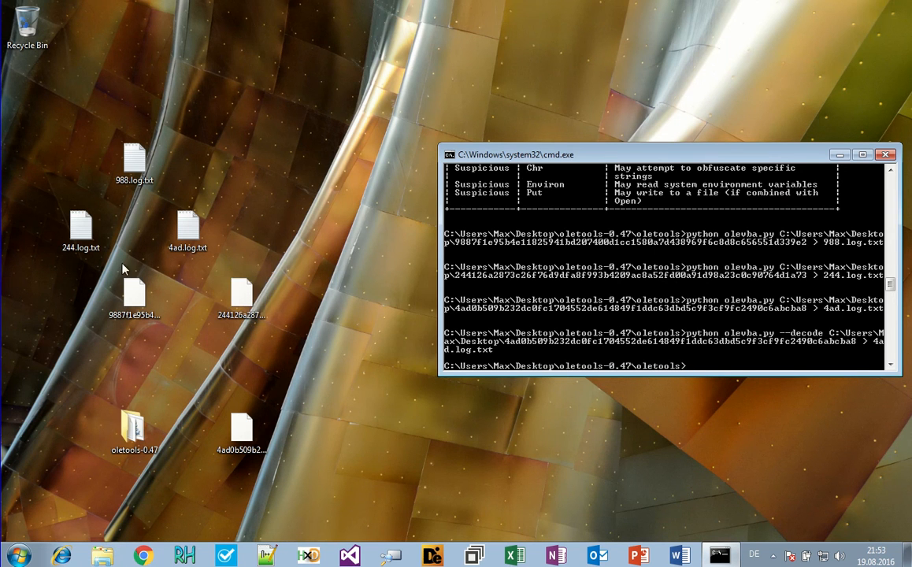
{"action": "double_click", "coordinate": [82, 234]}
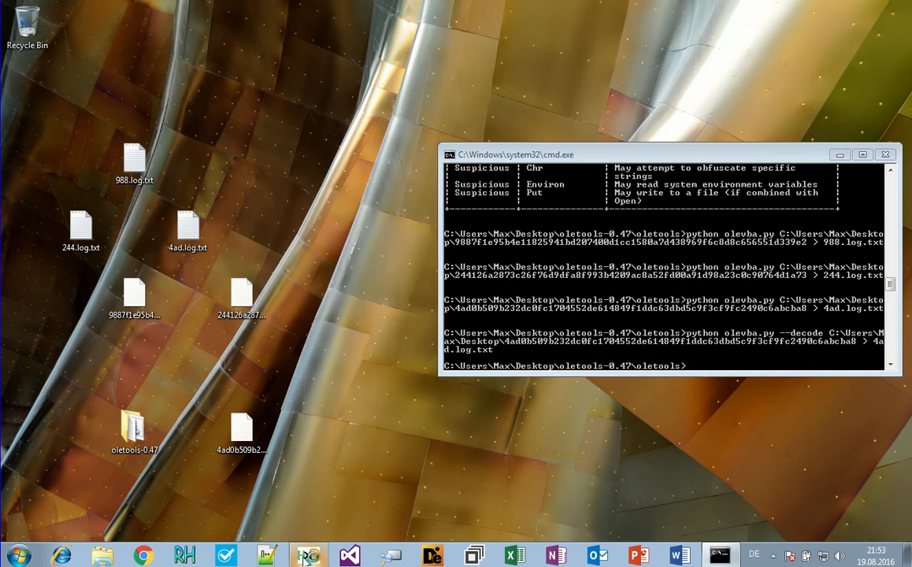
{"action": "left_click", "coordinate": [308, 555]}
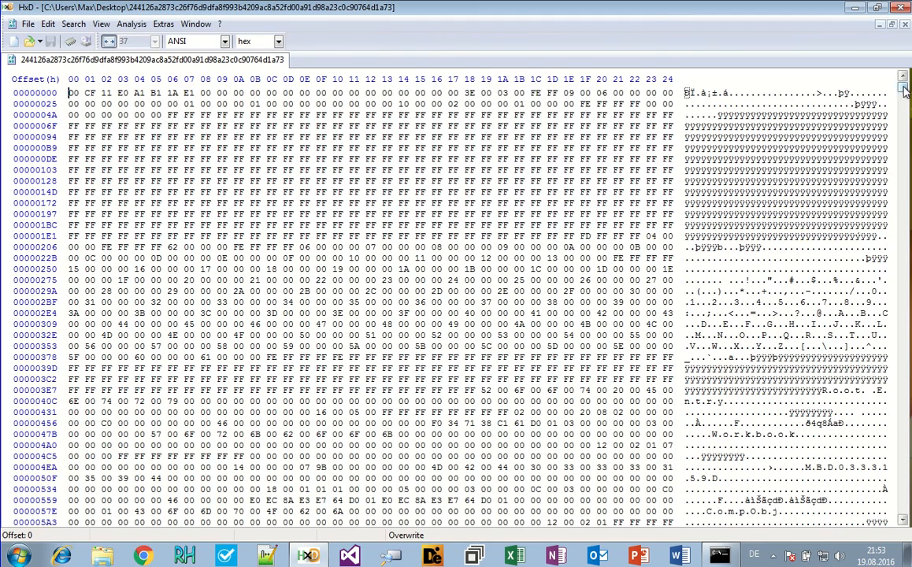
{"action": "scroll", "scroll_direction": "down", "scroll_amount": 3}
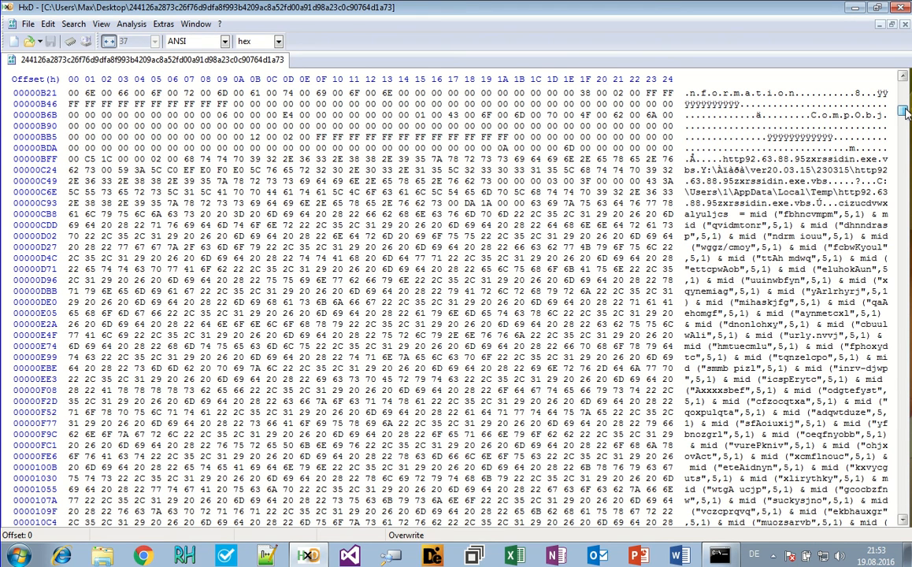
{"action": "left_click_drag", "start_coordinate": [535, 192], "coordinate": [828, 204]}
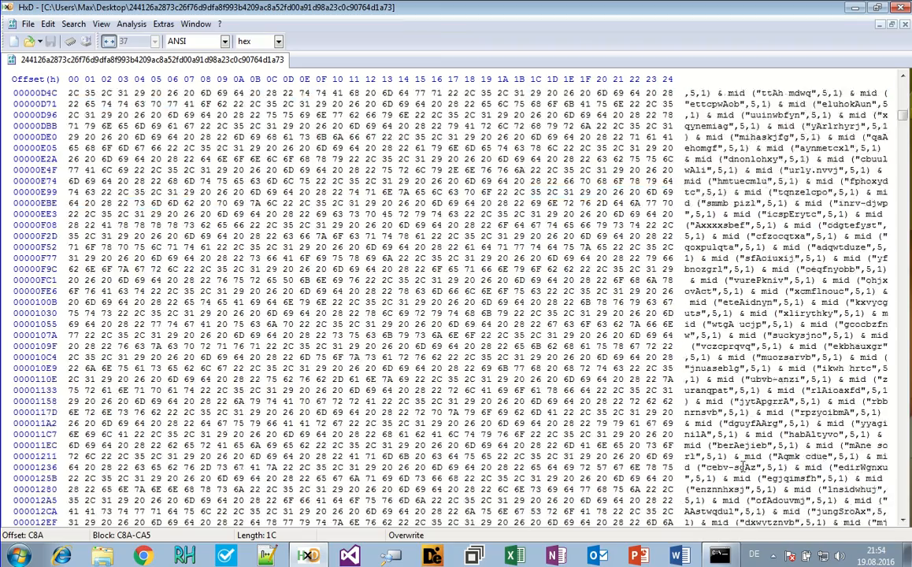
{"action": "scroll", "scroll_direction": "down", "scroll_amount": 3}
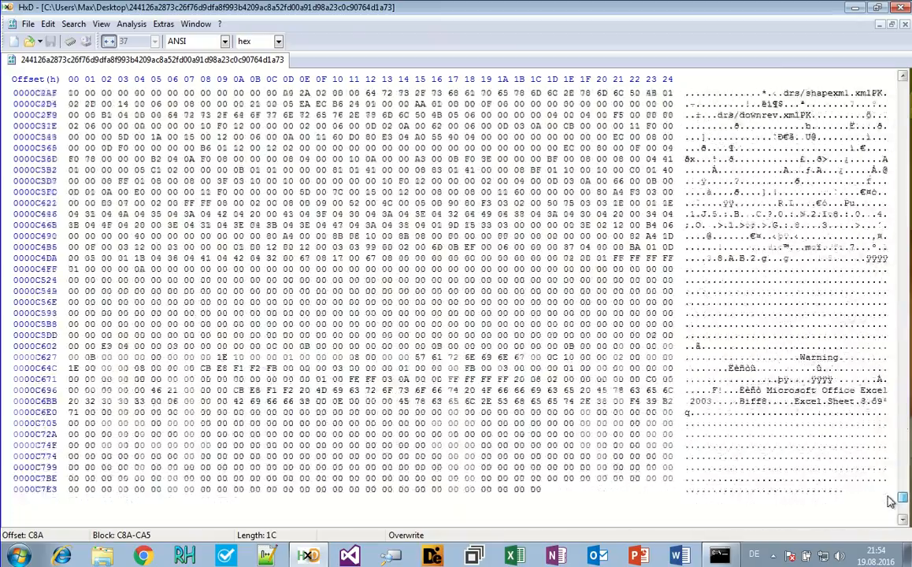
{"action": "scroll", "scroll_direction": "down", "scroll_amount": 3}
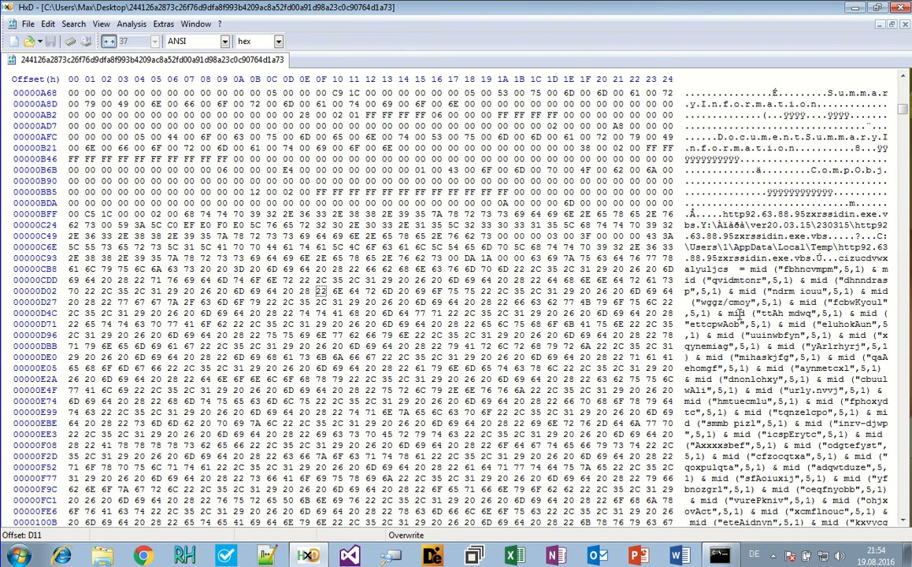
{"action": "mouse_move", "coordinate": [737, 313]}
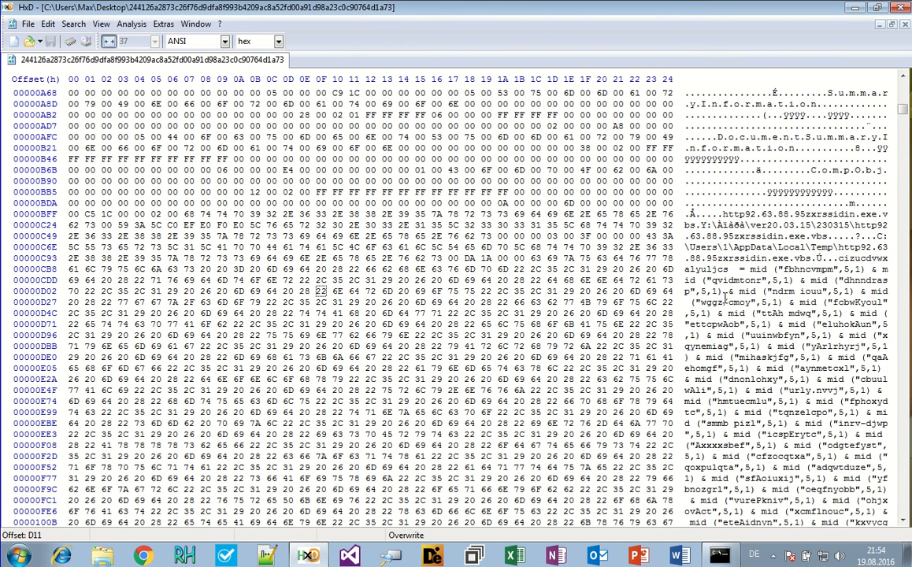
{"action": "mouse_move", "coordinate": [722, 299]}
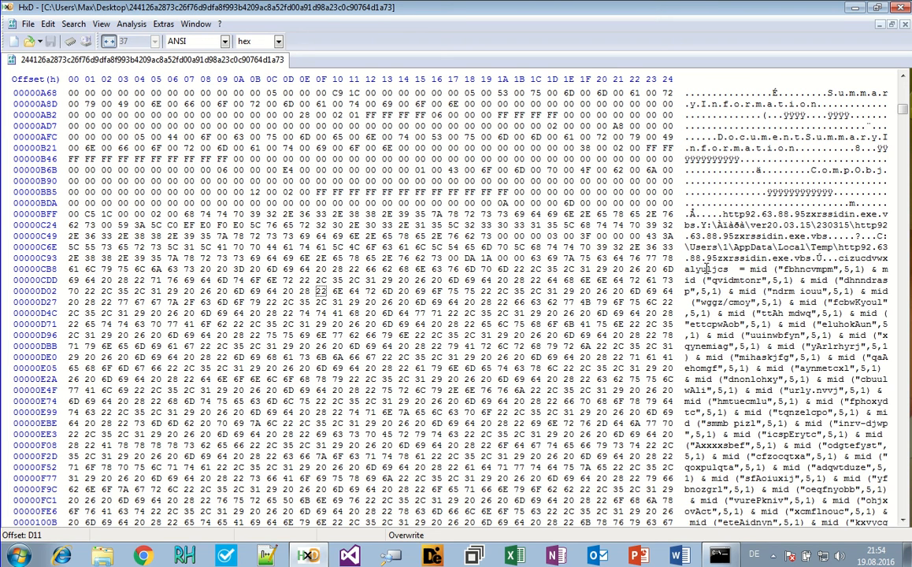
{"action": "scroll", "scroll_direction": "down", "scroll_amount": 3}
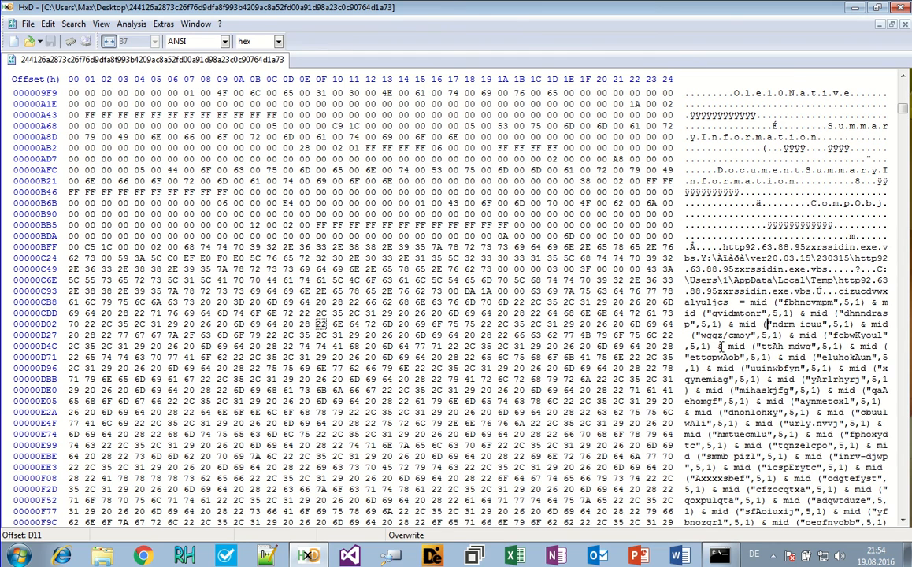
{"action": "mouse_move", "coordinate": [721, 350]}
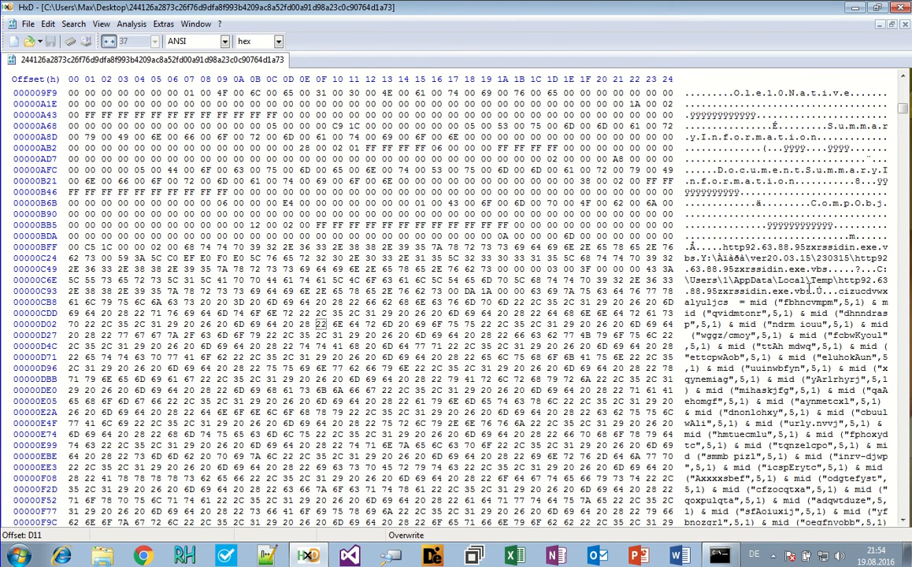
{"action": "scroll", "scroll_direction": "down", "scroll_amount": 3}
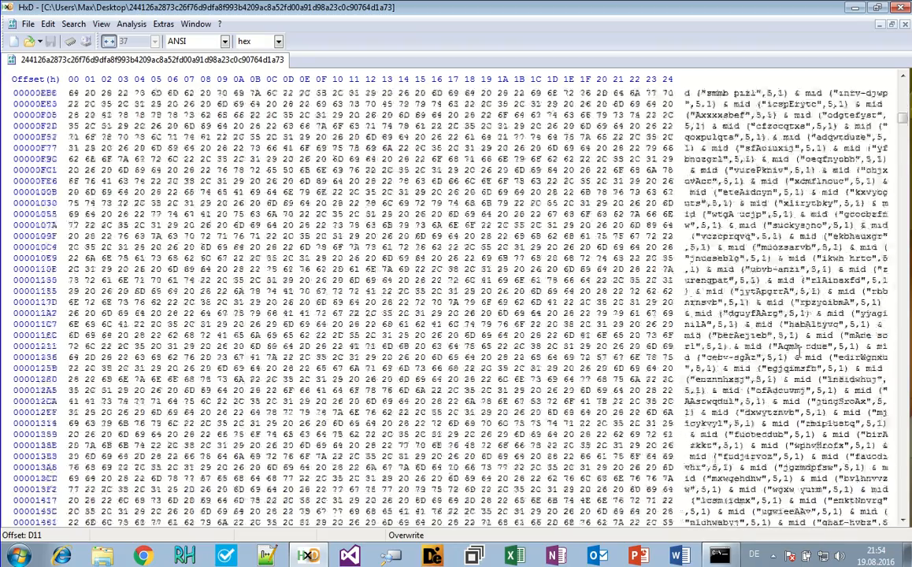
{"action": "scroll", "scroll_direction": "down", "scroll_amount": 3}
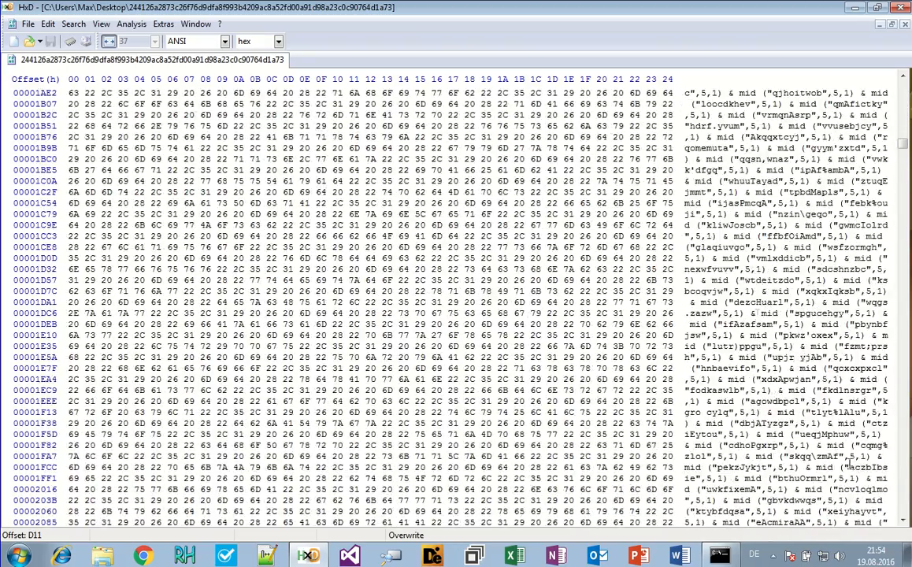
{"action": "scroll", "scroll_direction": "down", "scroll_amount": 3}
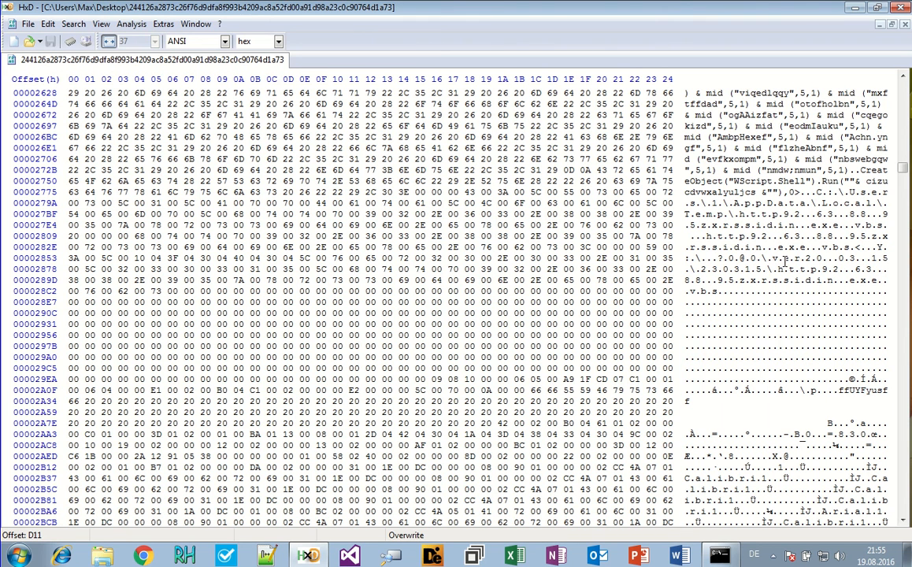
{"action": "mouse_move", "coordinate": [785, 262]}
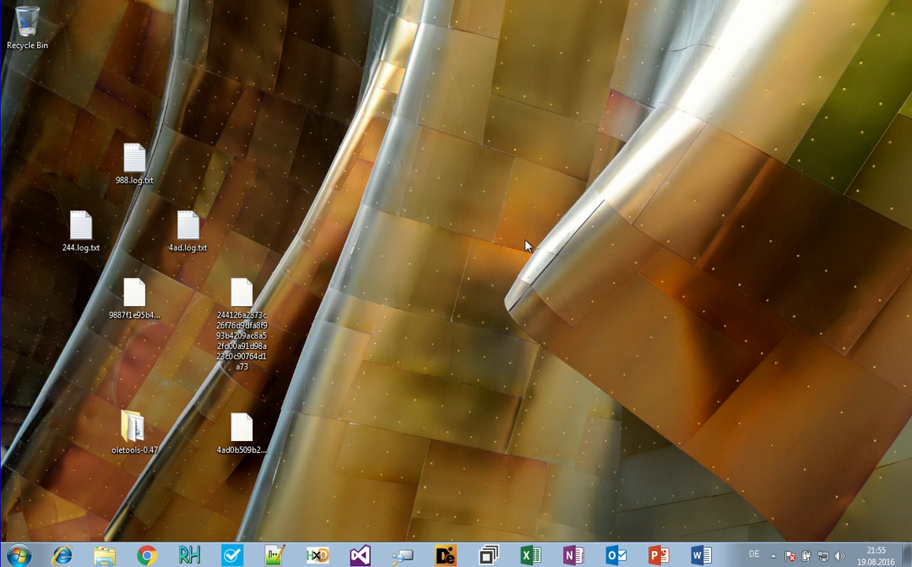
{"action": "mouse_move", "coordinate": [501, 233]}
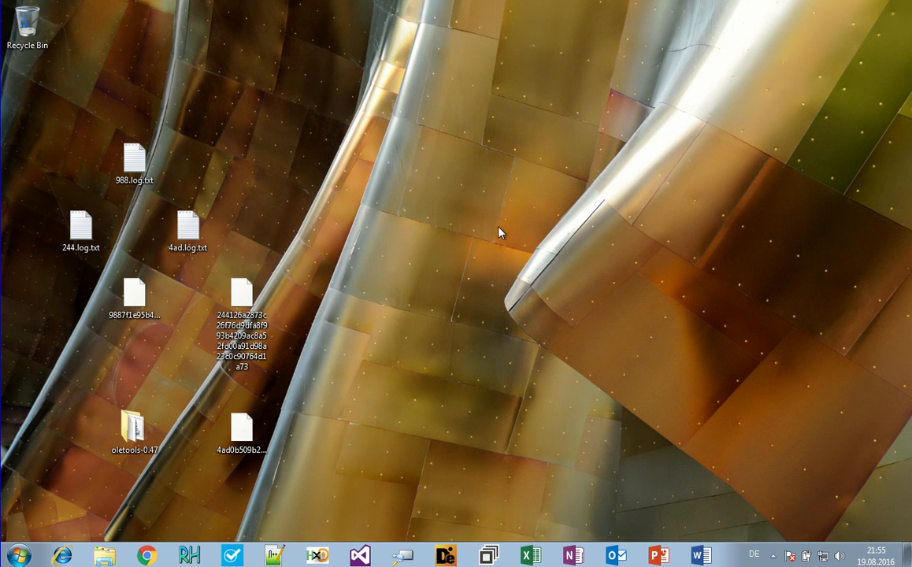
{"action": "mouse_move", "coordinate": [493, 239]}
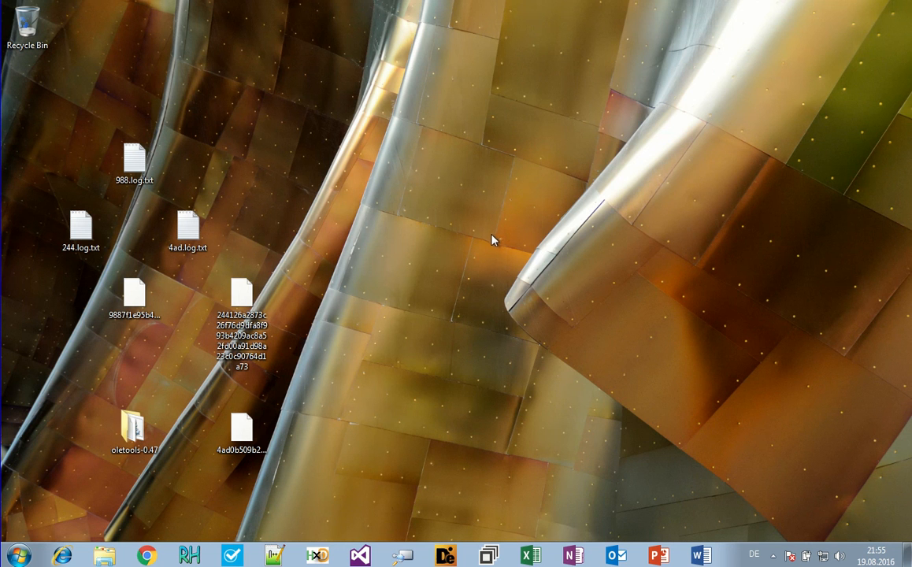
{"action": "mouse_move", "coordinate": [508, 219]}
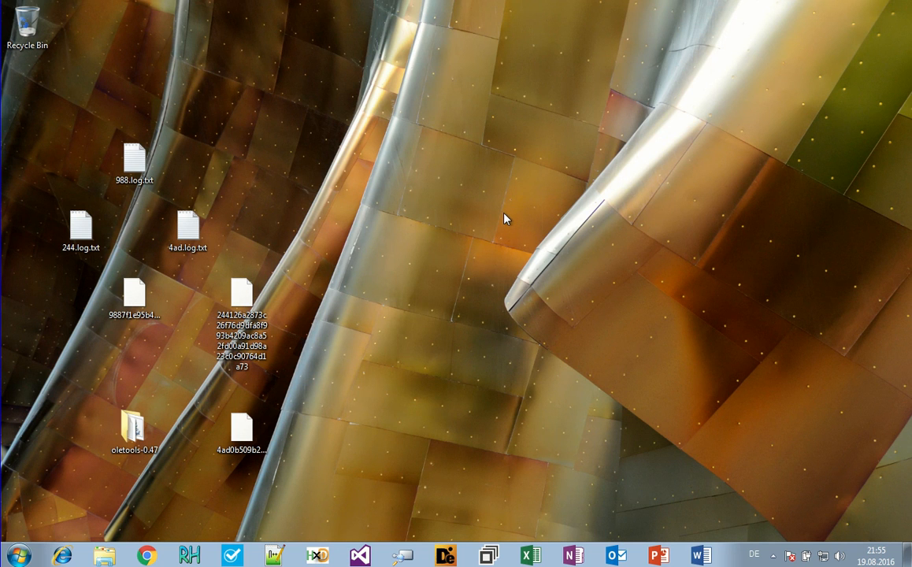
{"action": "mouse_move", "coordinate": [504, 206]}
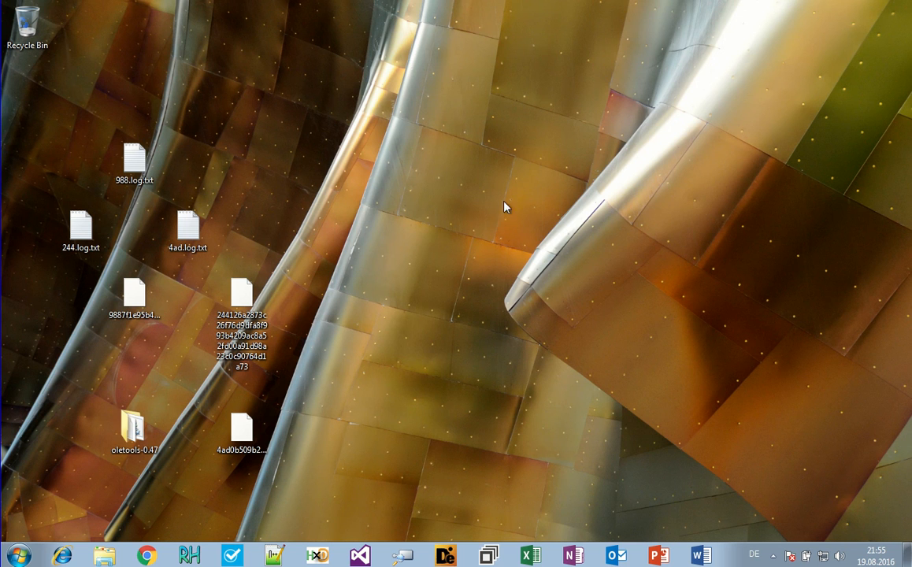